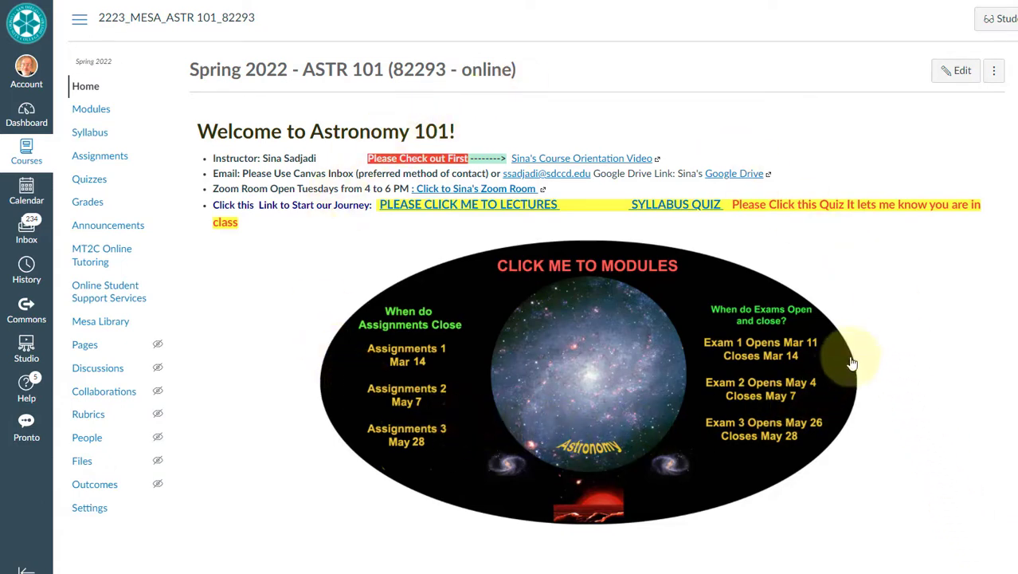
mouse_move(876, 297)
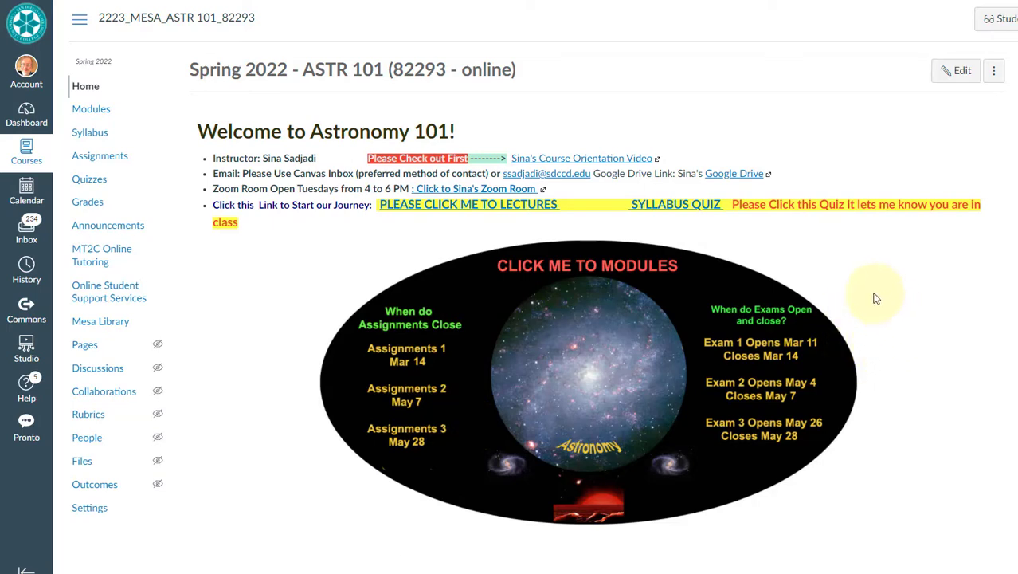
mouse_move(564, 220)
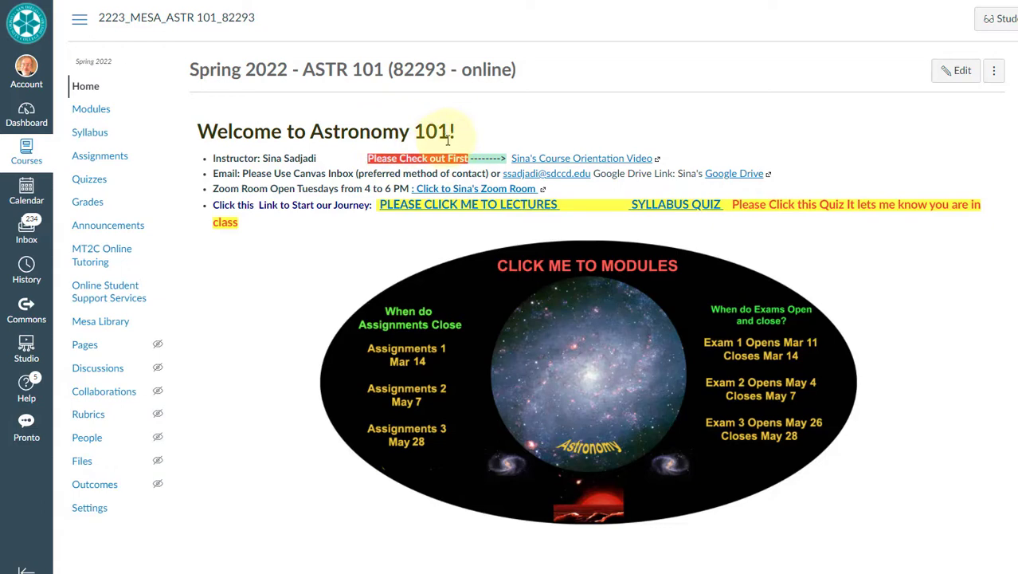
mouse_move(477, 210)
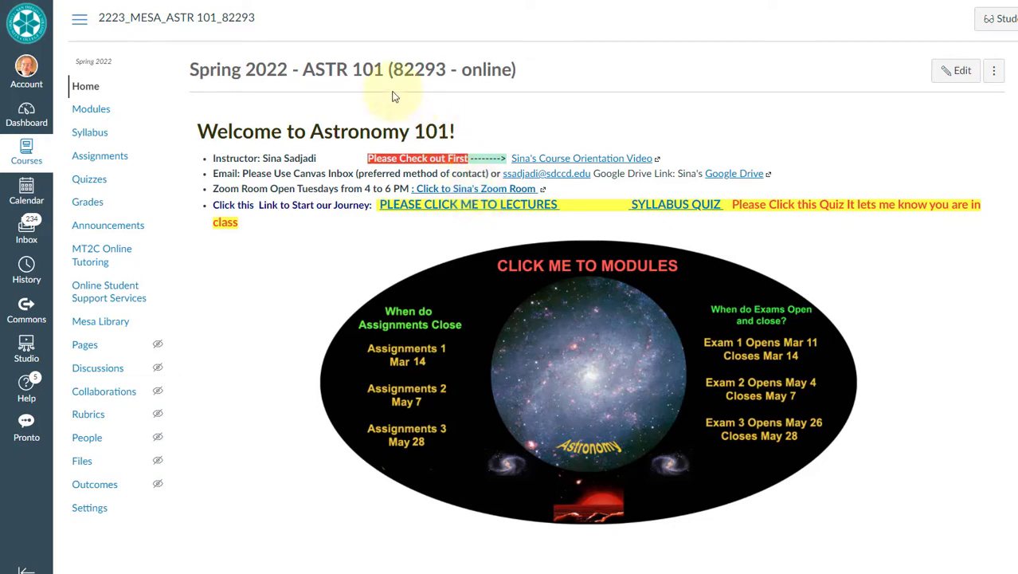
mouse_move(418, 78)
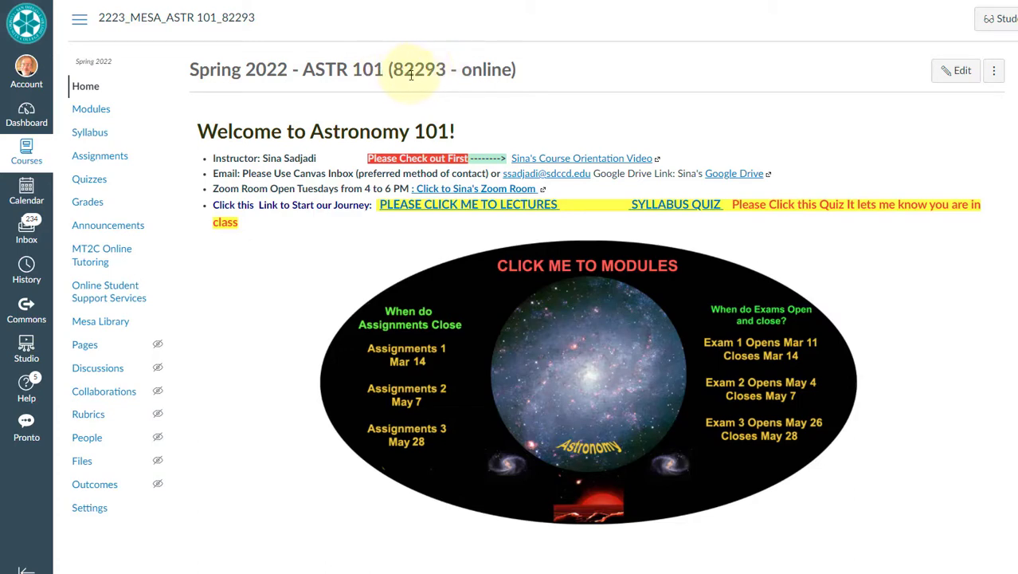
mouse_move(444, 77)
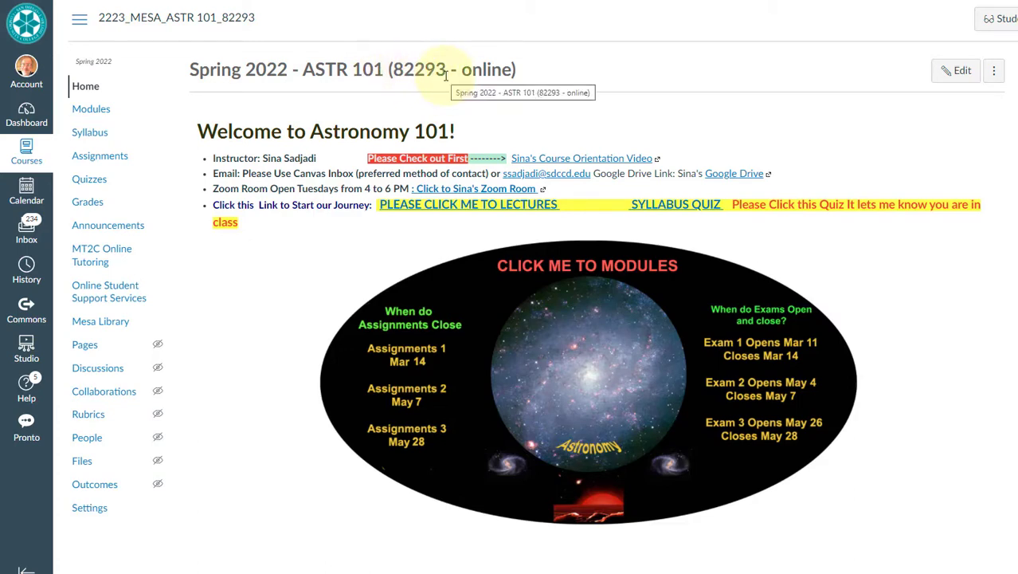
mouse_move(304, 124)
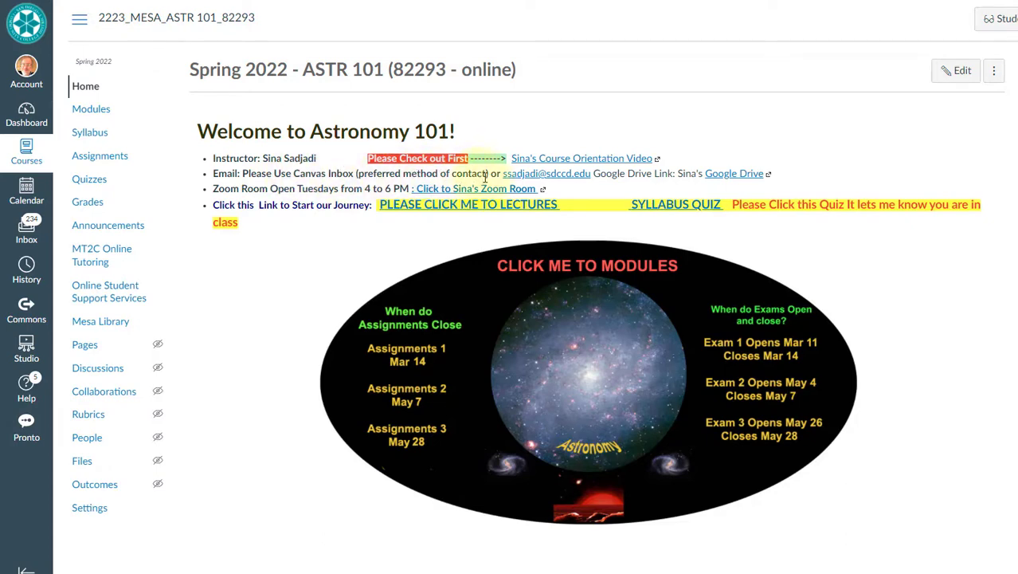
mouse_move(591, 177)
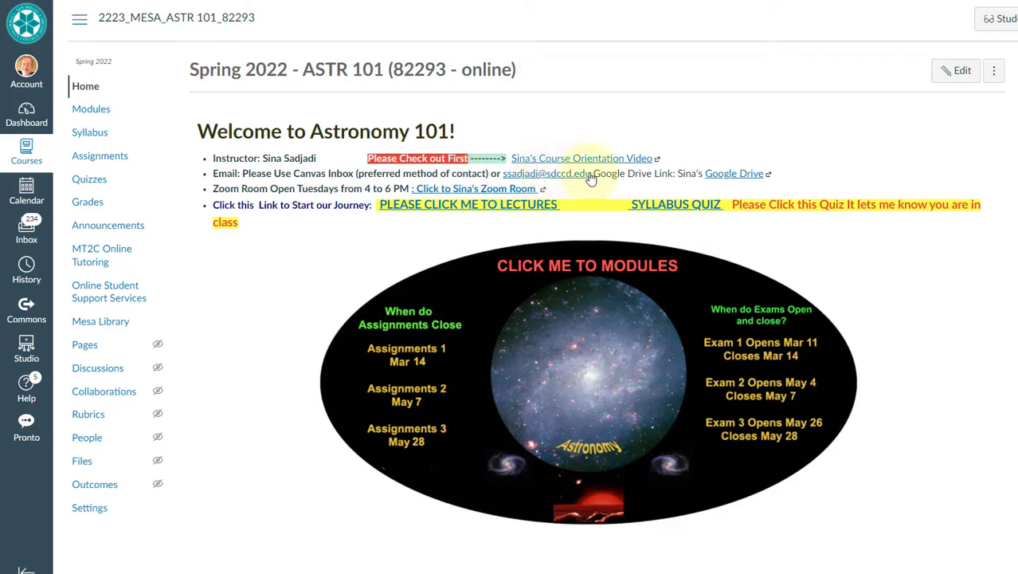
mouse_move(733, 174)
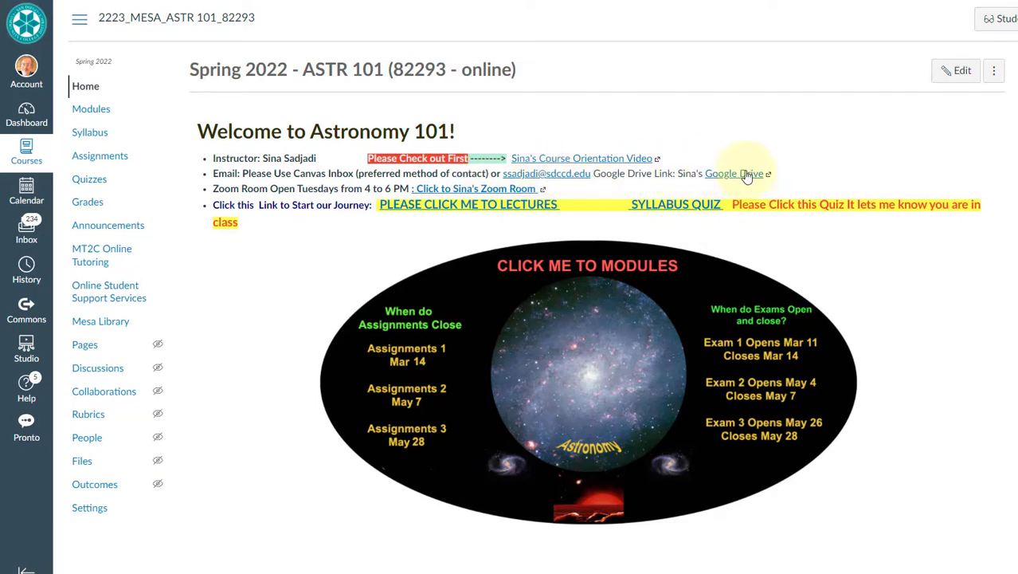
mouse_move(746, 175)
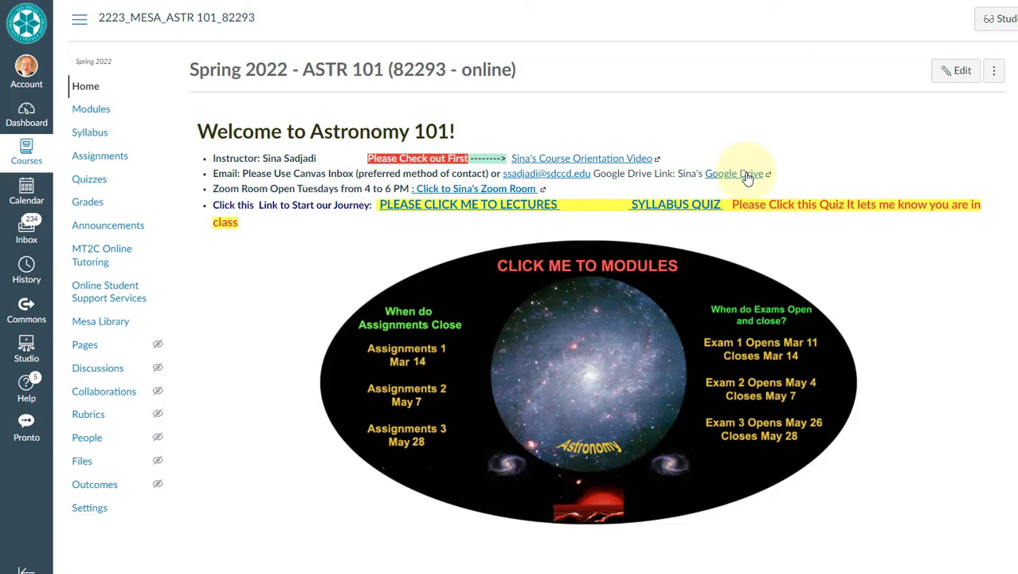
- From the course link, enter the shared Astro 101 82293 Drive folder and the instructor's subfolder
left_click(733, 174)
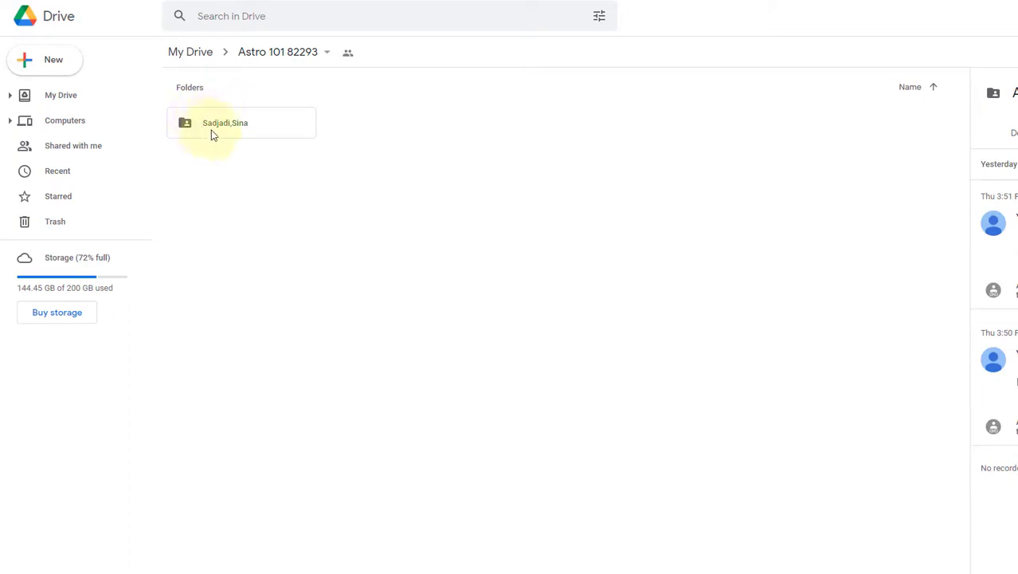
mouse_move(392, 142)
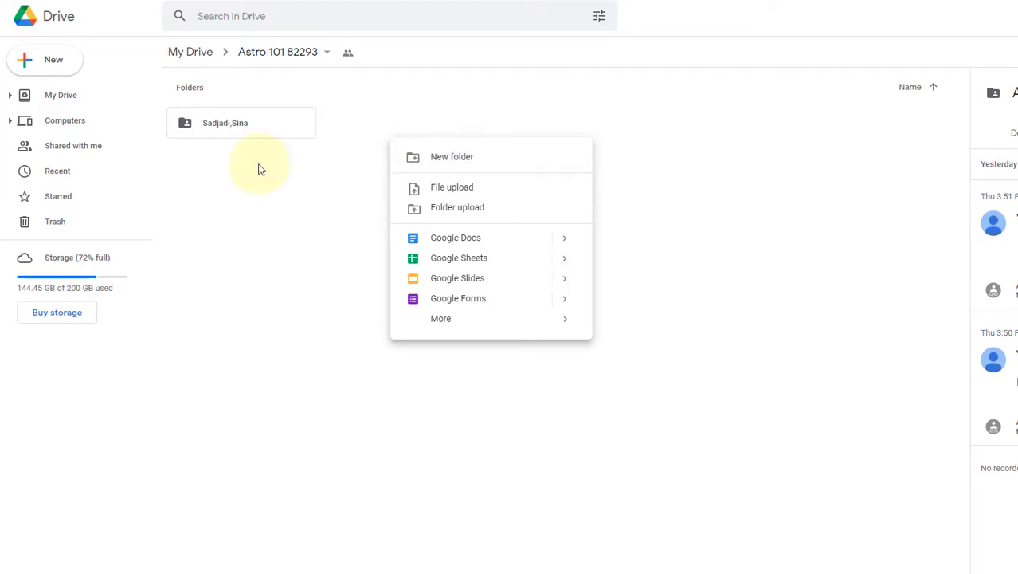
left_click(227, 123)
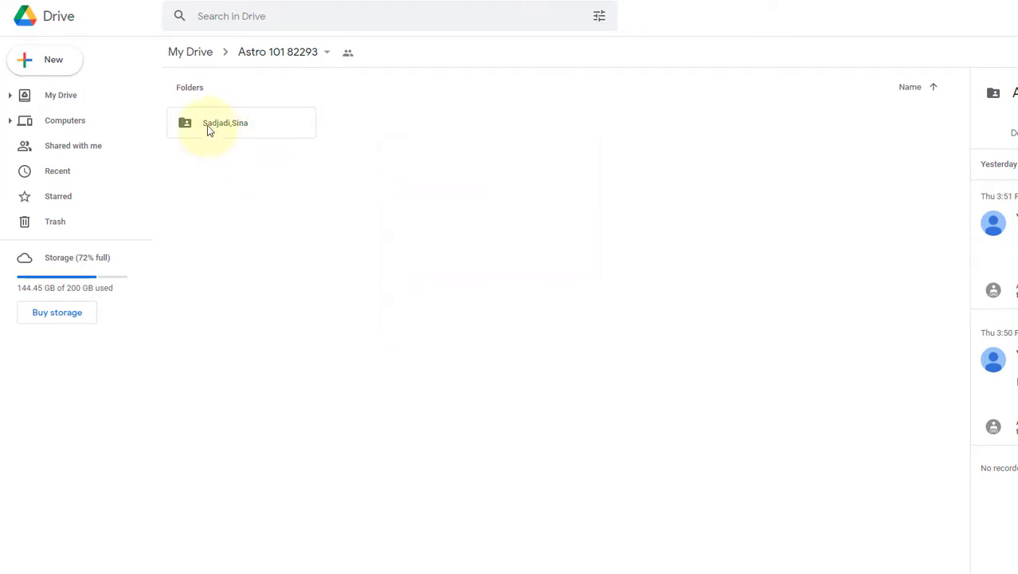
mouse_move(250, 134)
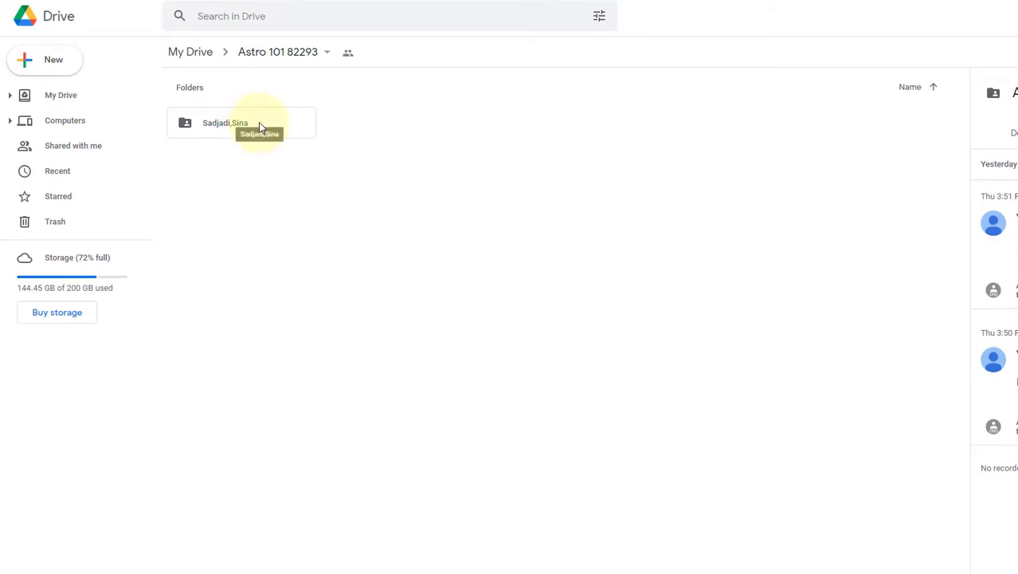
double_click(226, 123)
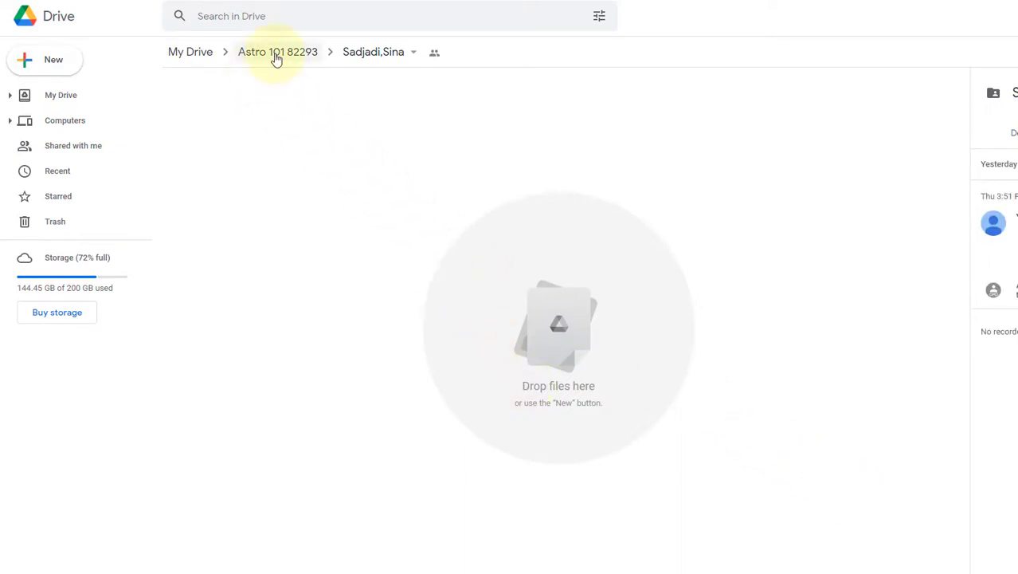
- Go back up to the Astro 101 82293 folder and reopen the instructor's empty subfolder
left_click(277, 51)
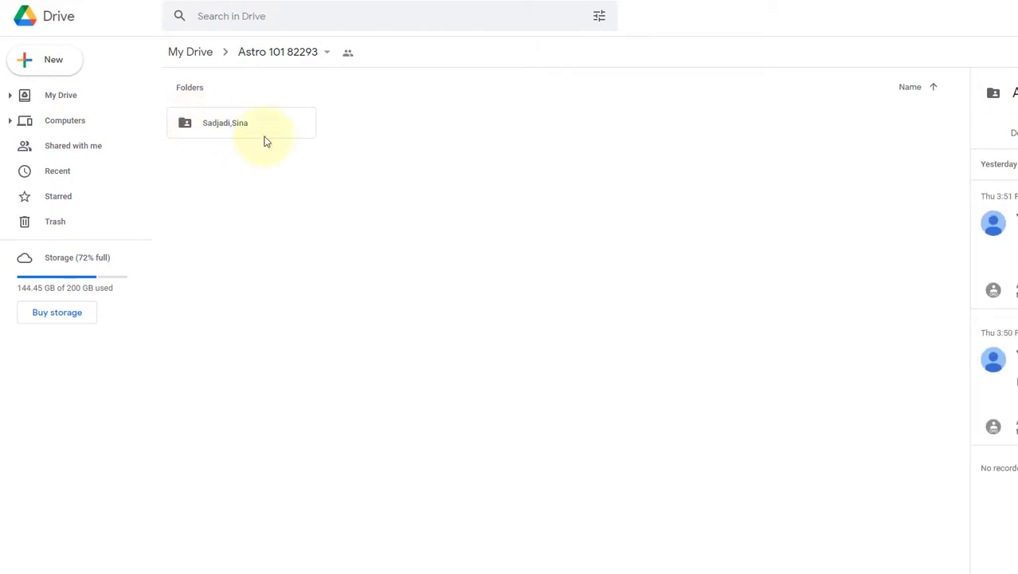
left_click(226, 122)
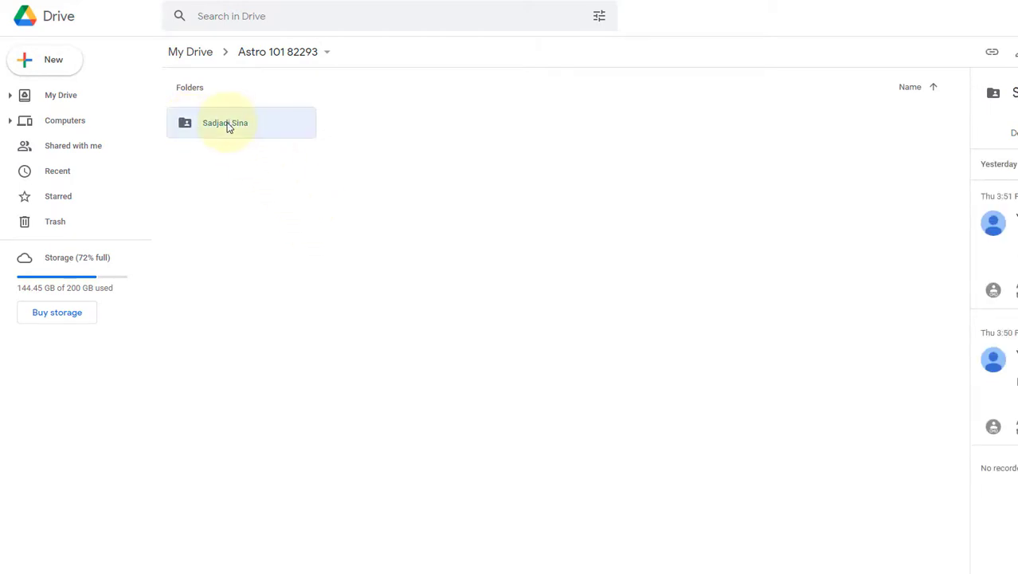
double_click(226, 123)
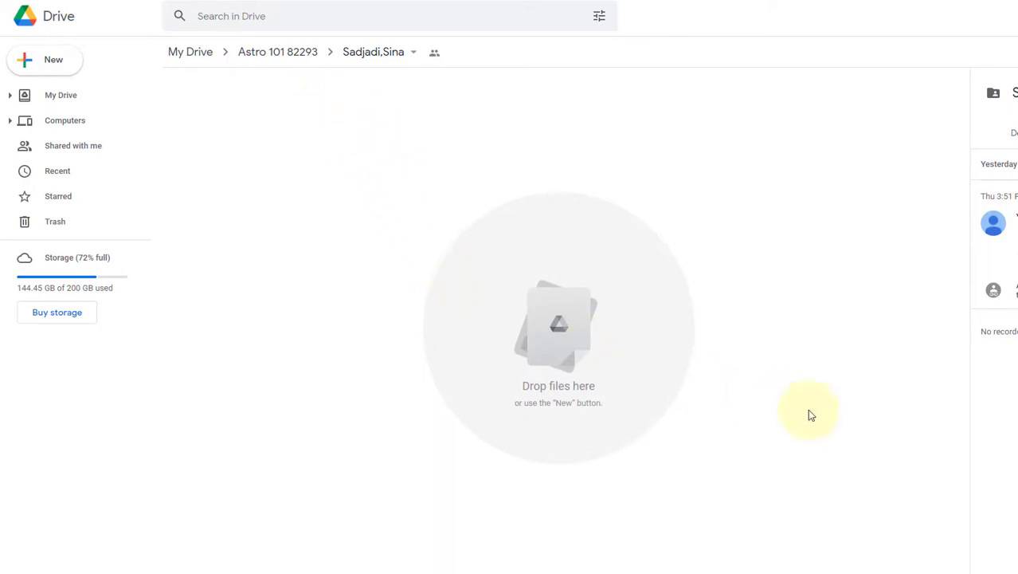
mouse_move(465, 253)
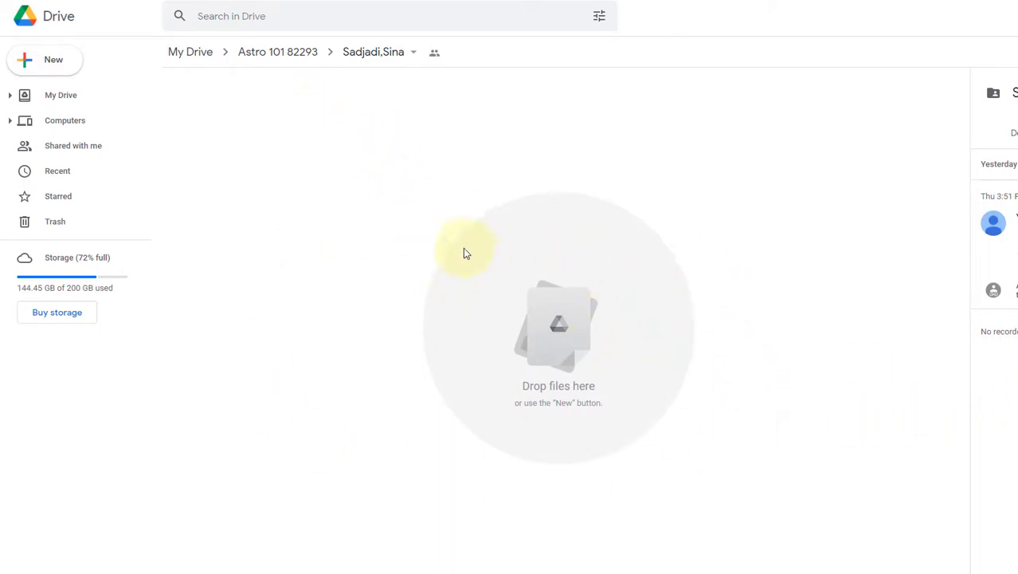
mouse_move(435, 263)
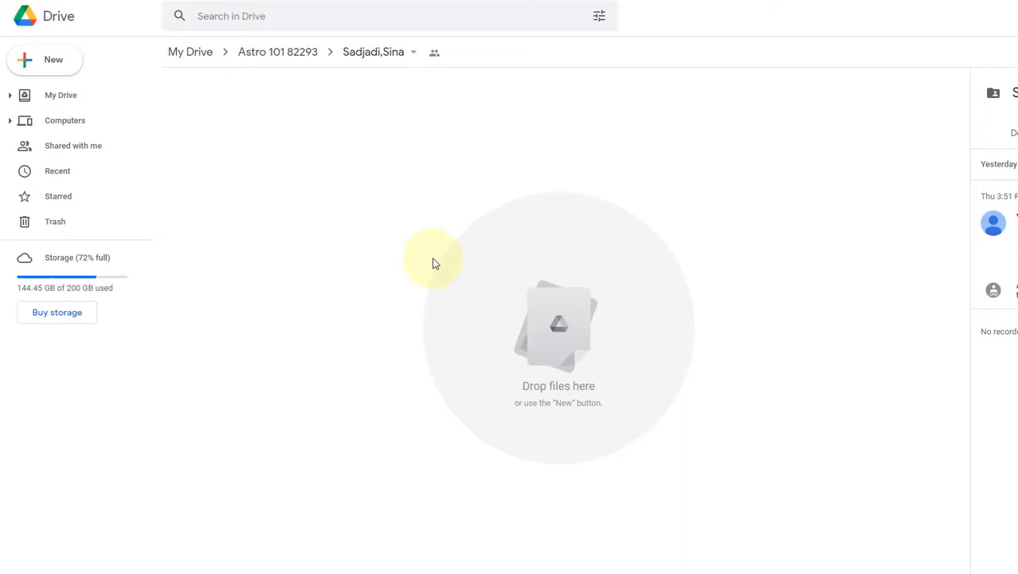
mouse_move(303, 54)
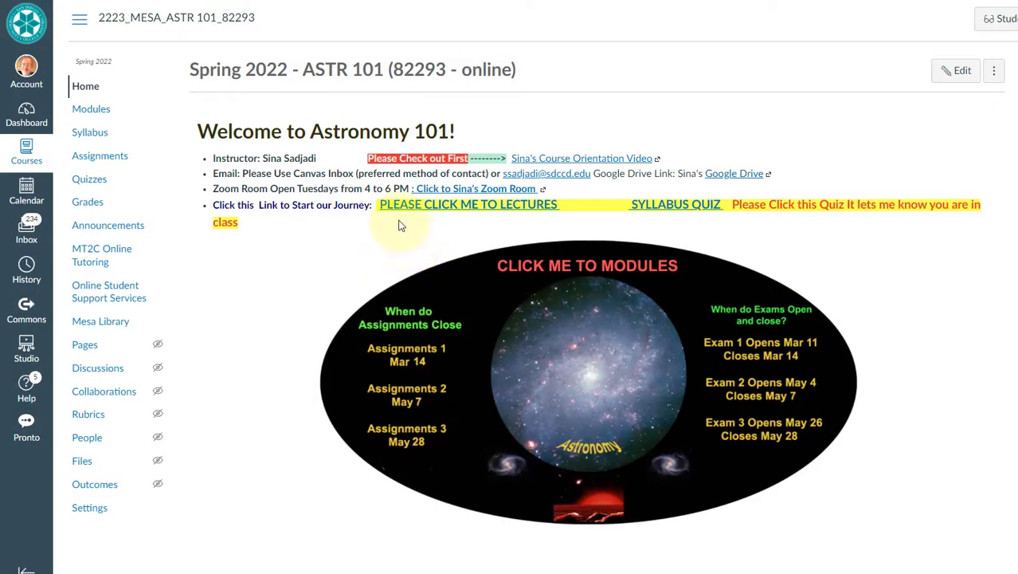
mouse_move(411, 211)
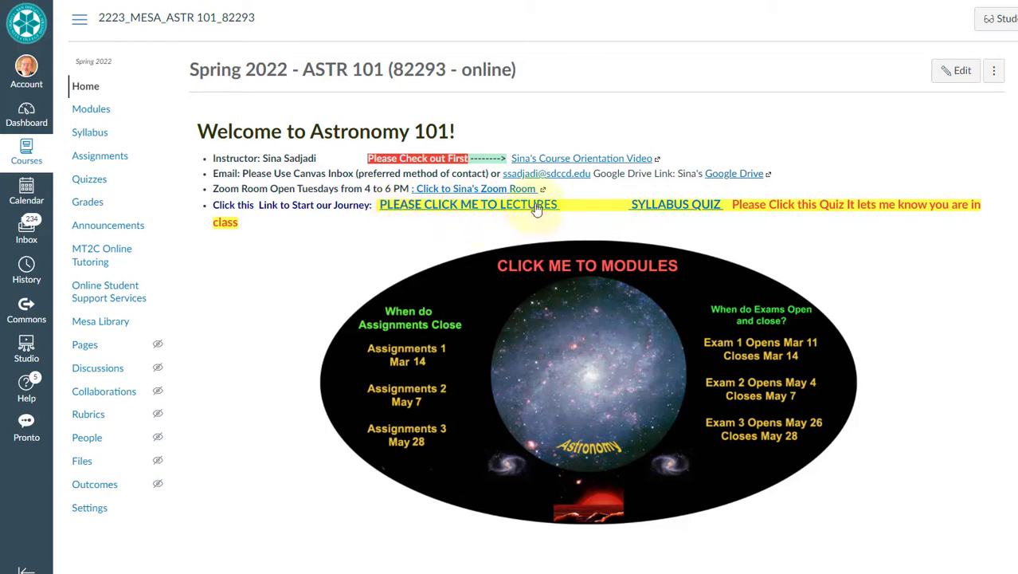
mouse_move(535, 209)
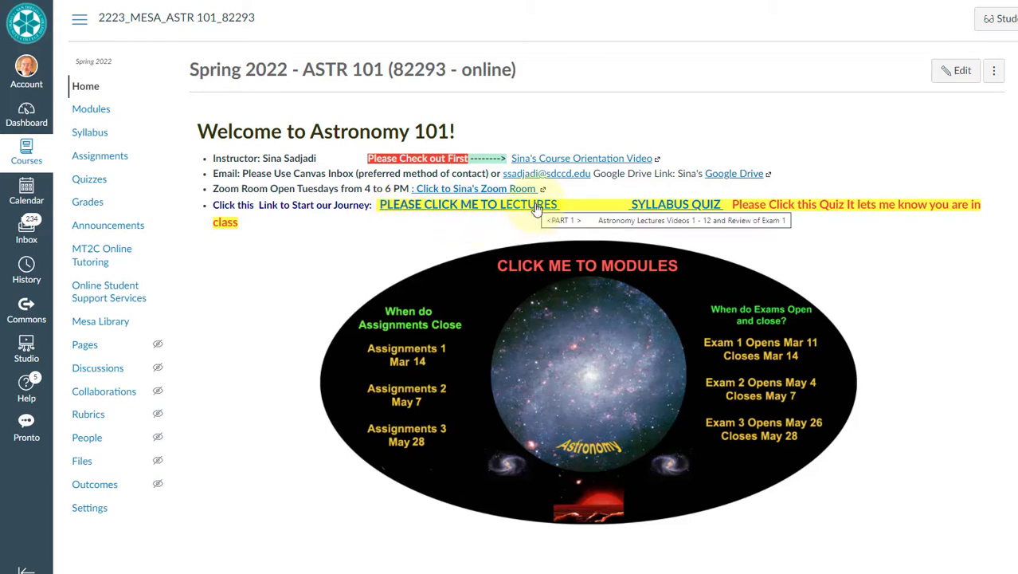
mouse_move(535, 209)
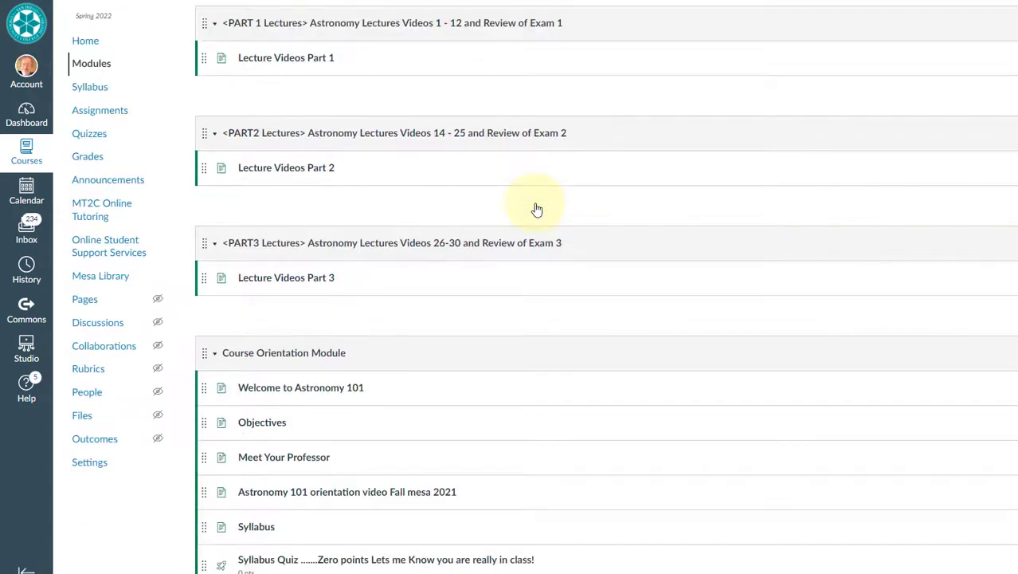
mouse_move(390, 64)
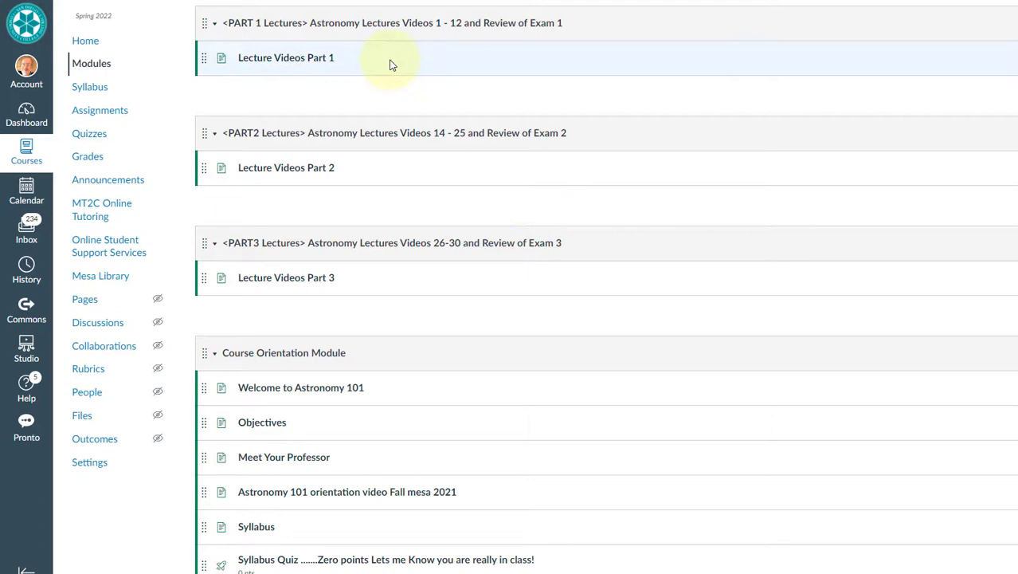
mouse_move(443, 243)
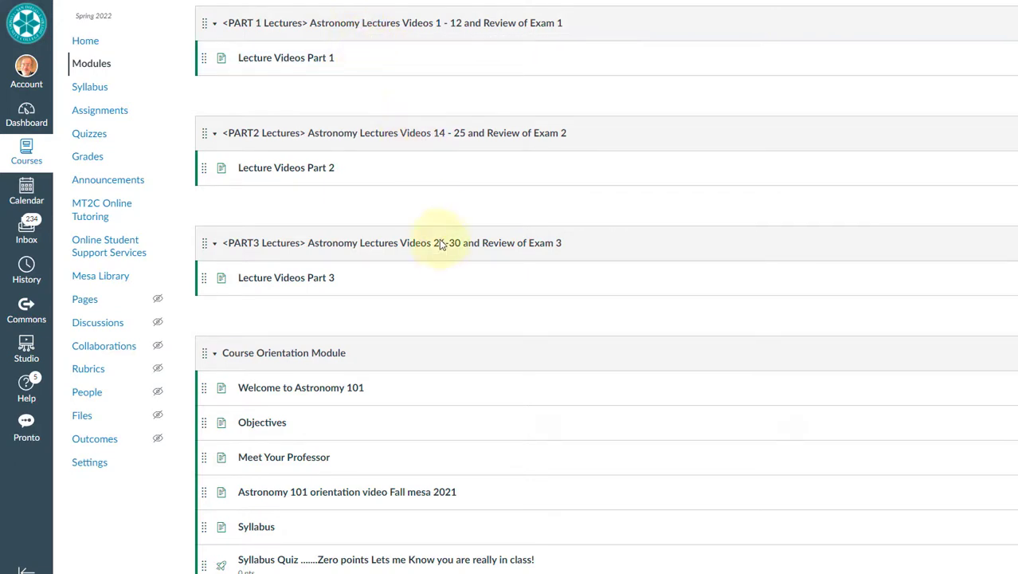
mouse_move(392, 221)
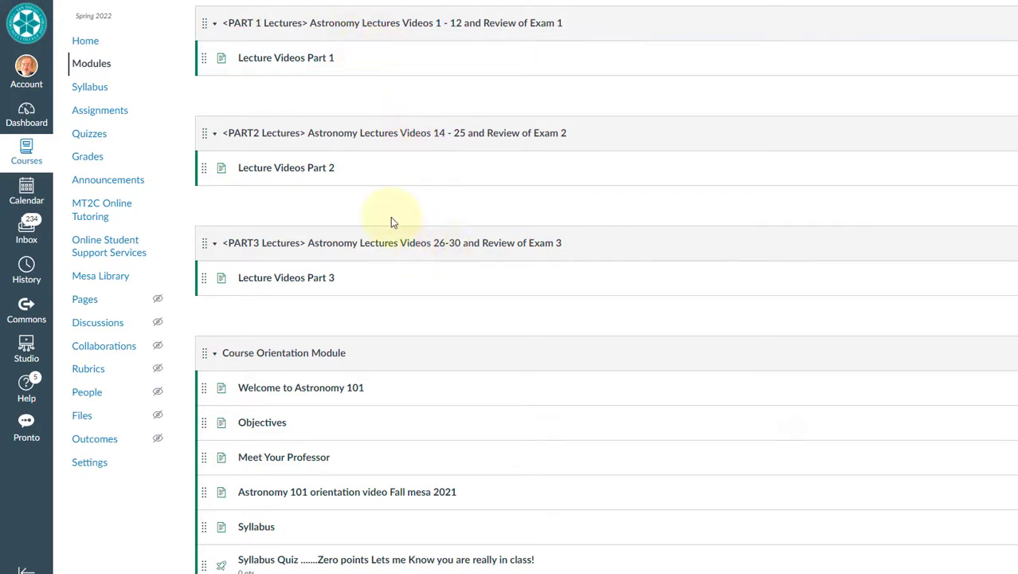
mouse_move(293, 61)
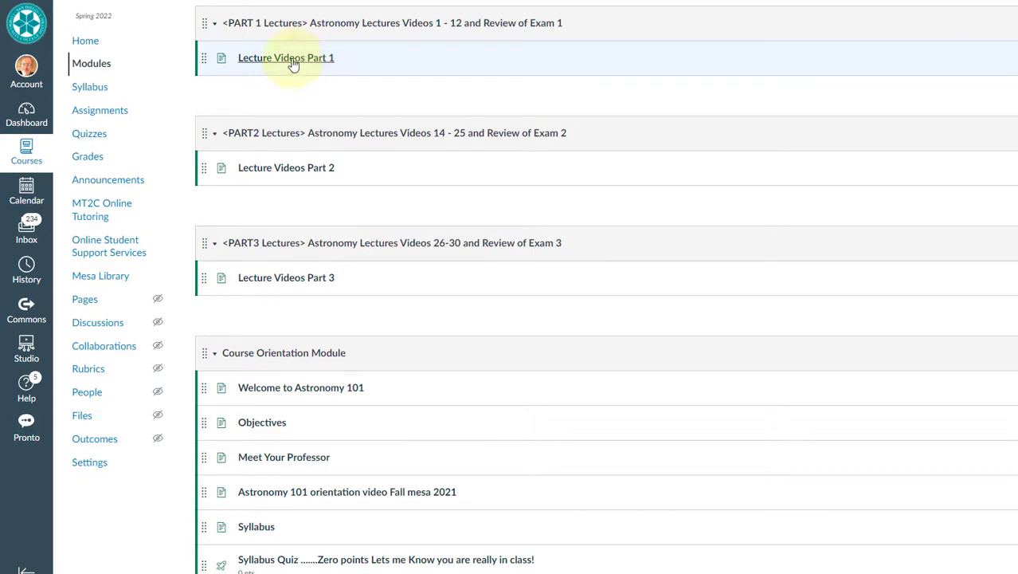
left_click(285, 57)
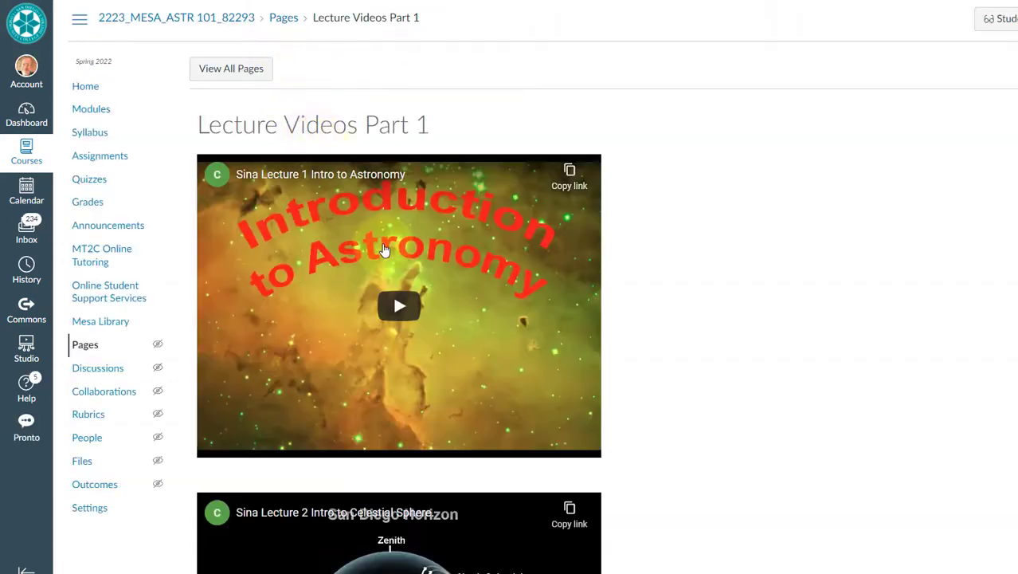
scroll("down", 3)
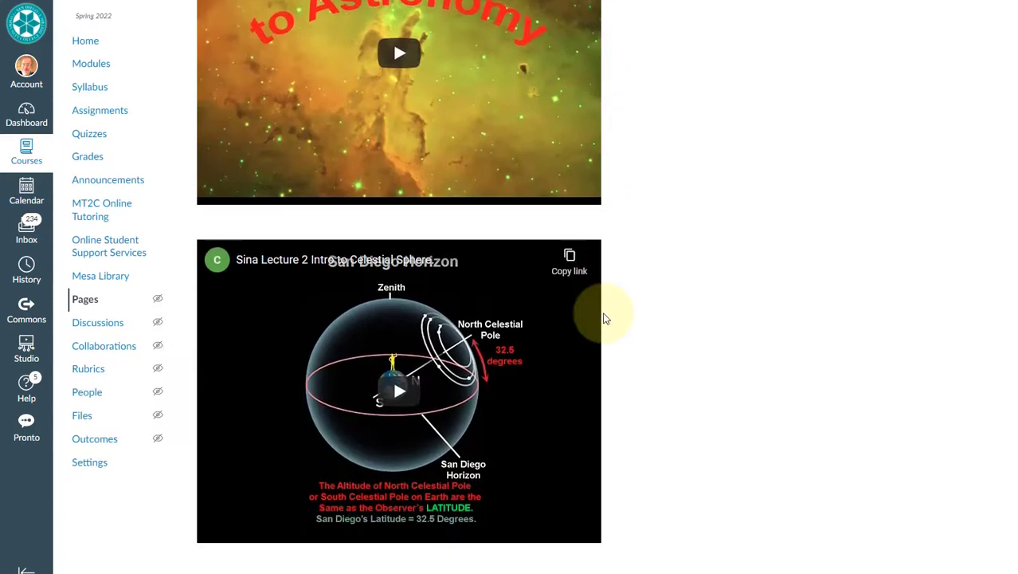
mouse_move(488, 309)
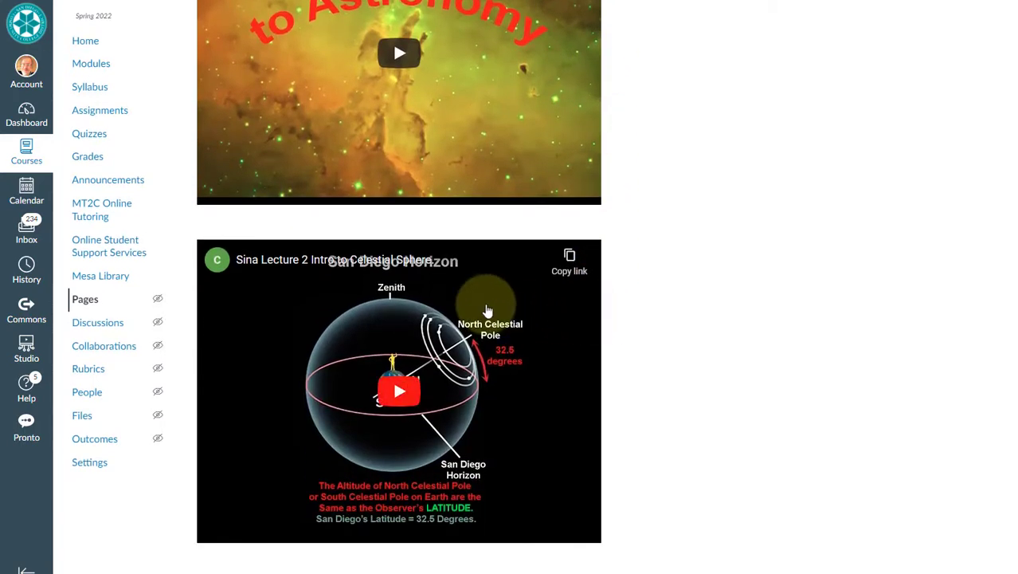
scroll("down", 3)
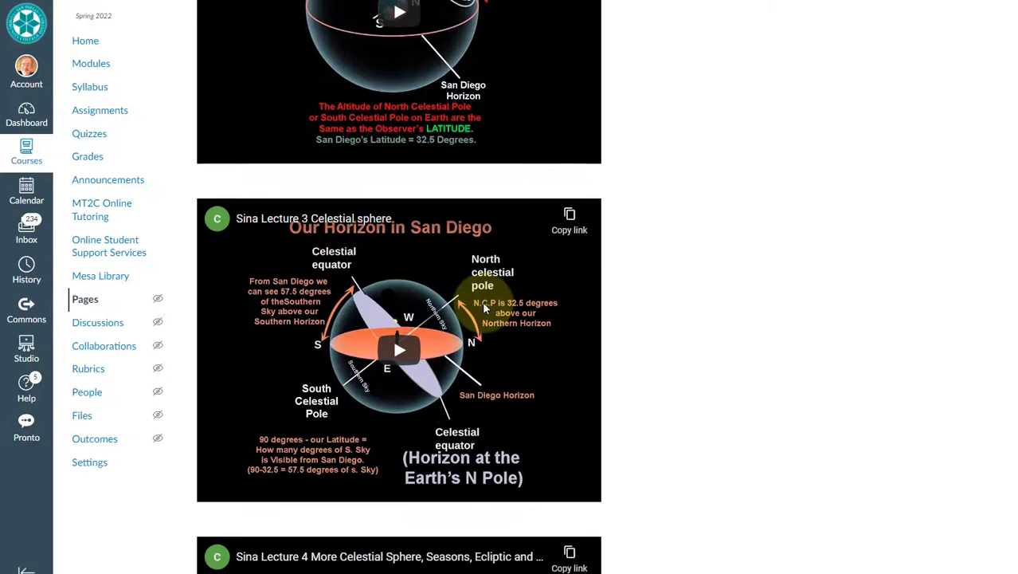
scroll("down", 3)
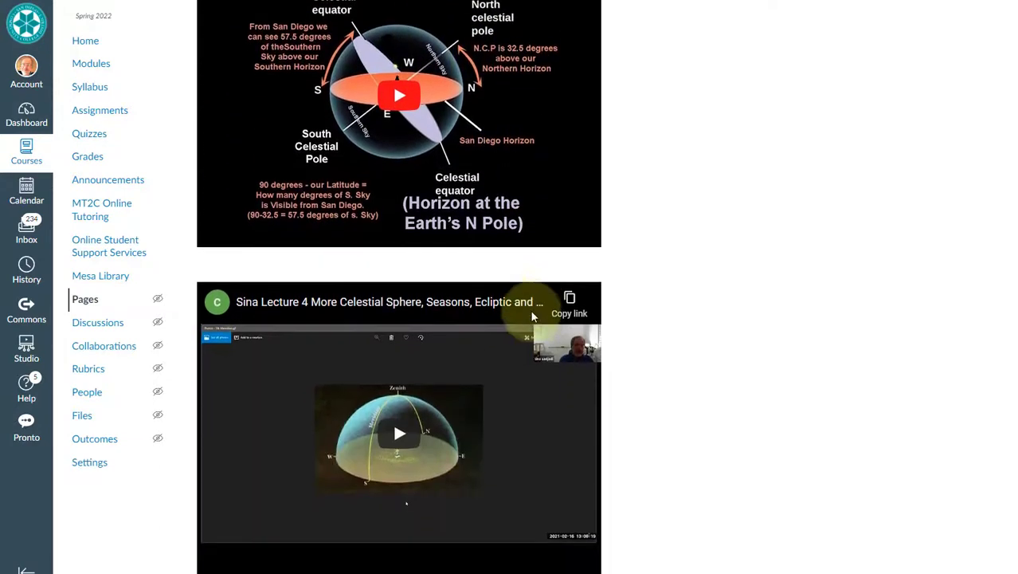
scroll("down", 3)
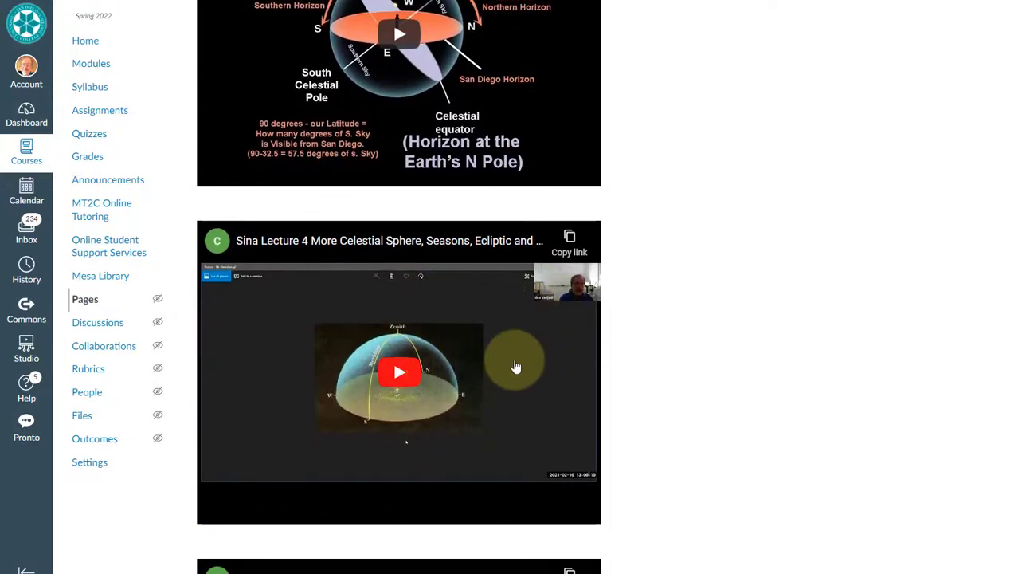
scroll("down", 3)
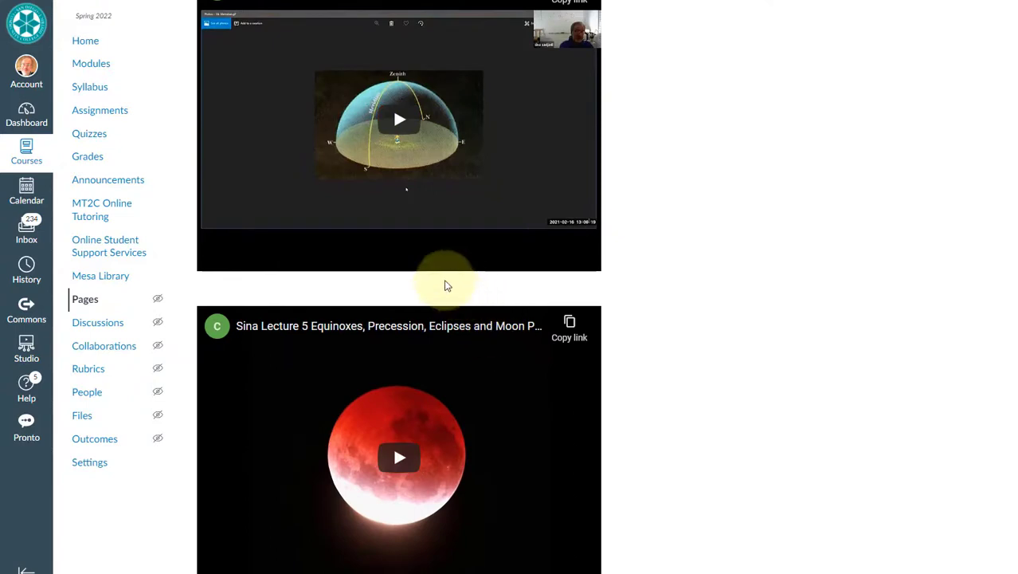
mouse_move(297, 359)
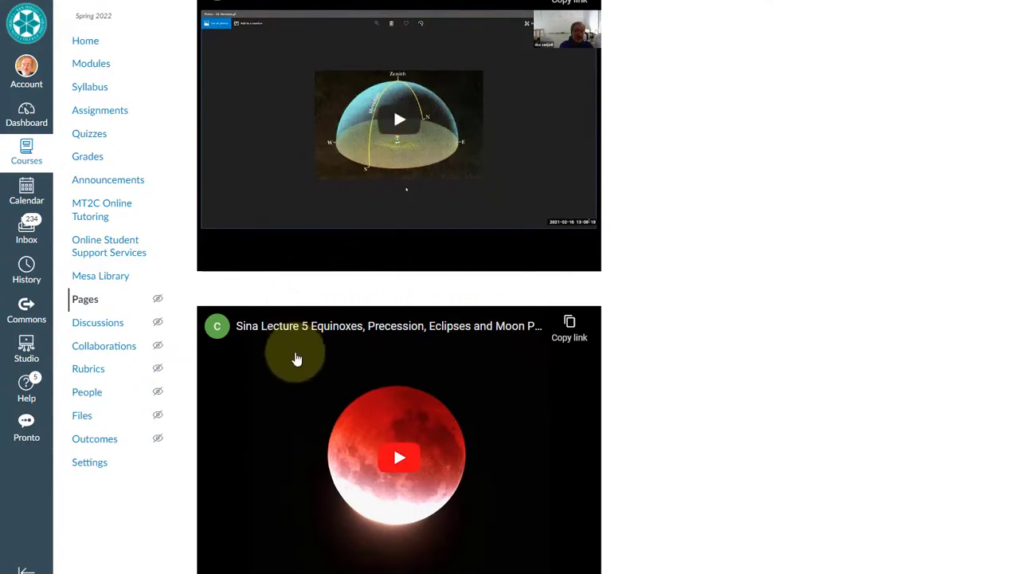
scroll("down", 3)
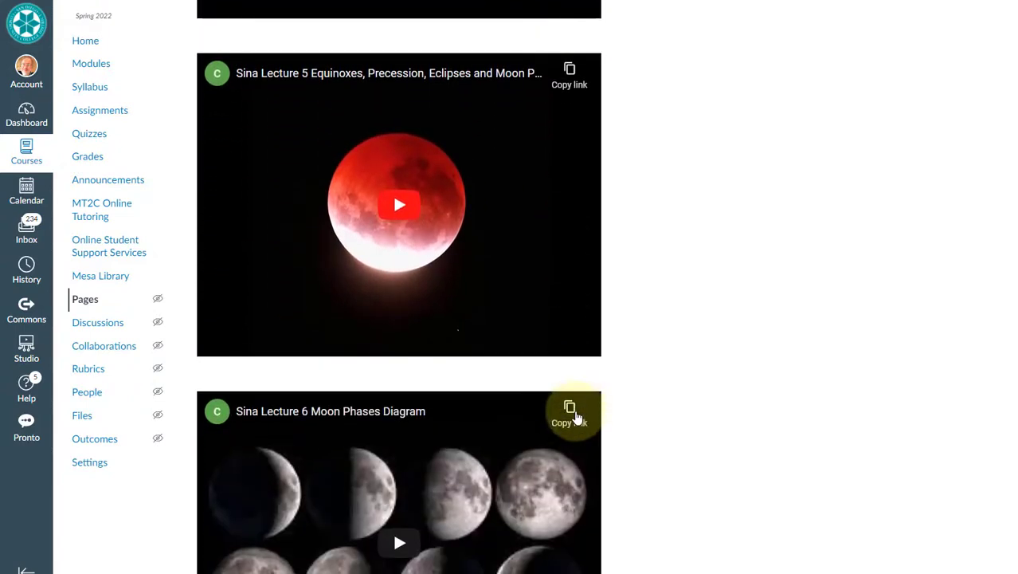
scroll("down", 3)
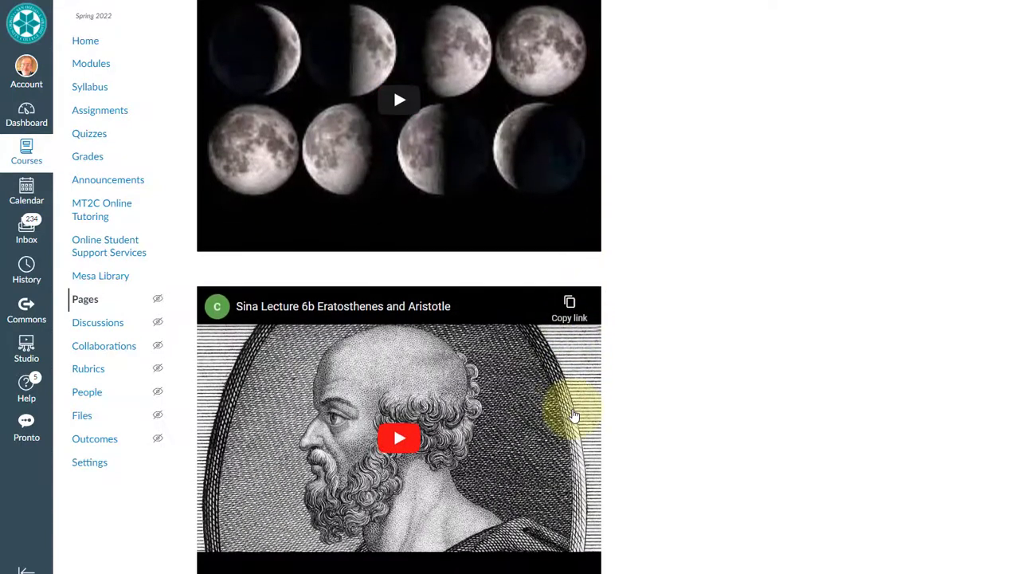
scroll("down", 3)
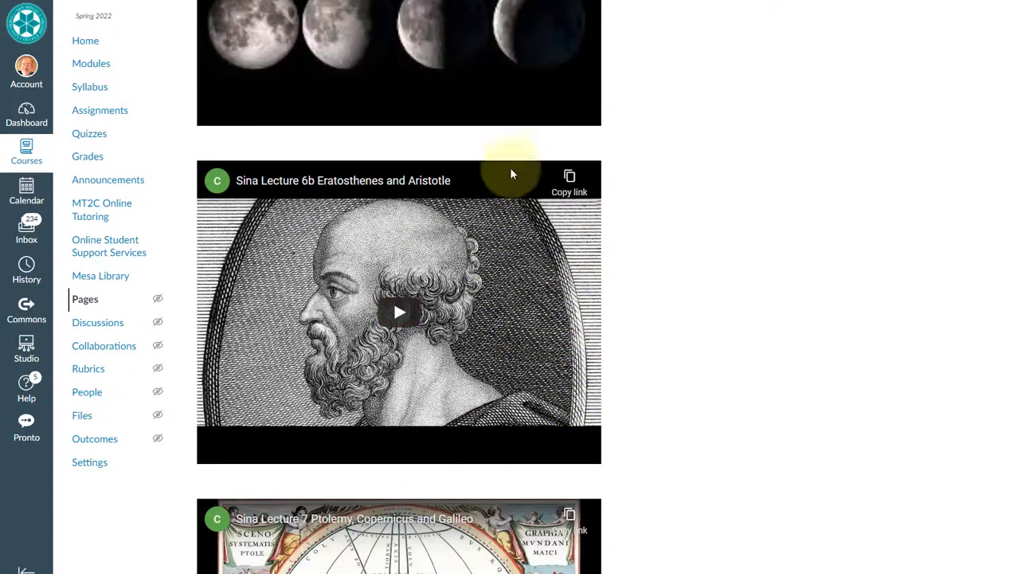
scroll("down", 3)
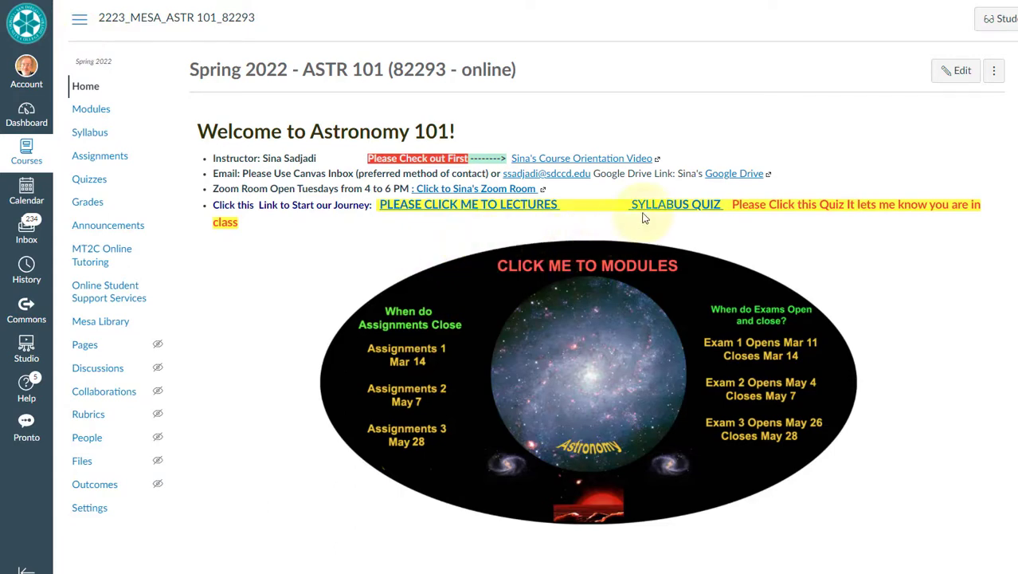
mouse_move(693, 209)
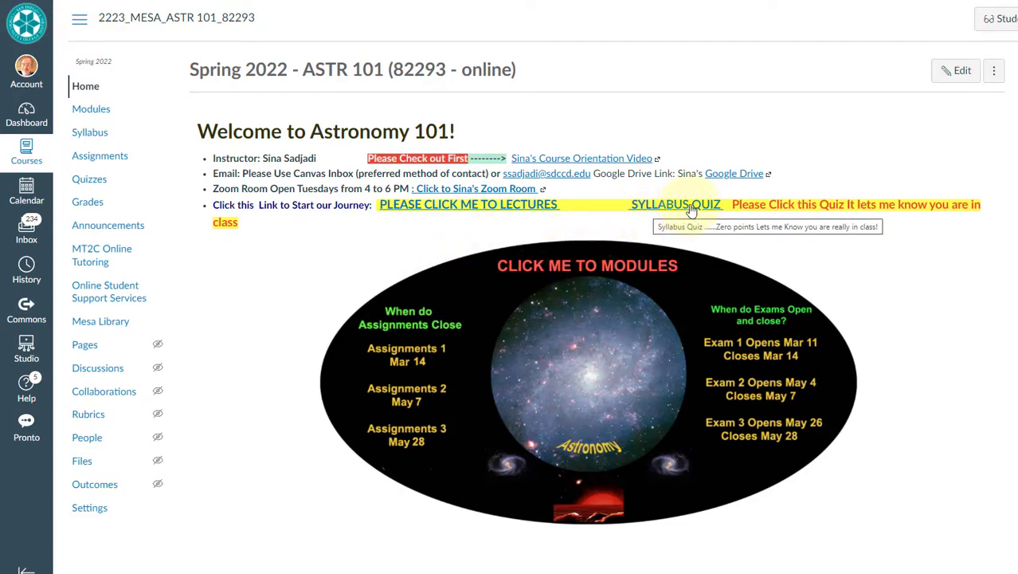
mouse_move(695, 210)
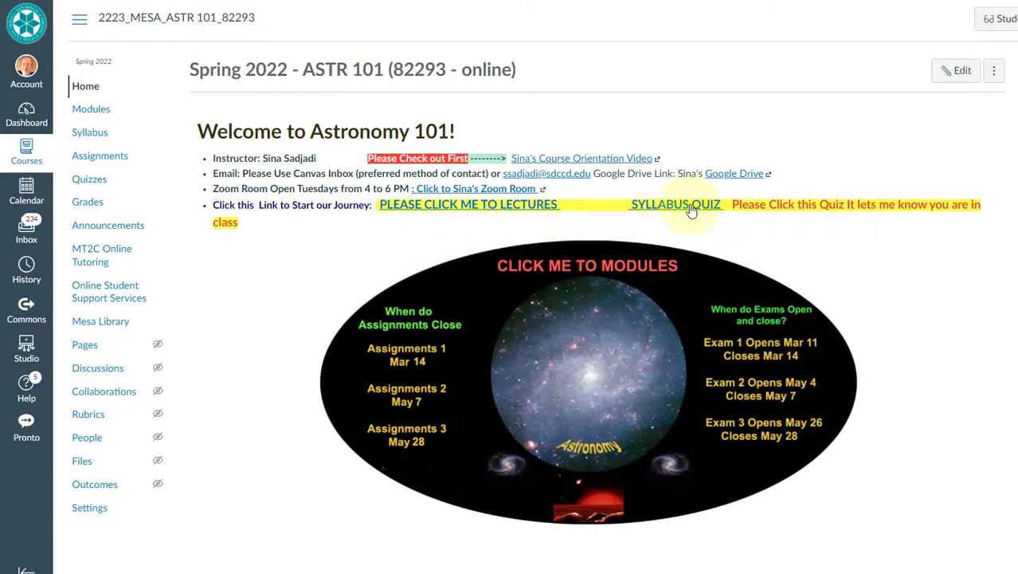
- Preview the Syllabus Quiz from the home page and skim its true/false and multiple-choice questions
left_click(675, 204)
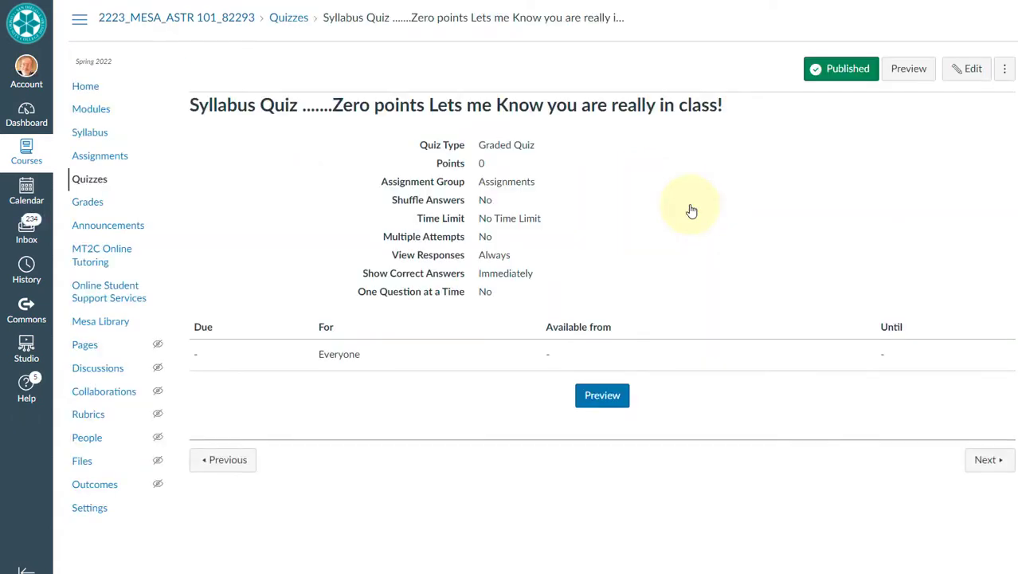
mouse_move(656, 277)
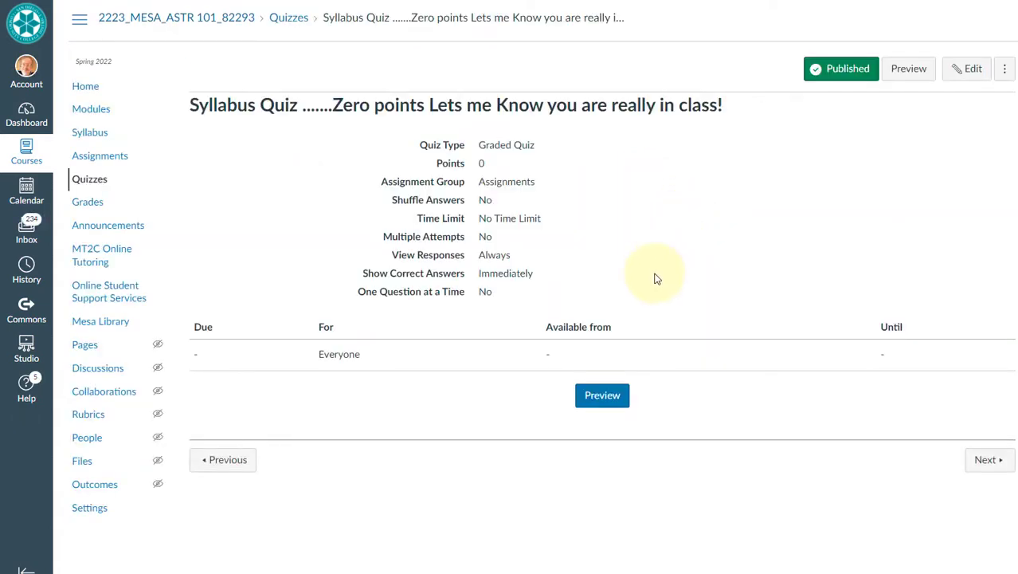
mouse_move(600, 400)
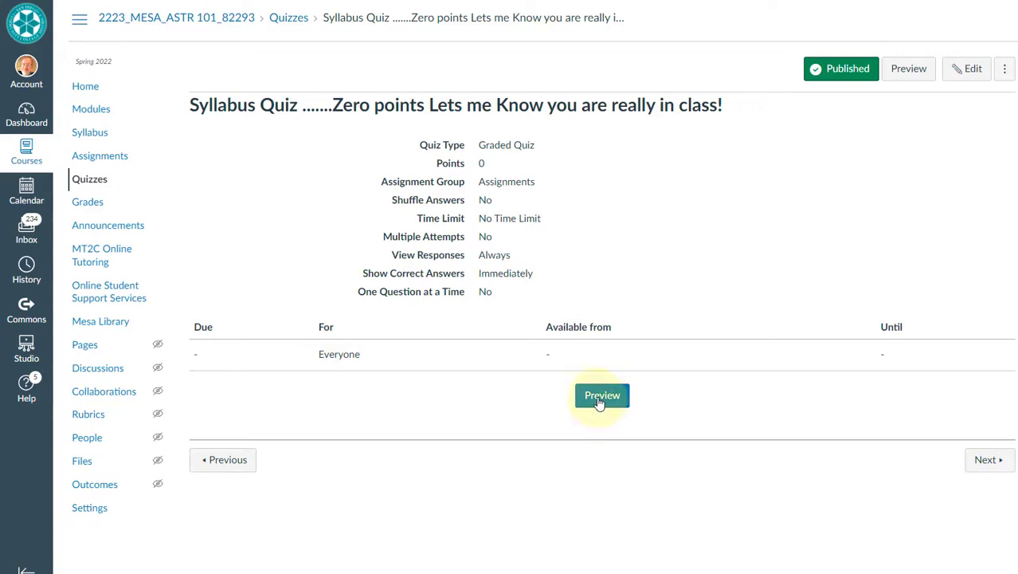
left_click(602, 395)
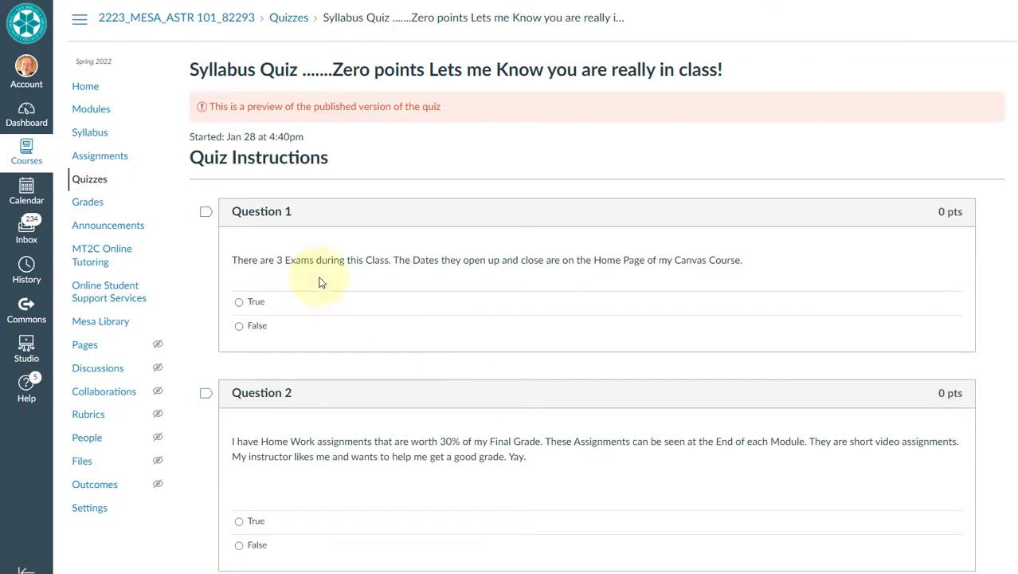
scroll("down", 3)
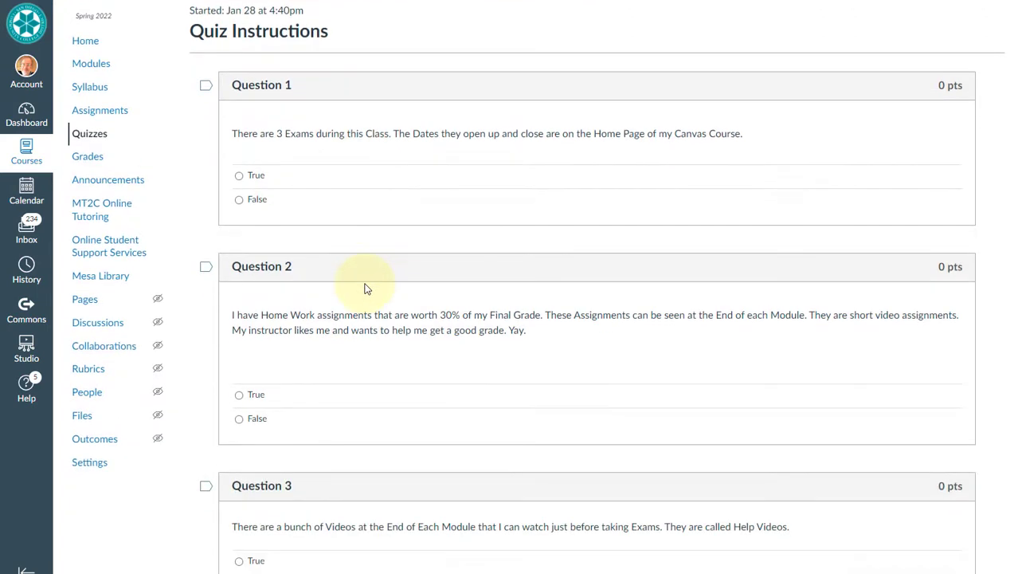
scroll("down", 3)
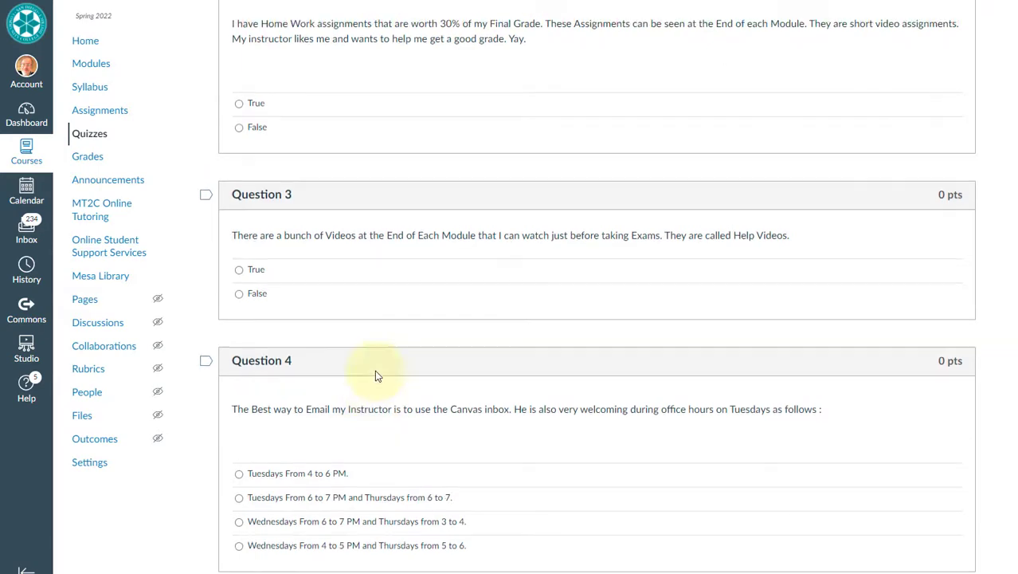
scroll("up", 3)
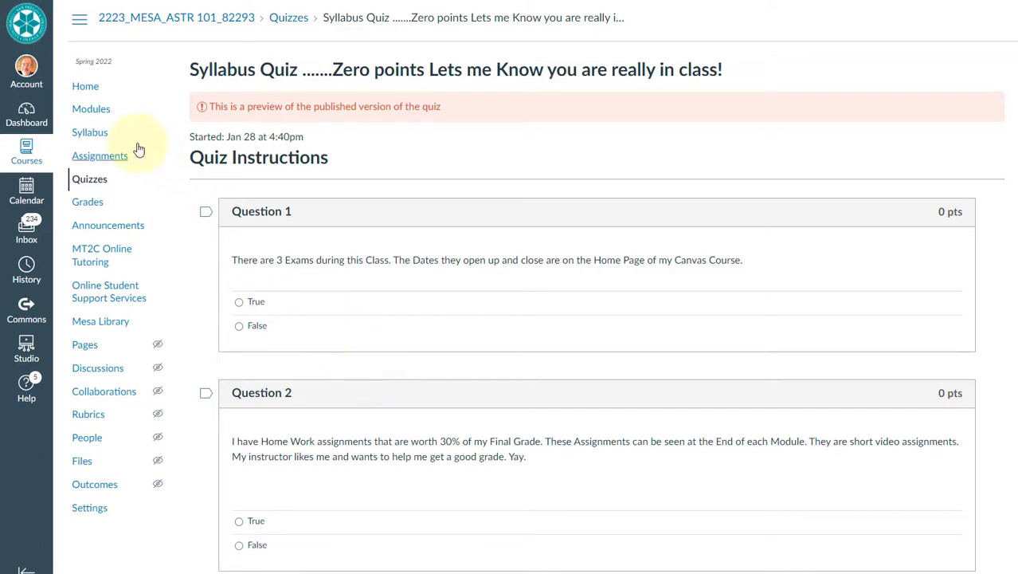
mouse_move(89, 137)
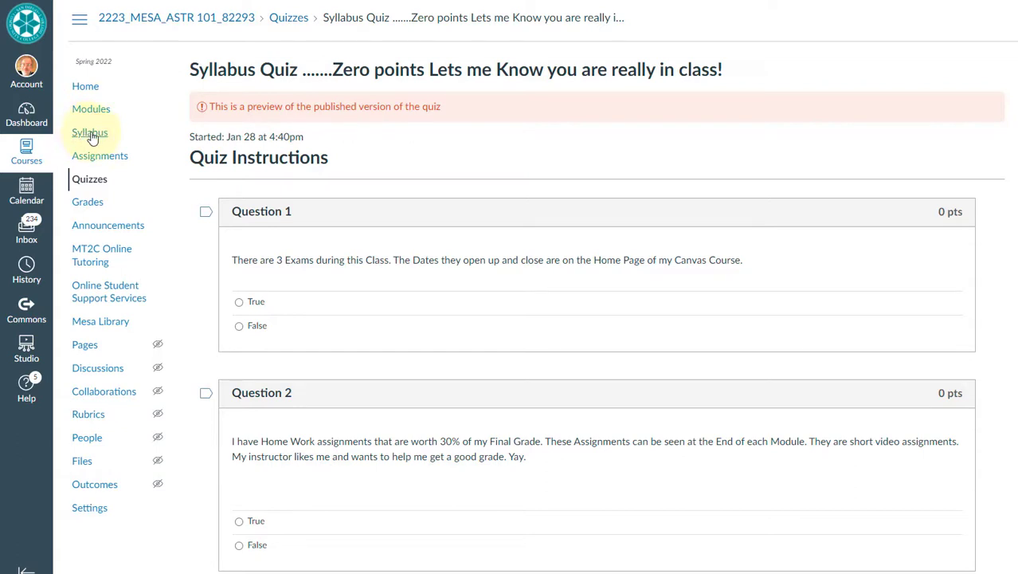
- Bring up the Course Syllabus PDF and page down through objectives and grading to the calendar
left_click(89, 133)
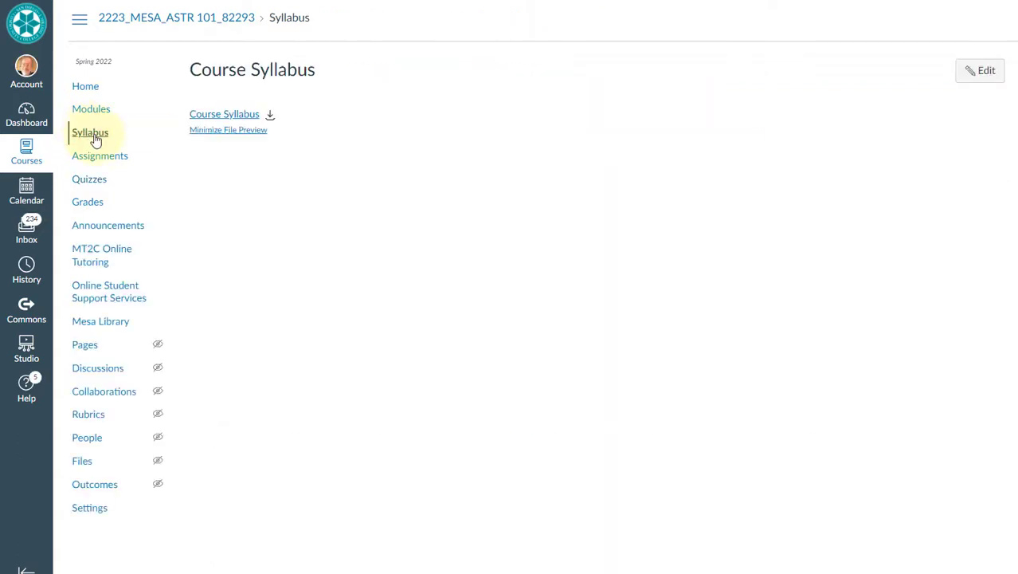
left_click(223, 114)
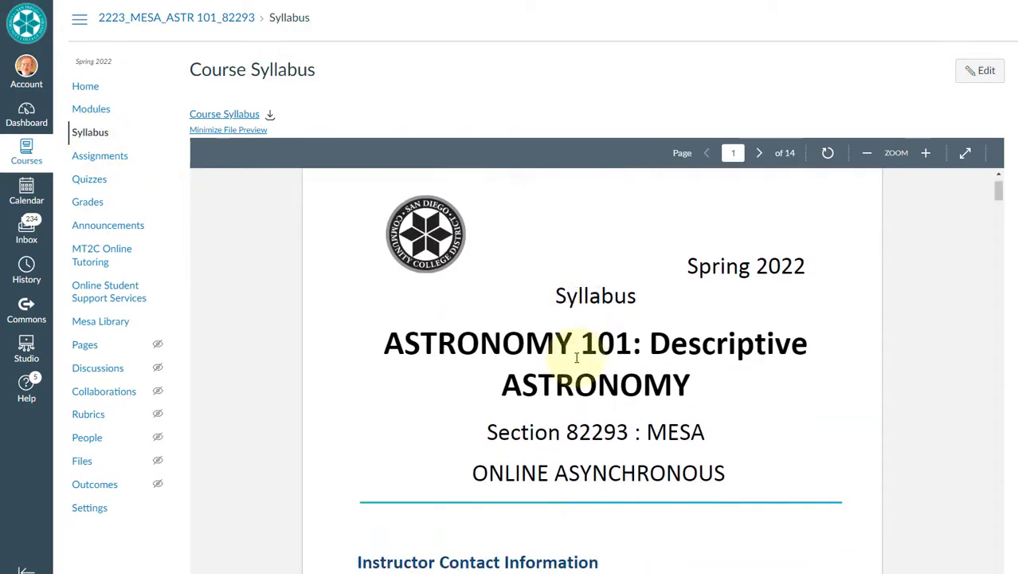
left_click(759, 153)
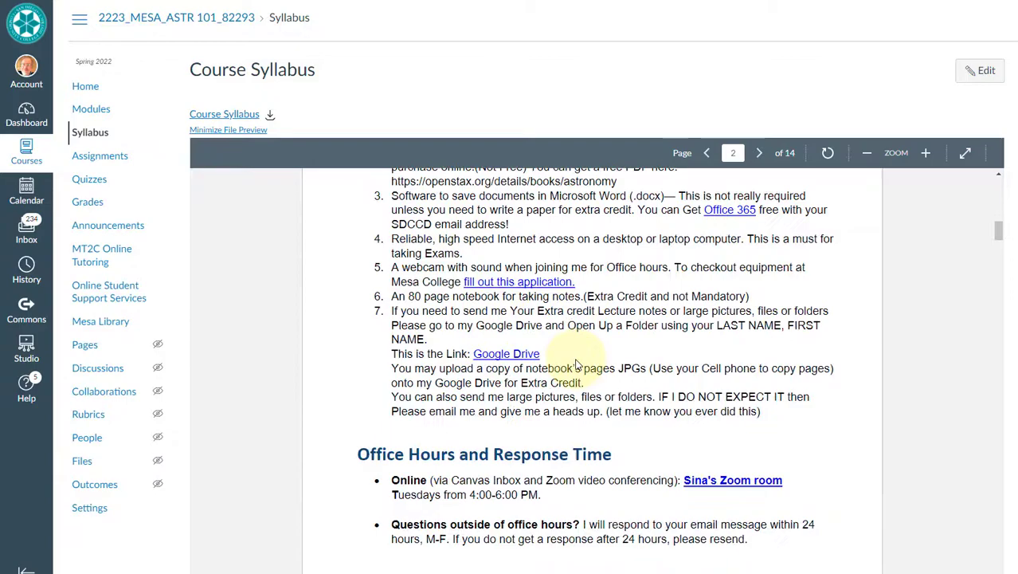
left_click(759, 153)
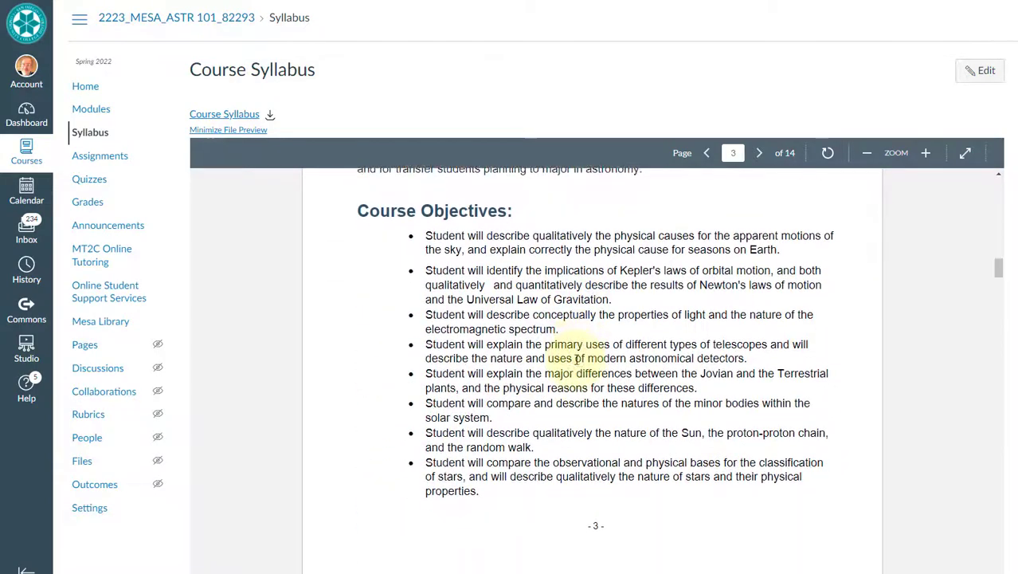
left_click(758, 153)
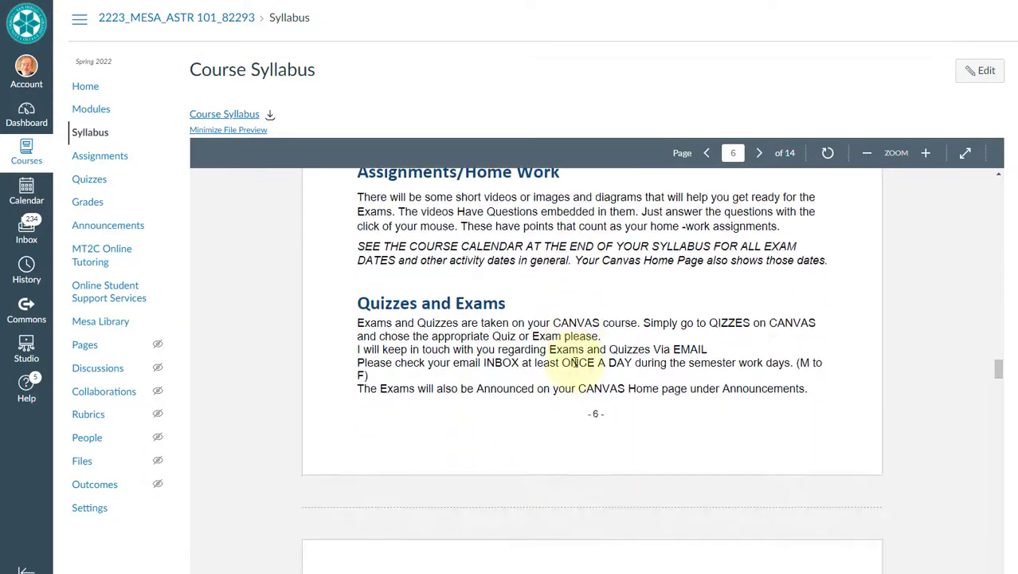
left_click(759, 153)
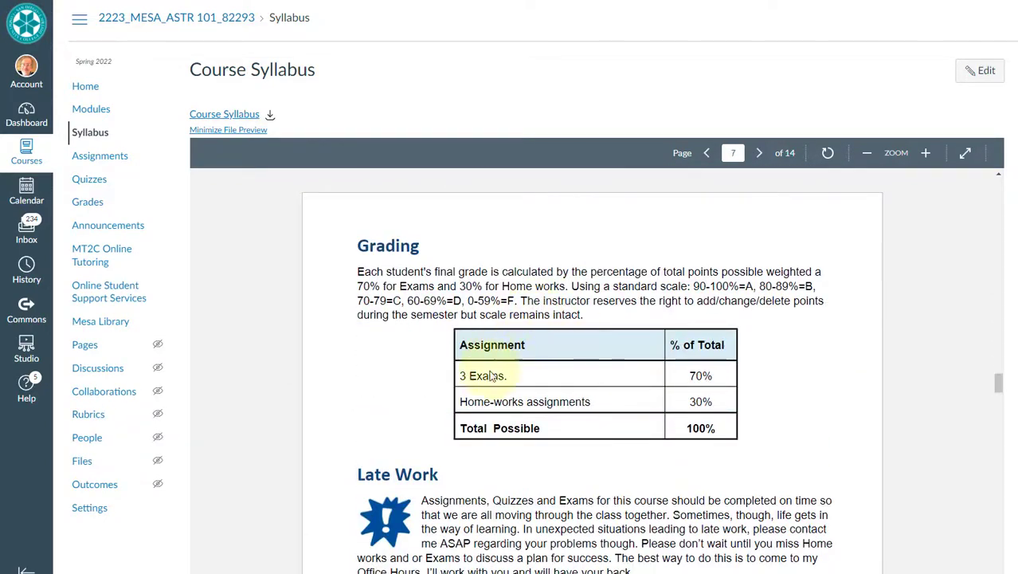
scroll("down", 3)
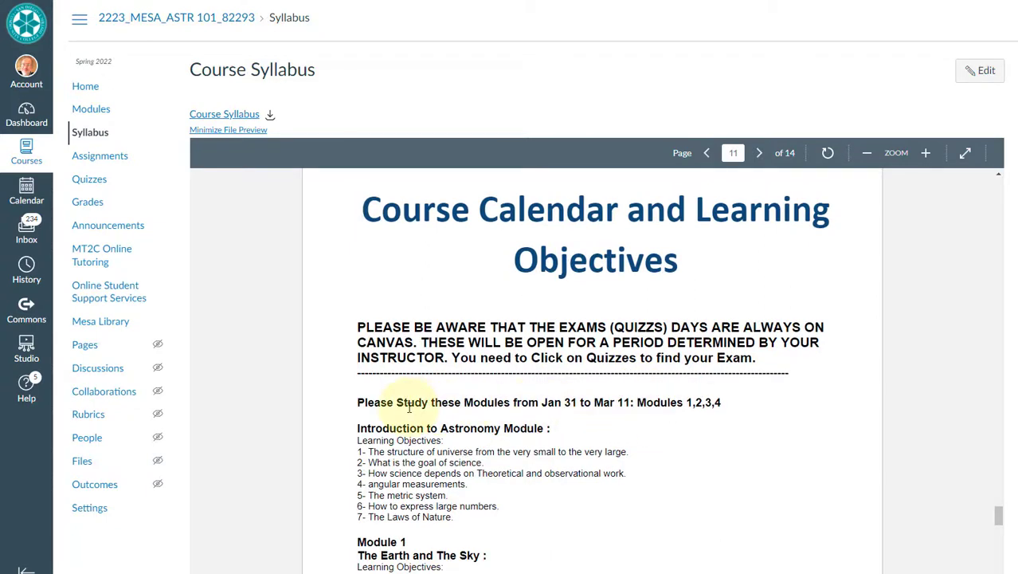
mouse_move(459, 416)
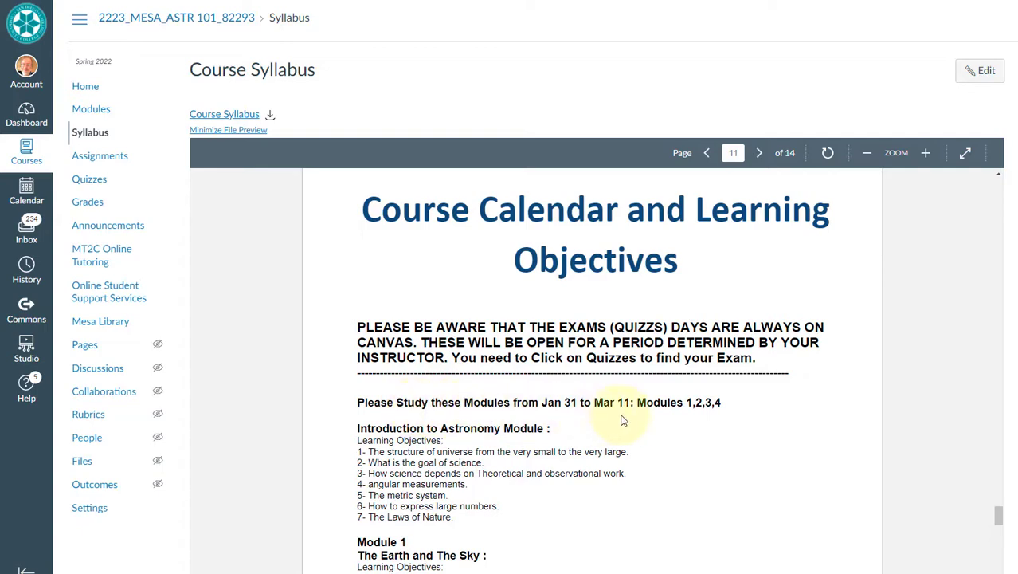
- Continue through the course calendar to page 14 with the third exam dates
left_click(758, 153)
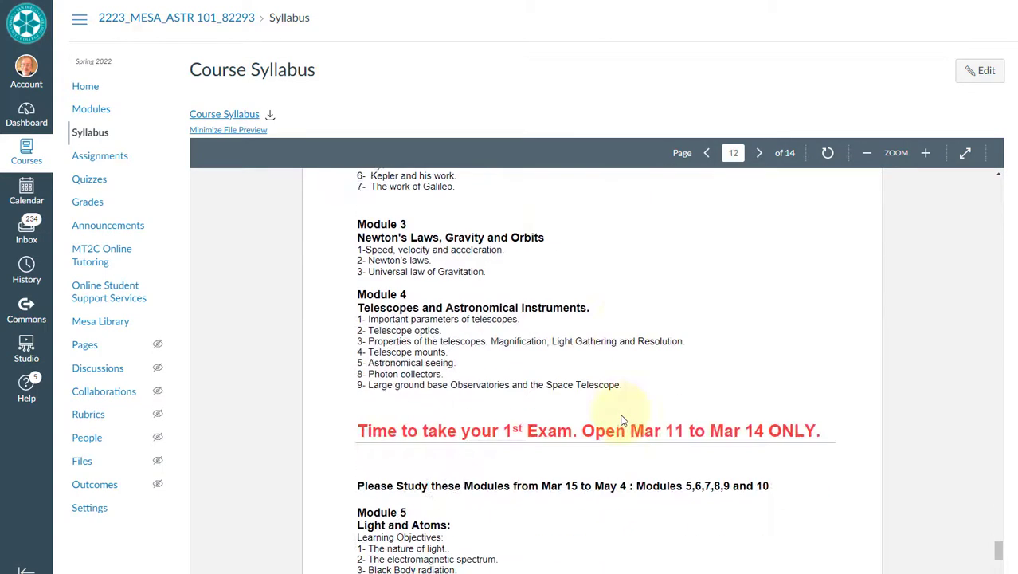
scroll("down", 3)
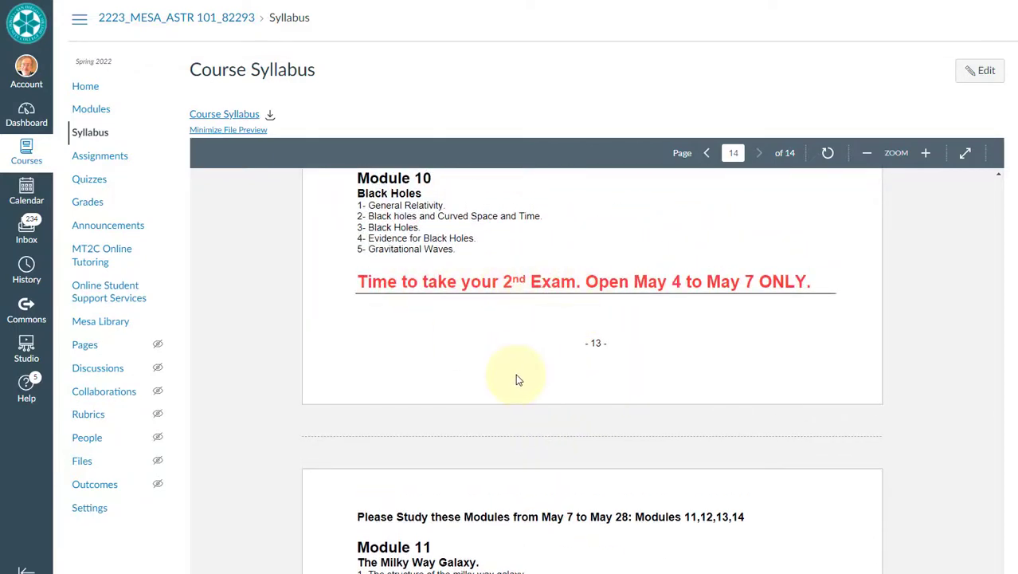
scroll("down", 3)
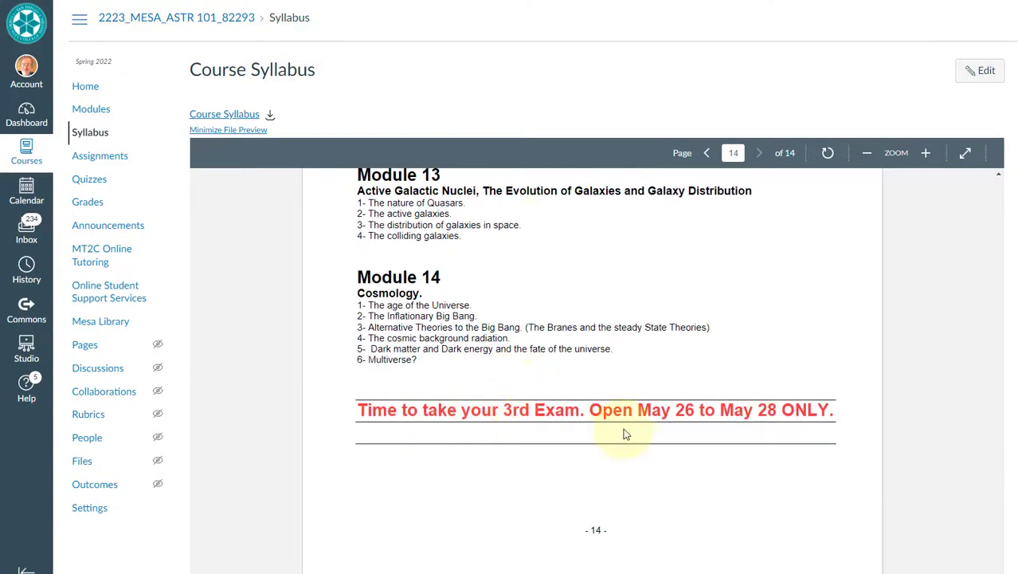
mouse_move(655, 424)
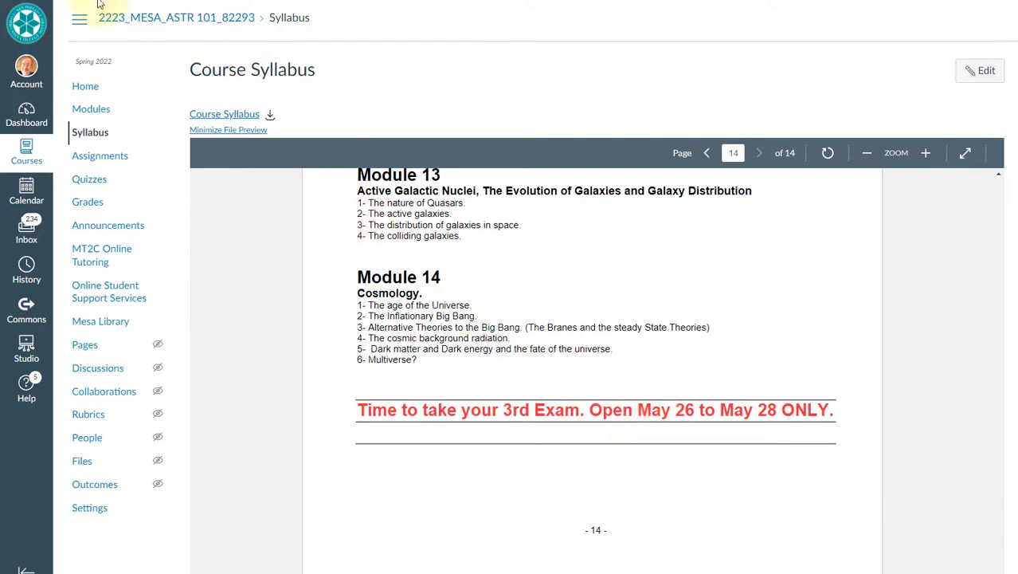
- Return to the Astronomy 101 home page with the welcome links and exam dates
left_click(86, 86)
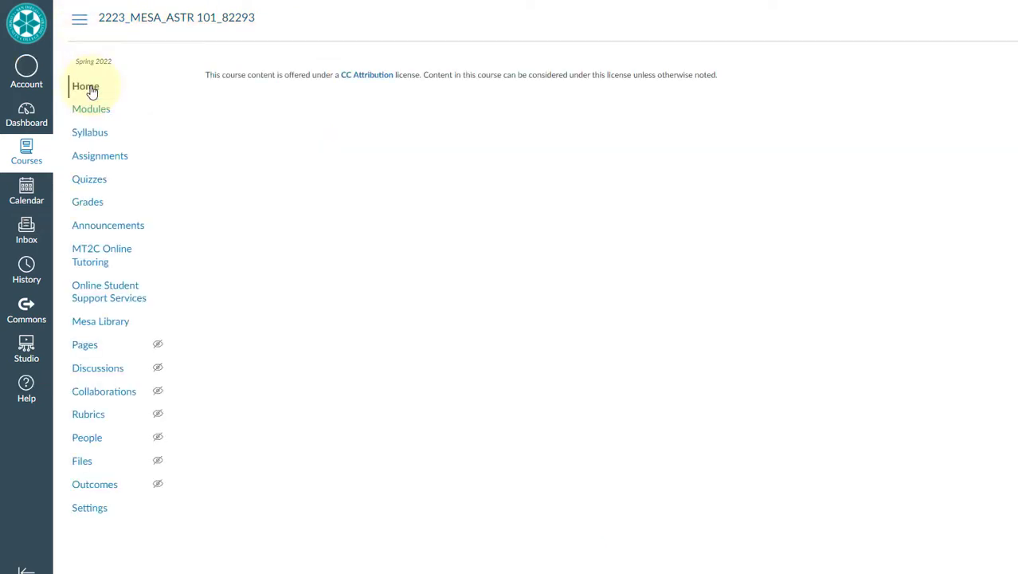
left_click(86, 86)
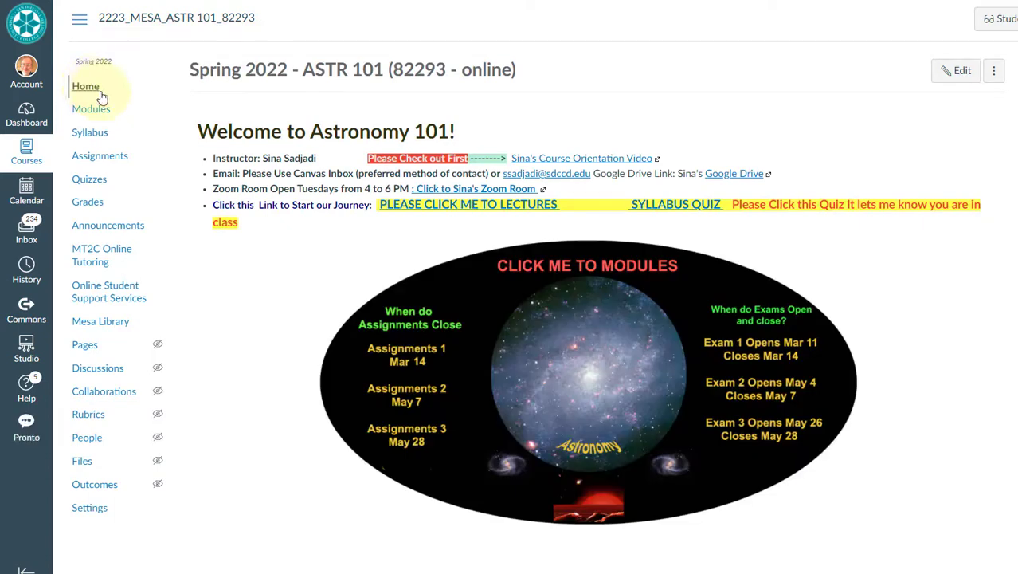
mouse_move(471, 209)
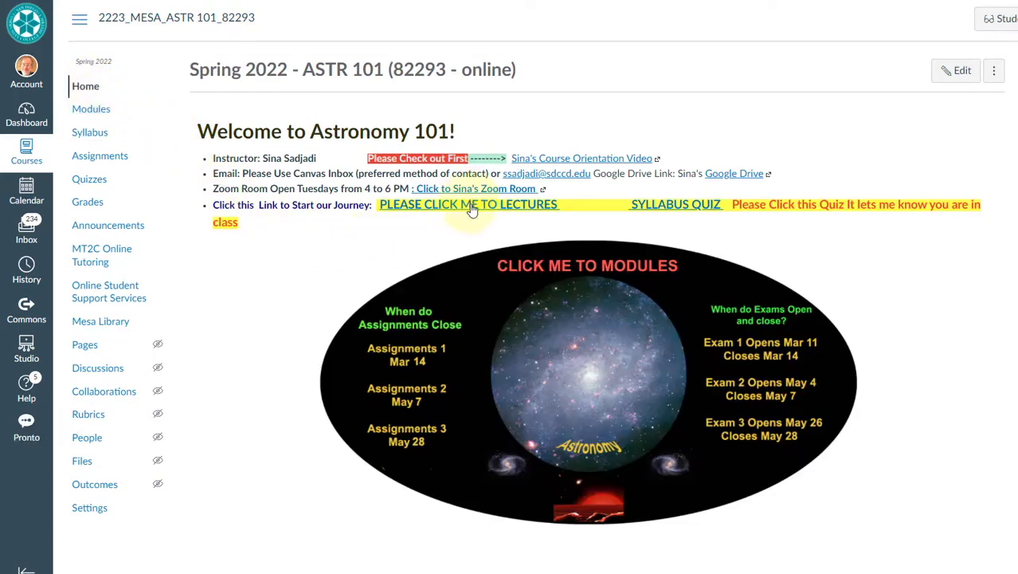
mouse_move(470, 204)
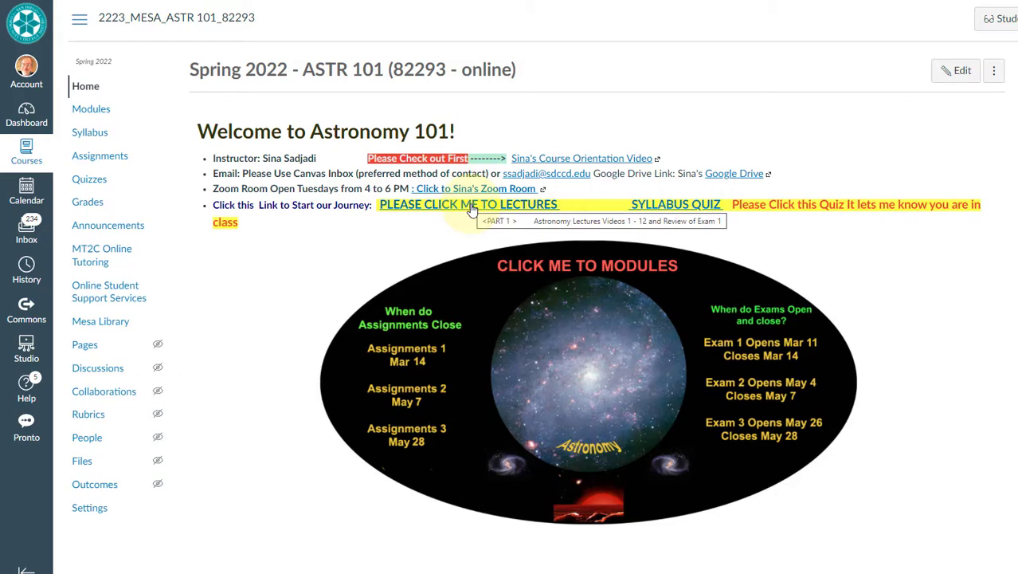
mouse_move(492, 322)
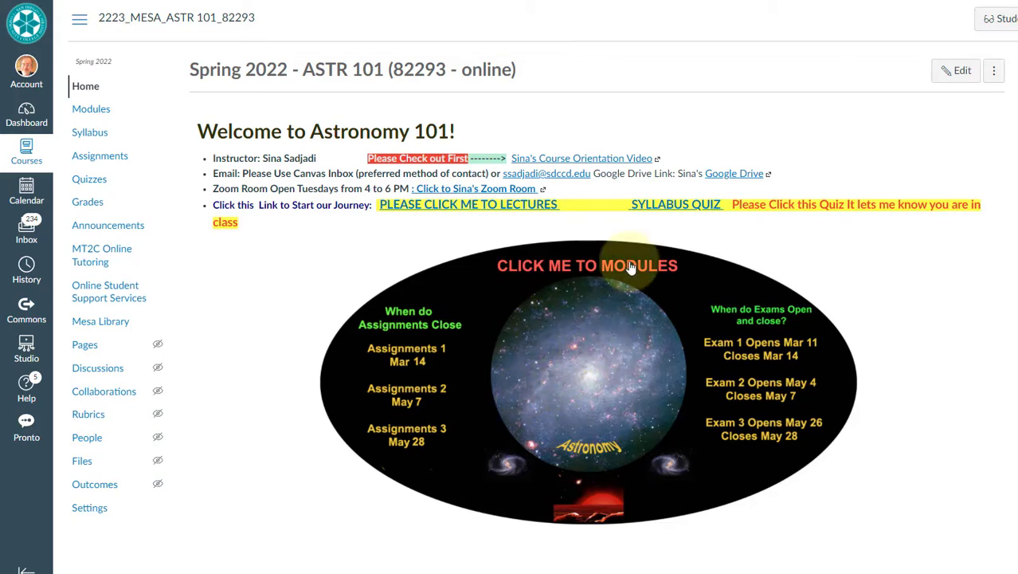
mouse_move(605, 294)
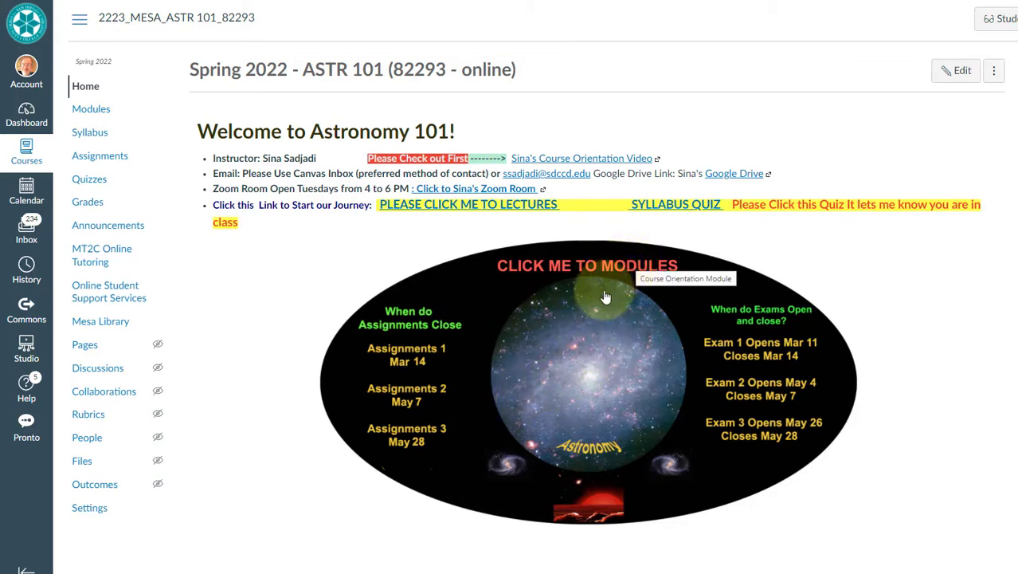
mouse_move(613, 339)
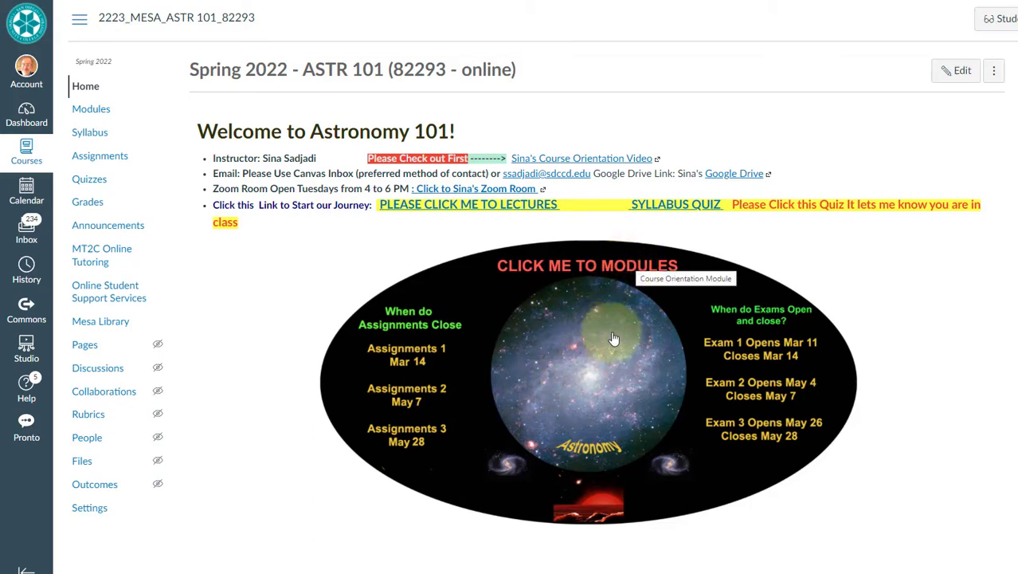
mouse_move(677, 333)
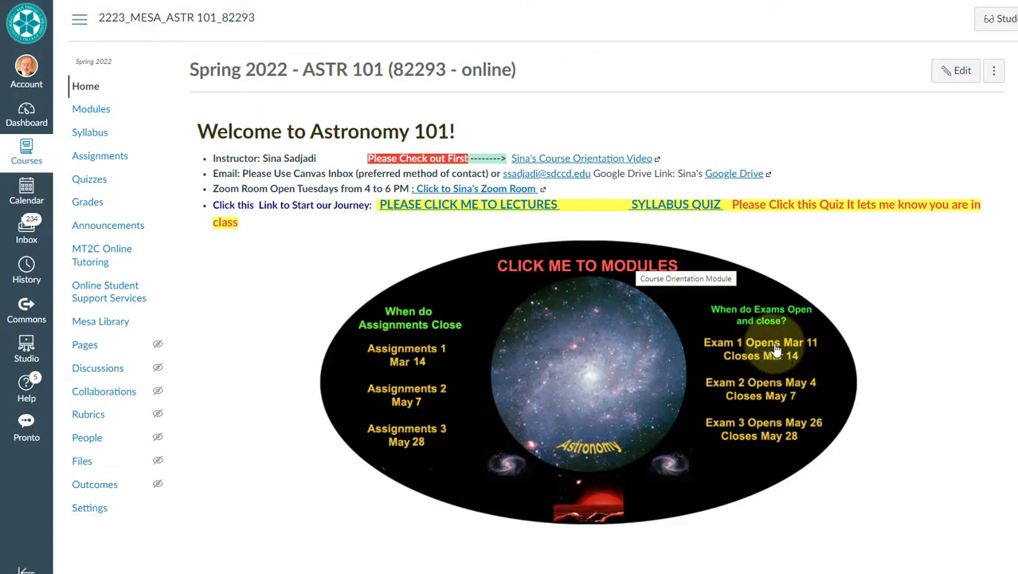
mouse_move(813, 350)
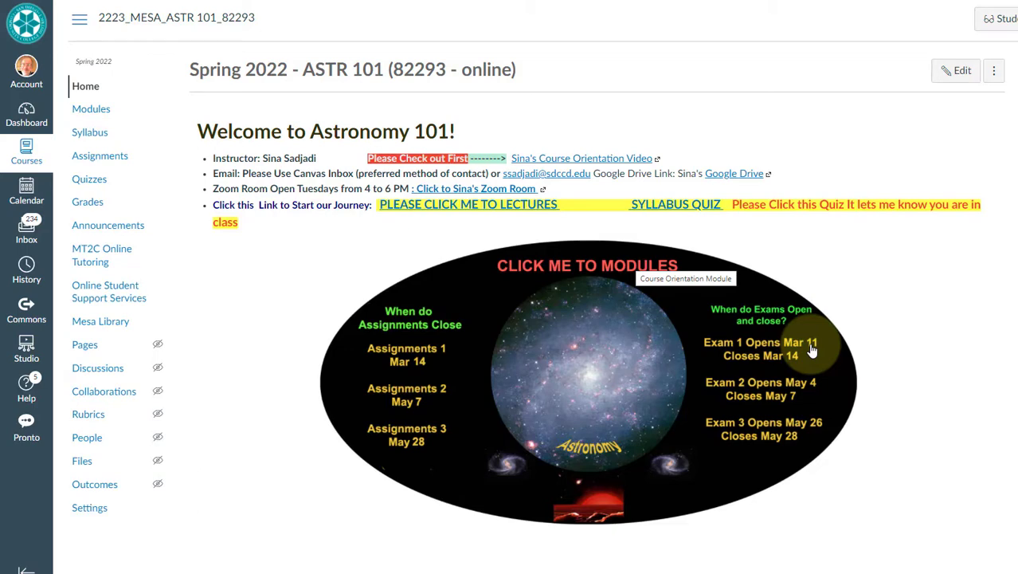
mouse_move(797, 363)
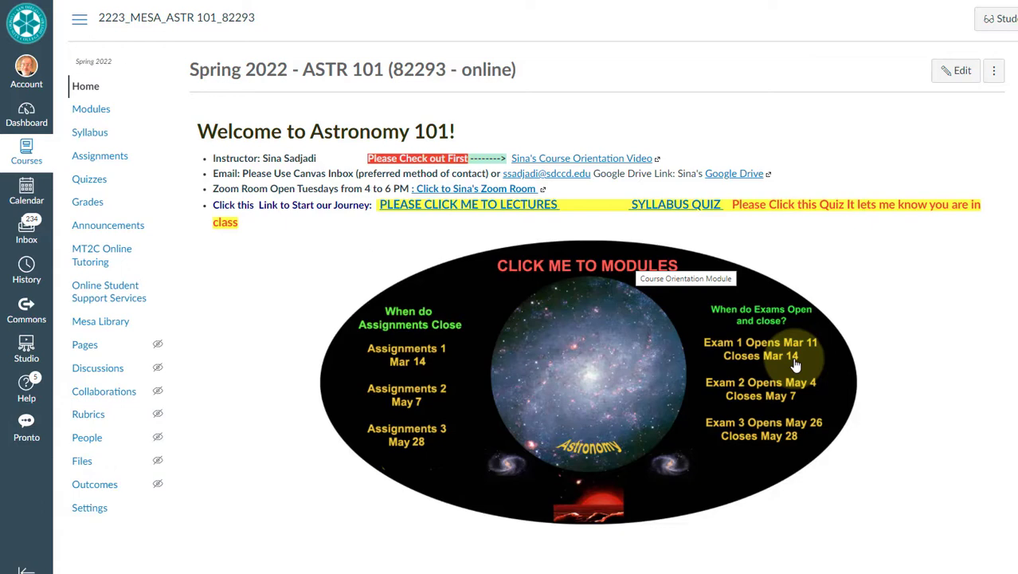
mouse_move(422, 358)
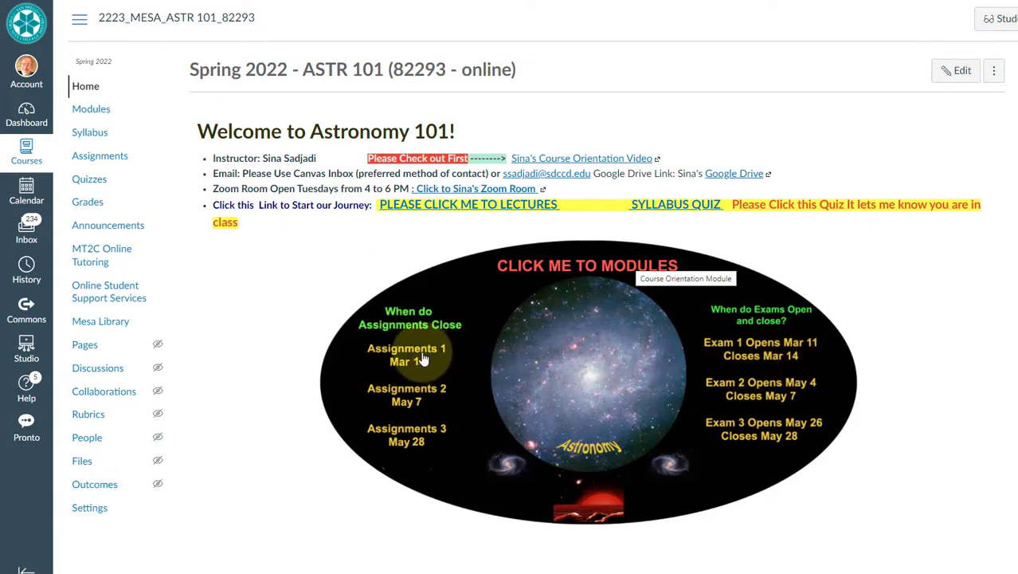
mouse_move(420, 360)
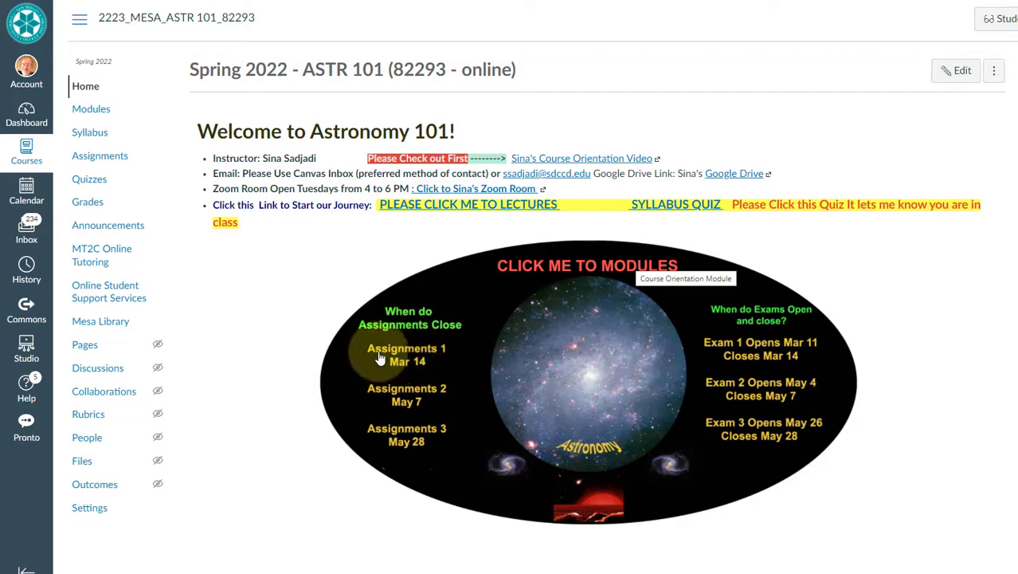
mouse_move(390, 366)
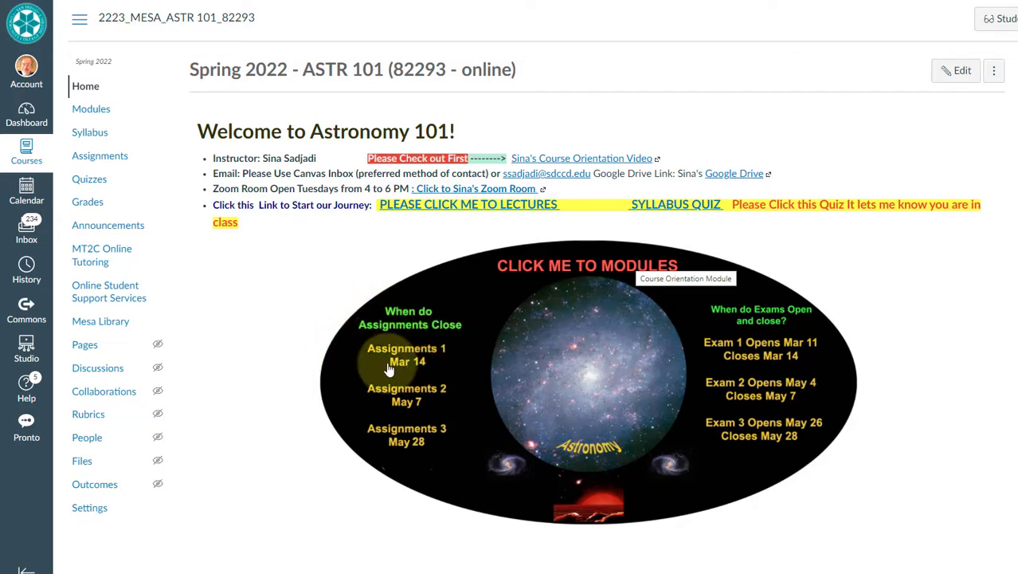
mouse_move(376, 366)
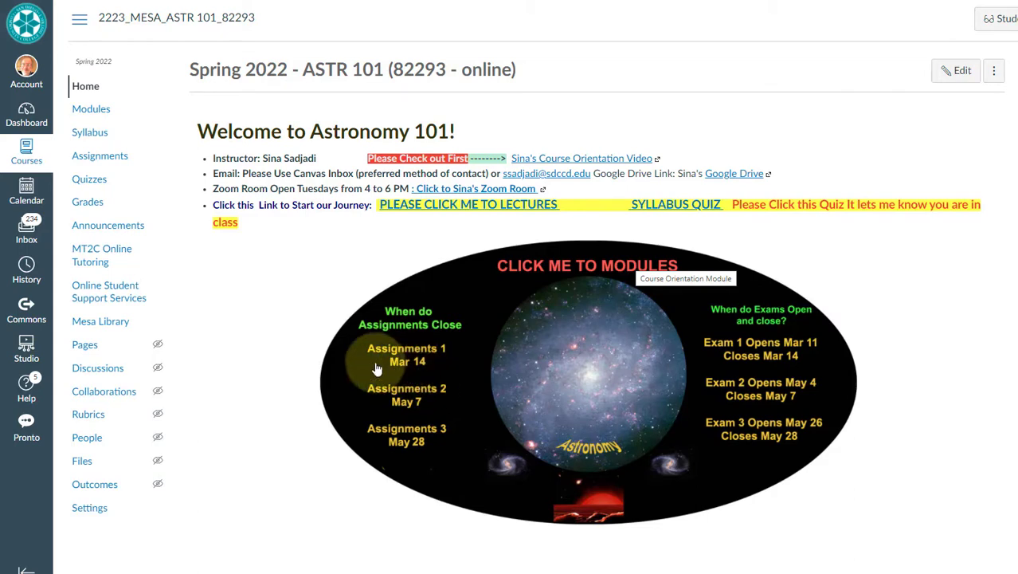
mouse_move(453, 389)
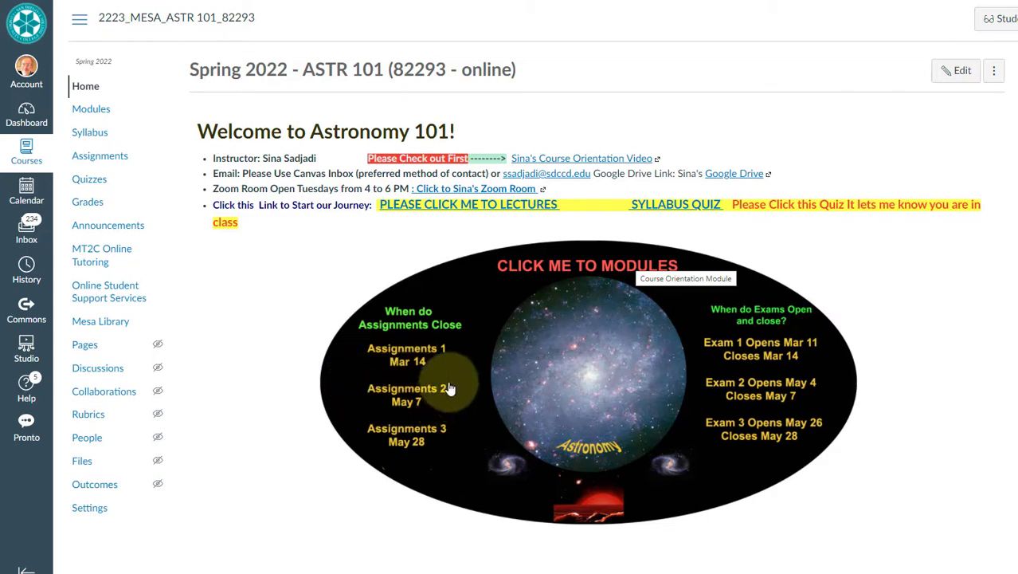
mouse_move(379, 421)
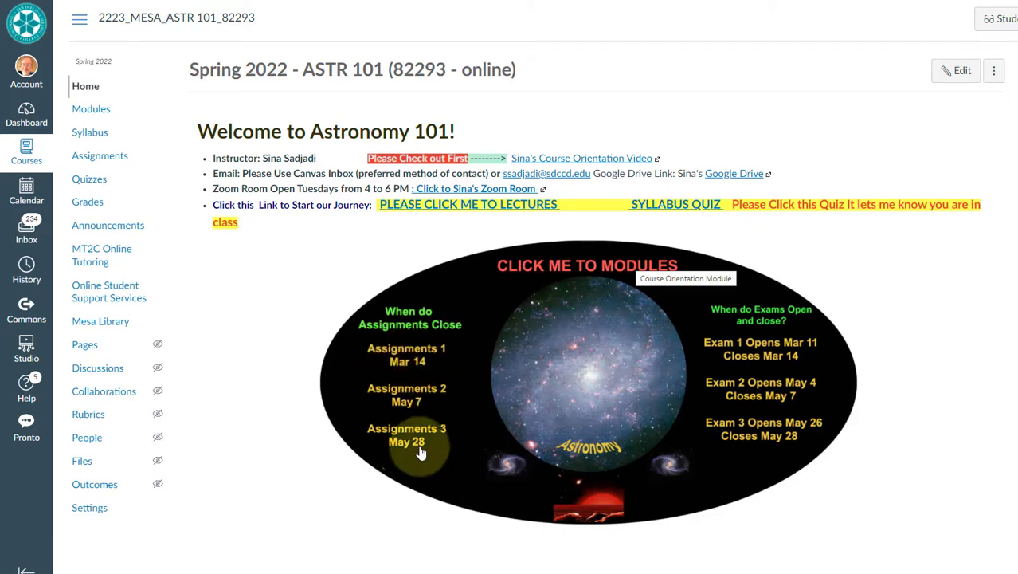
mouse_move(310, 309)
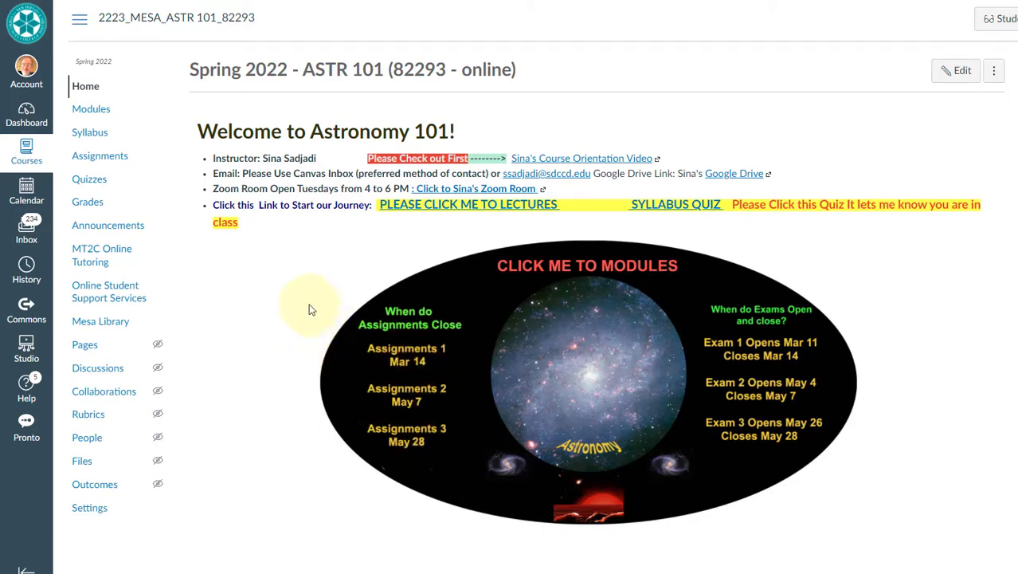
mouse_move(350, 310)
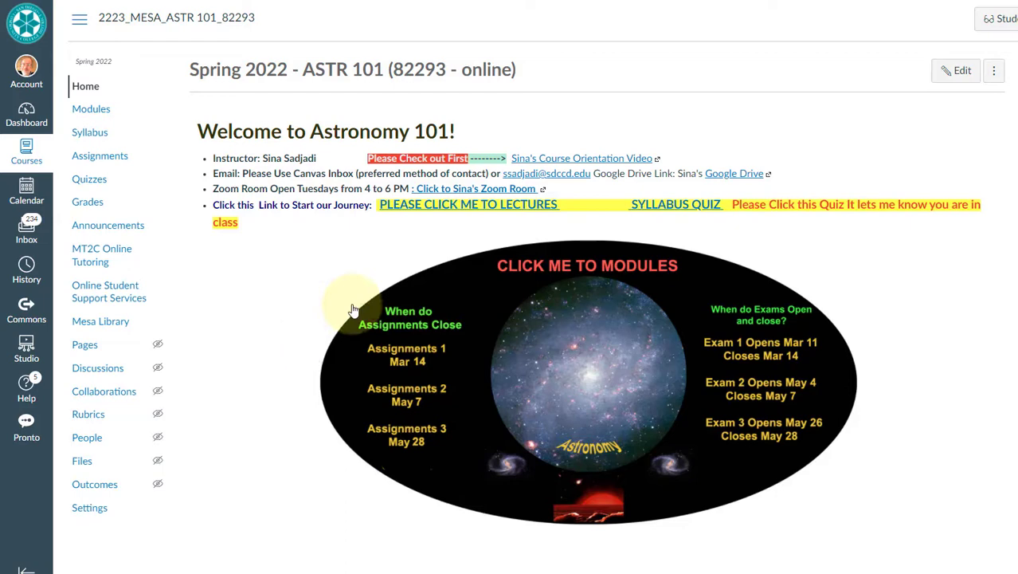
left_click(585, 264)
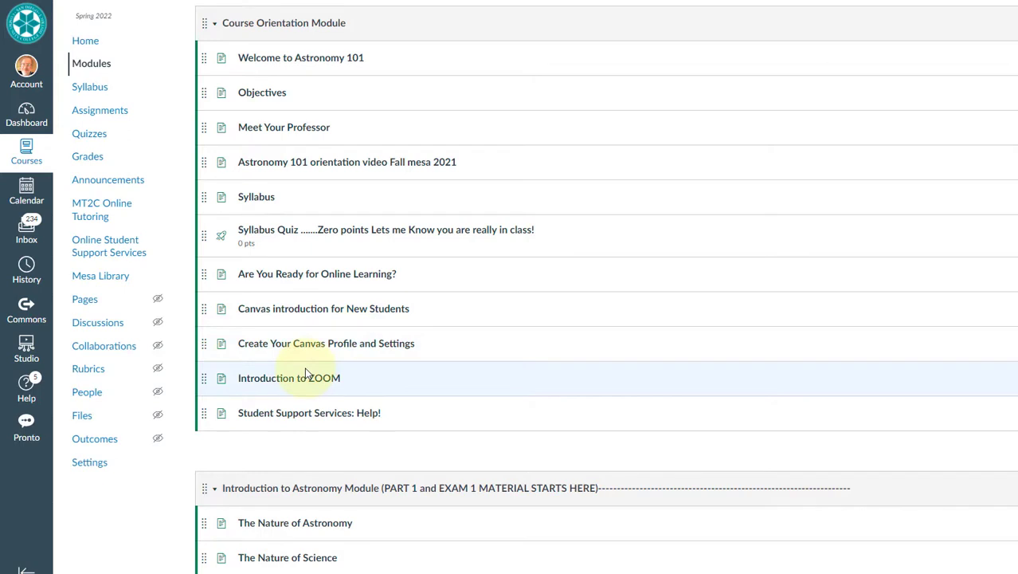
mouse_move(327, 38)
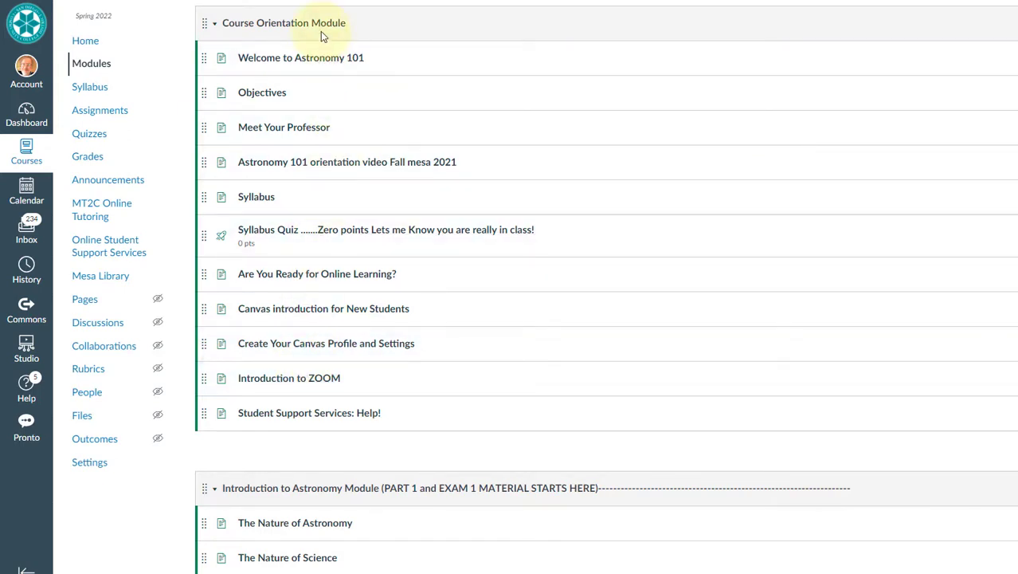
mouse_move(331, 277)
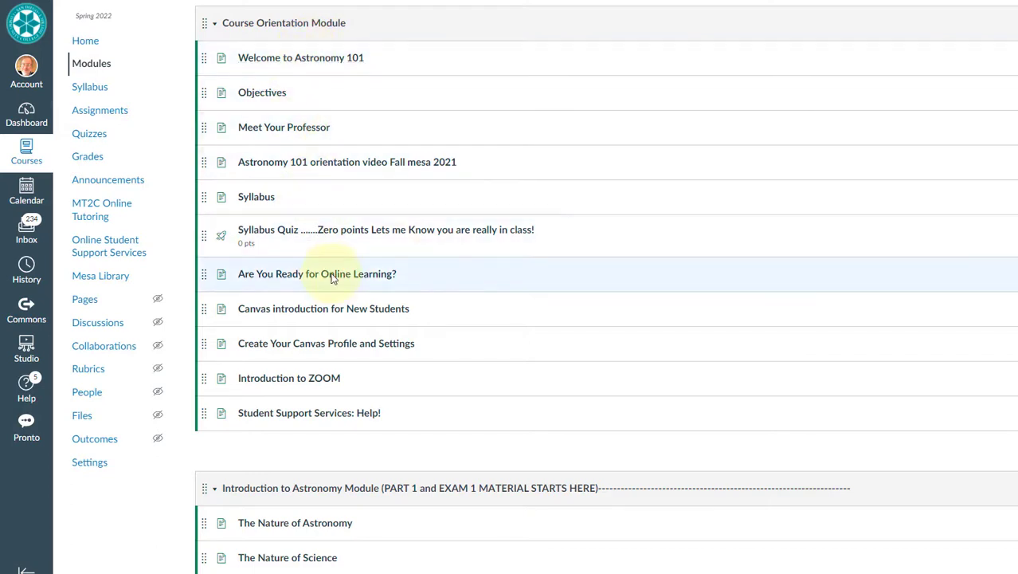
mouse_move(348, 415)
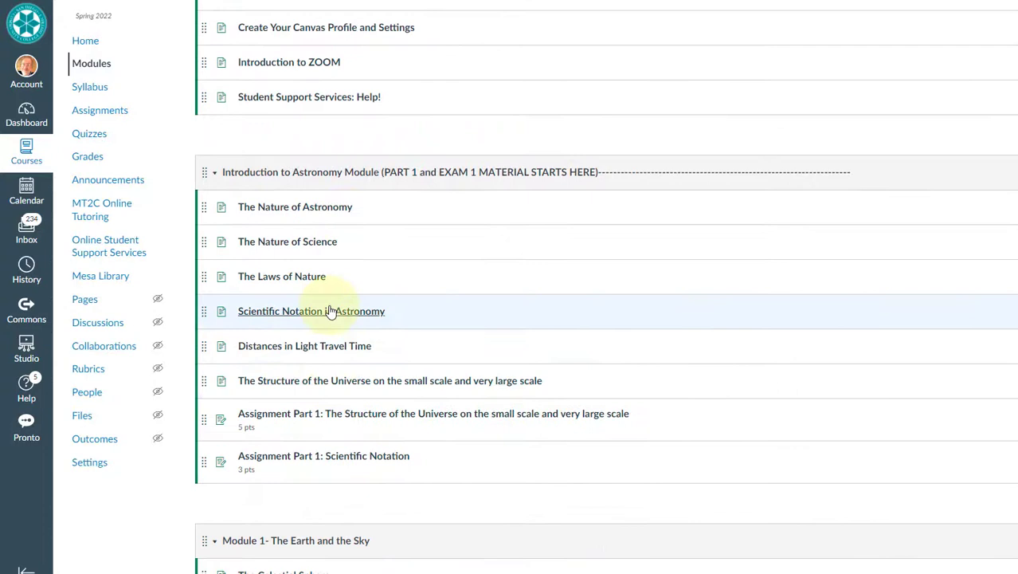
mouse_move(304, 184)
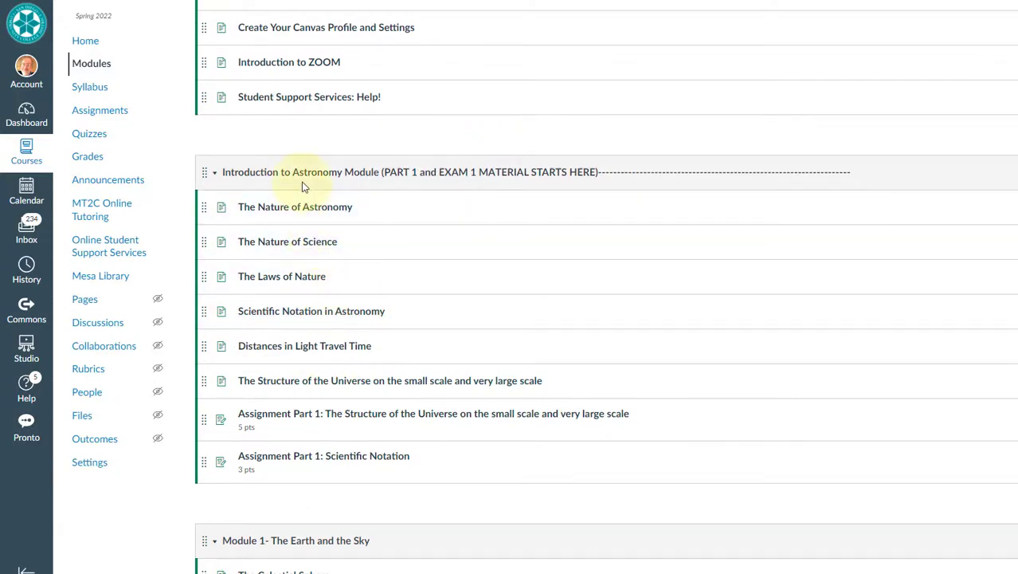
mouse_move(296, 207)
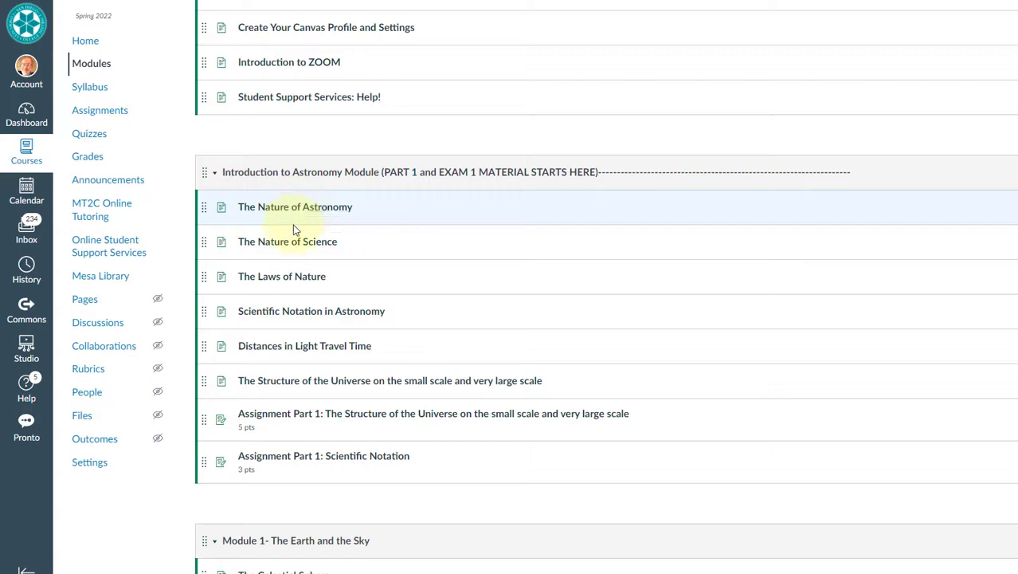
mouse_move(341, 256)
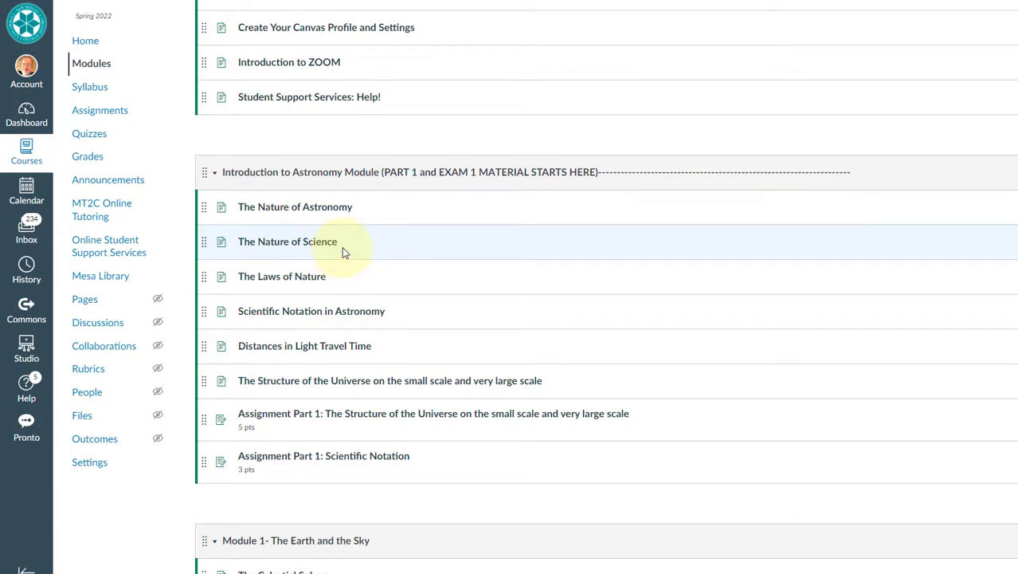
mouse_move(317, 279)
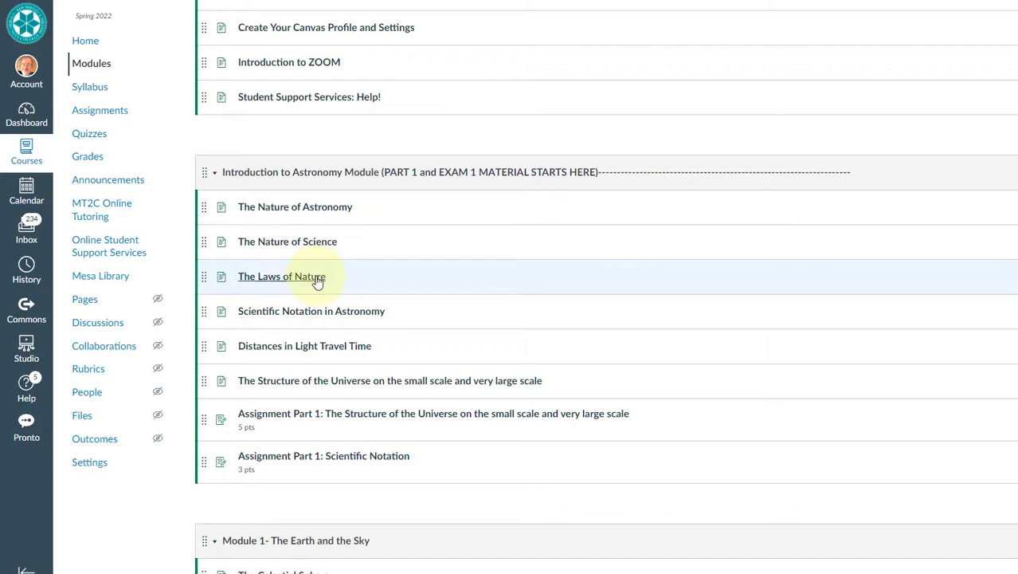
mouse_move(242, 423)
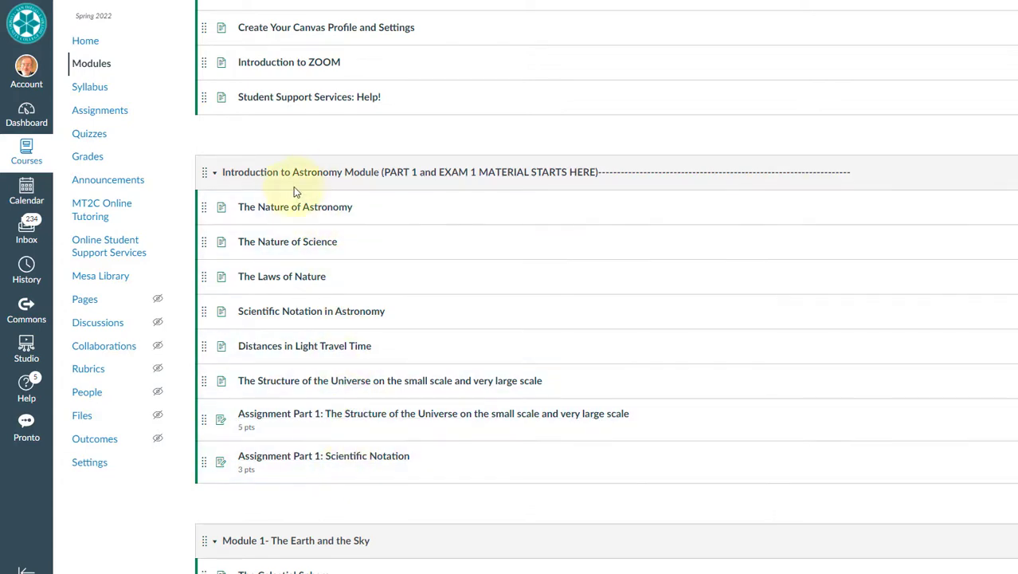
mouse_move(342, 86)
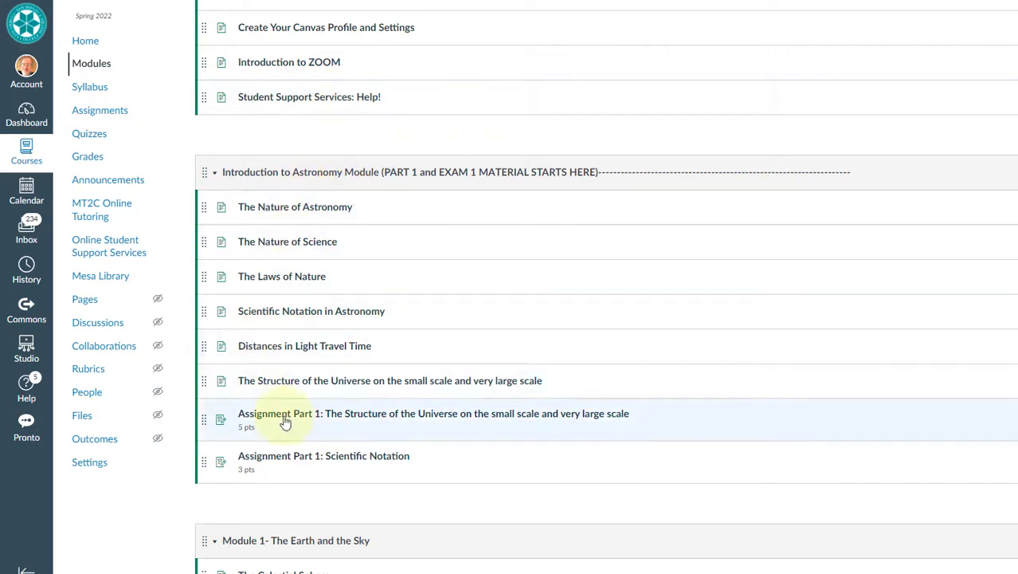
mouse_move(357, 419)
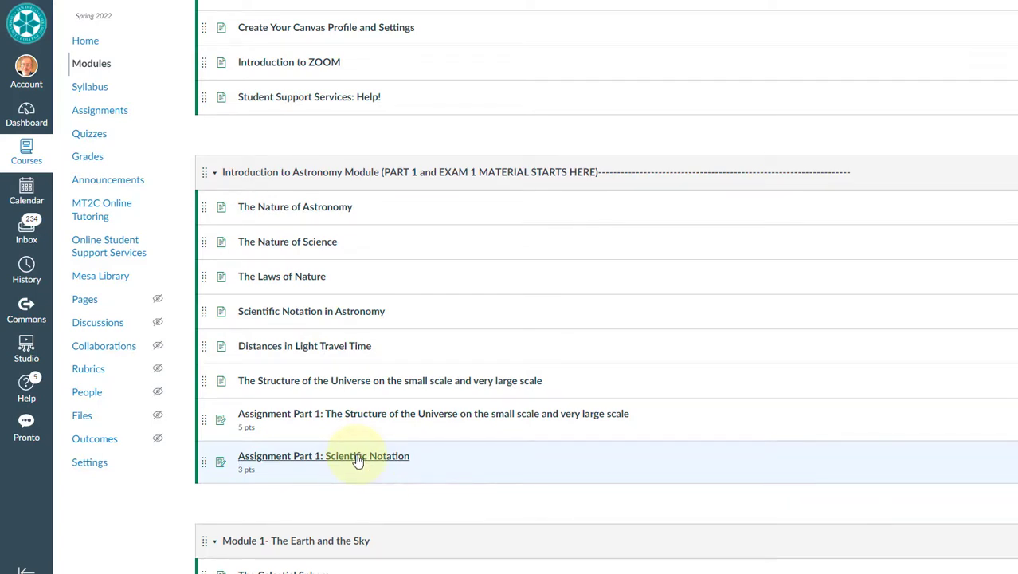
- Move down through Module 1 on the Modules page and enter the Help Videos-1 item
scroll("down", 3)
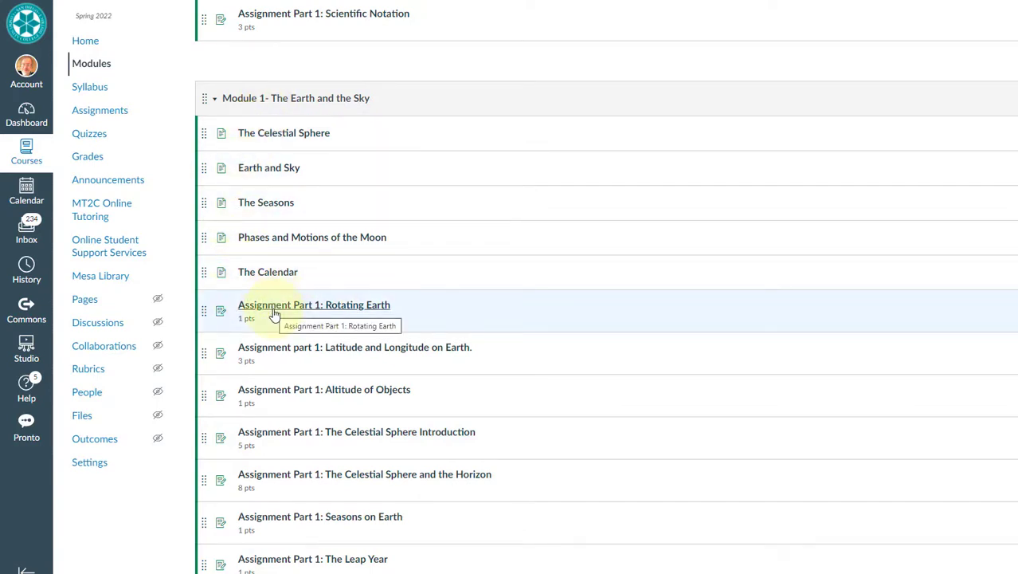
scroll("down", 3)
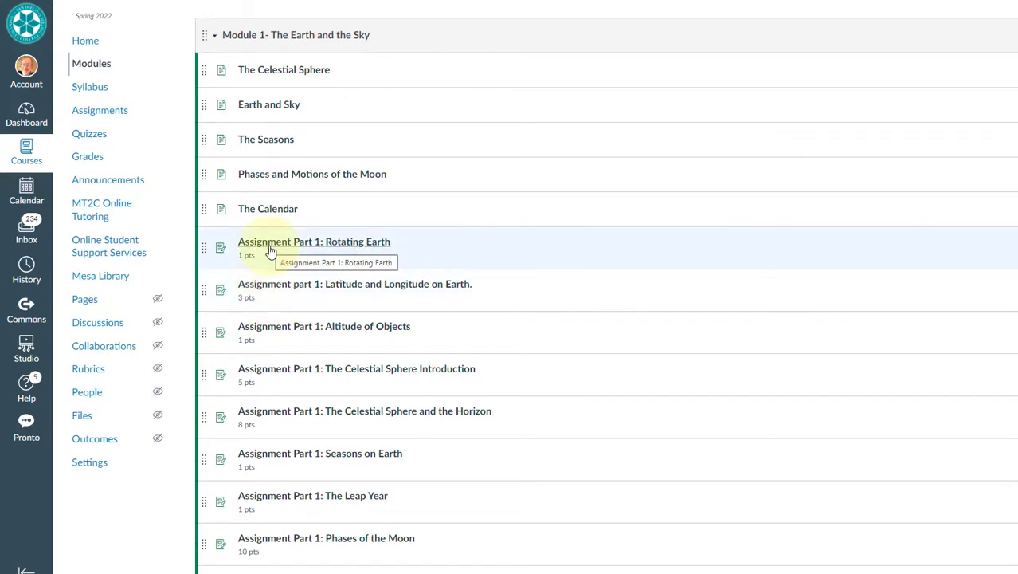
scroll("down", 3)
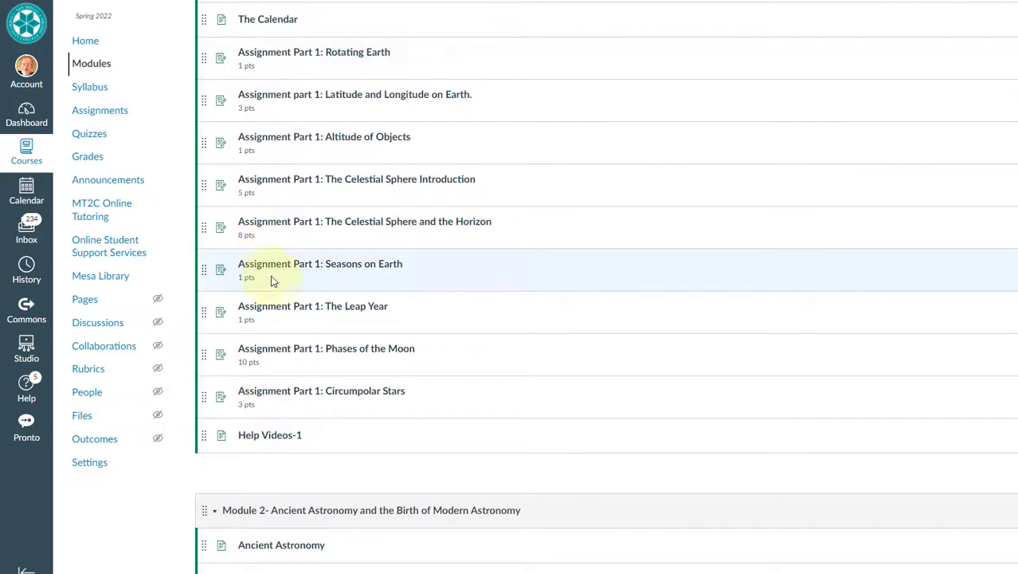
mouse_move(300, 394)
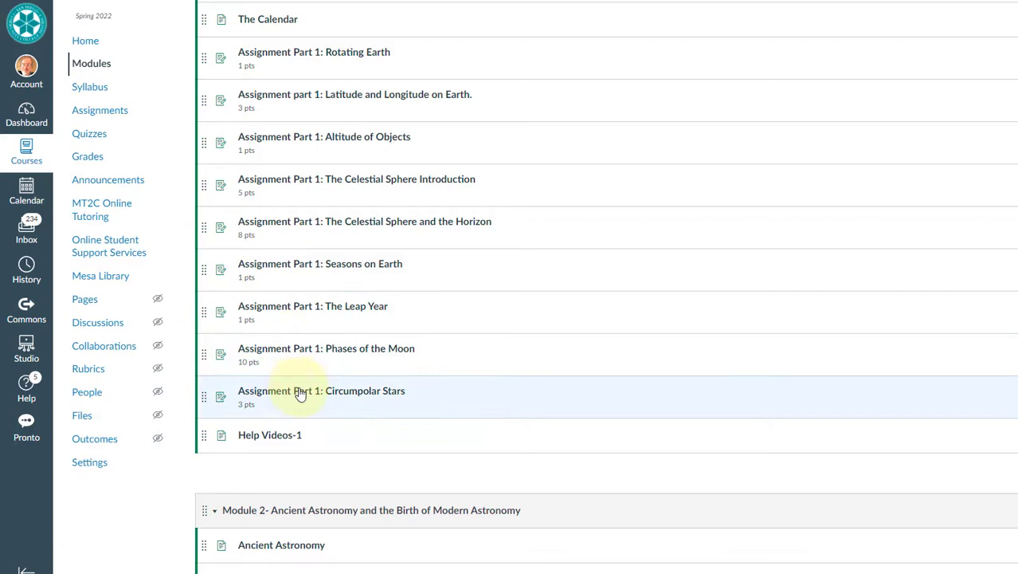
mouse_move(302, 402)
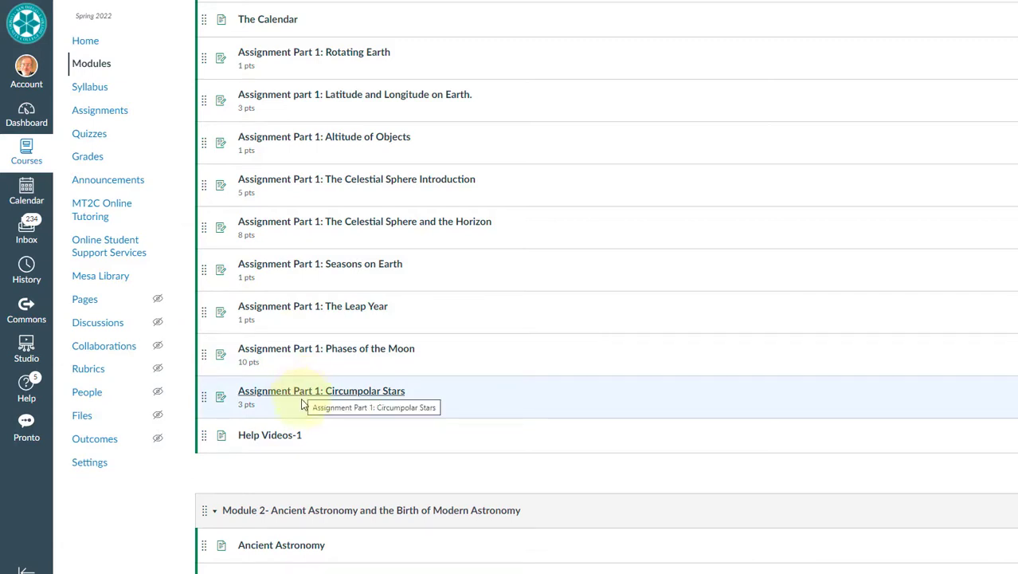
mouse_move(274, 439)
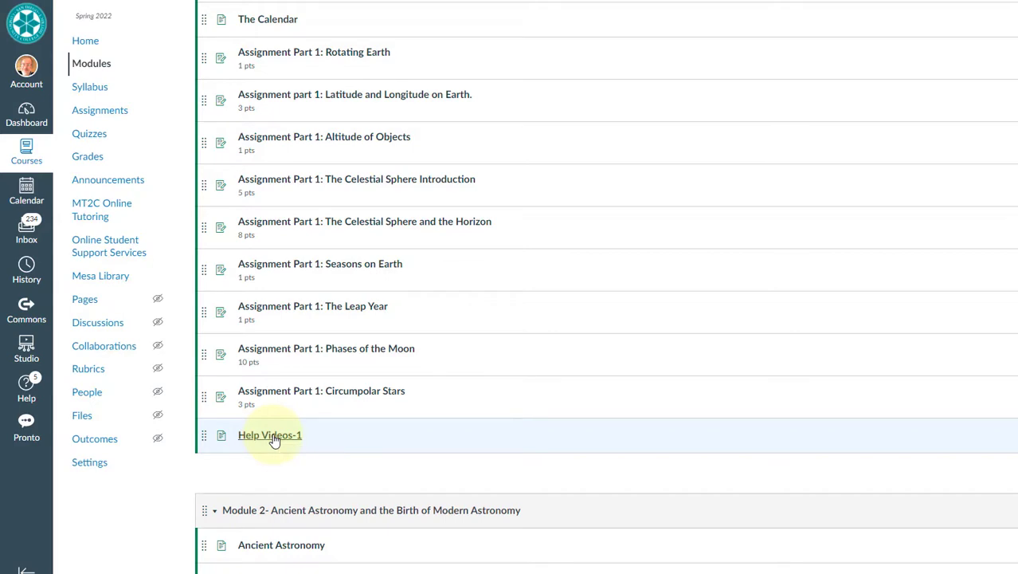
left_click(269, 435)
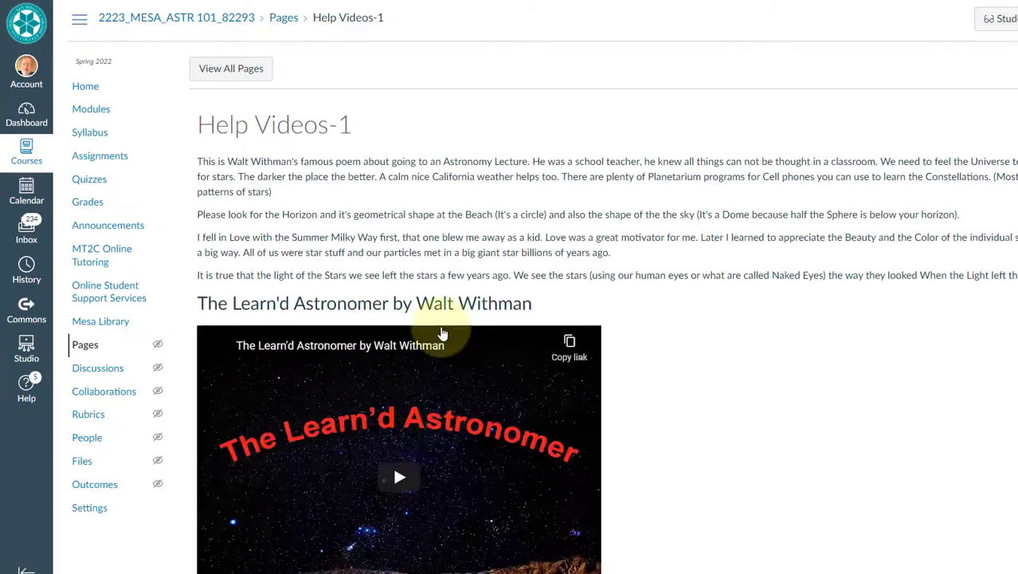
- Read down Help Videos-1 to the Leap Year video, then go to the Assignments list
scroll("down", 3)
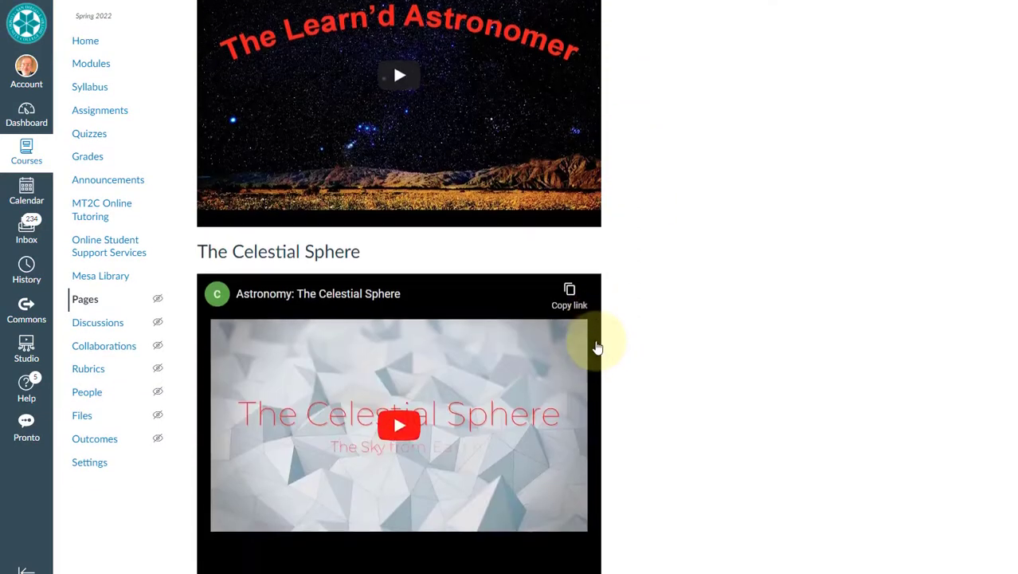
scroll("down", 3)
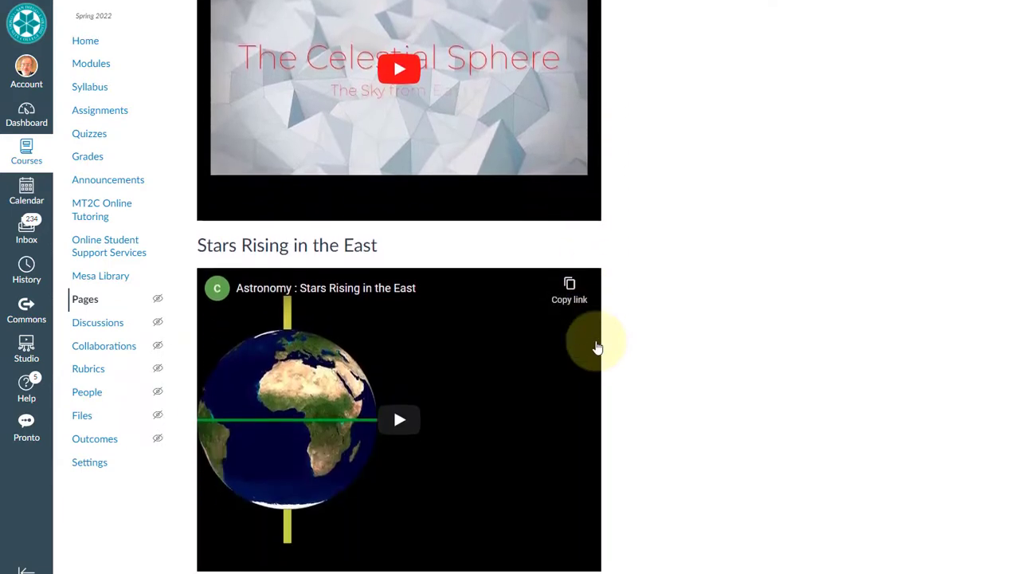
scroll("down", 3)
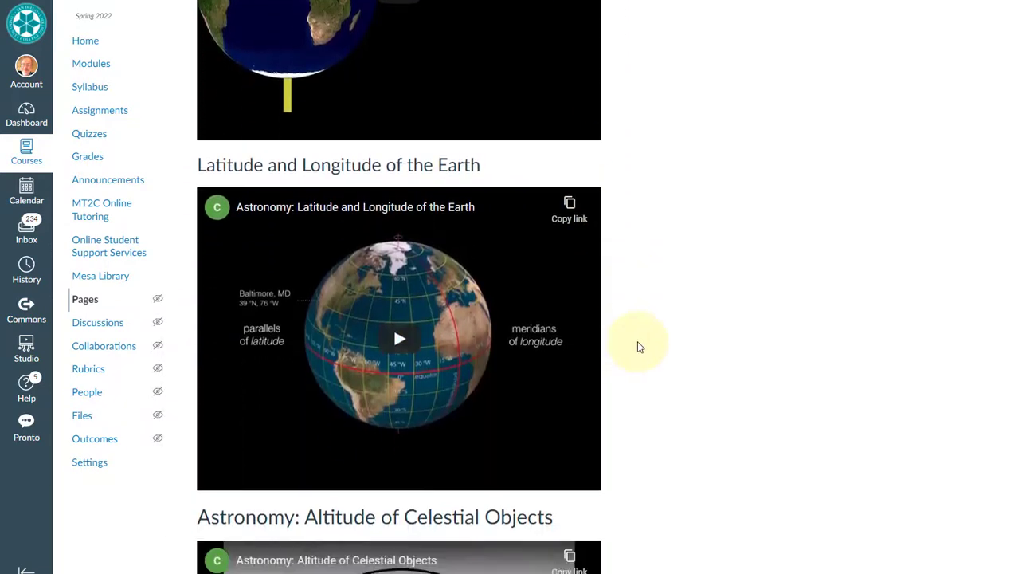
scroll("down", 3)
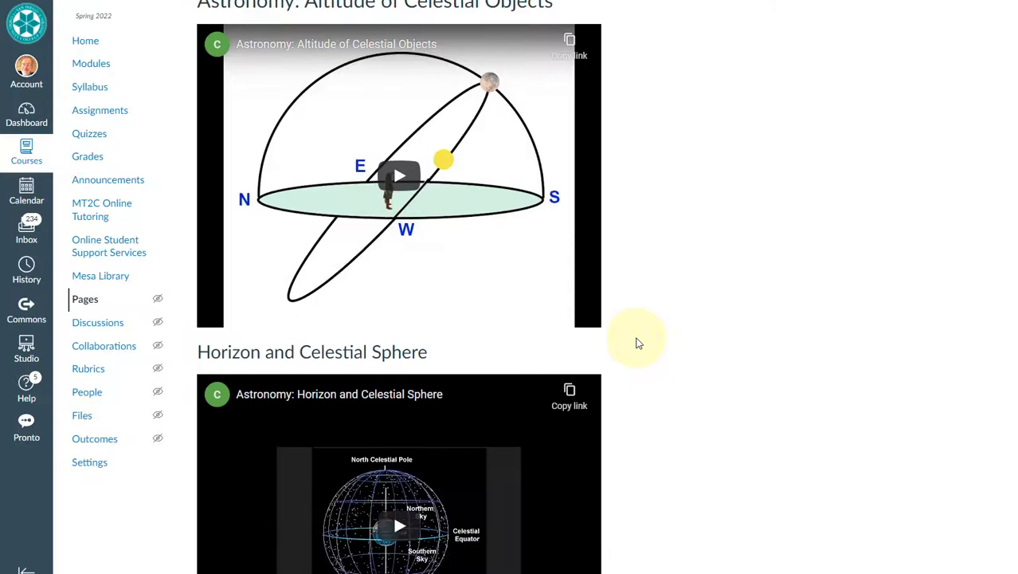
scroll("down", 3)
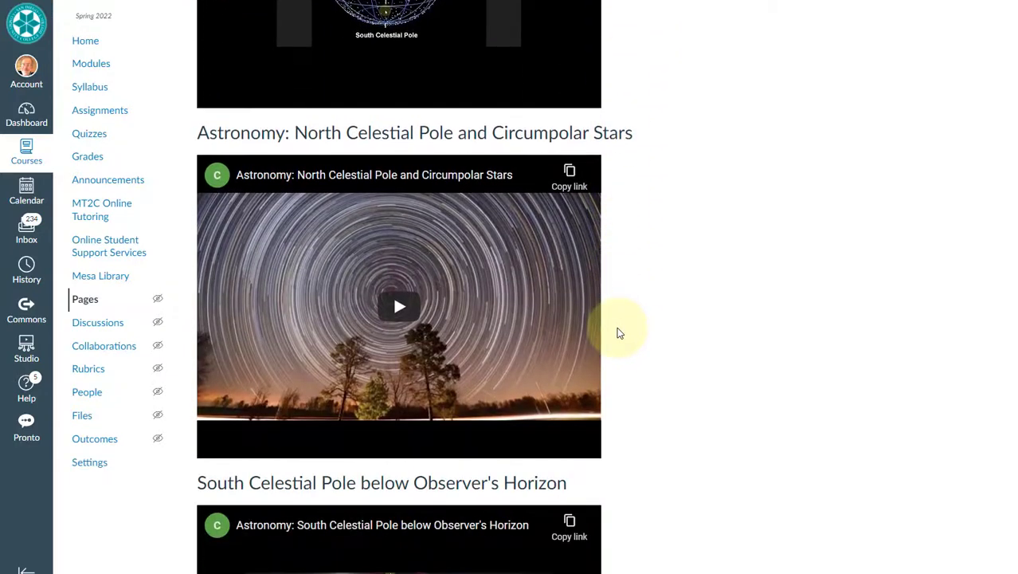
scroll("down", 3)
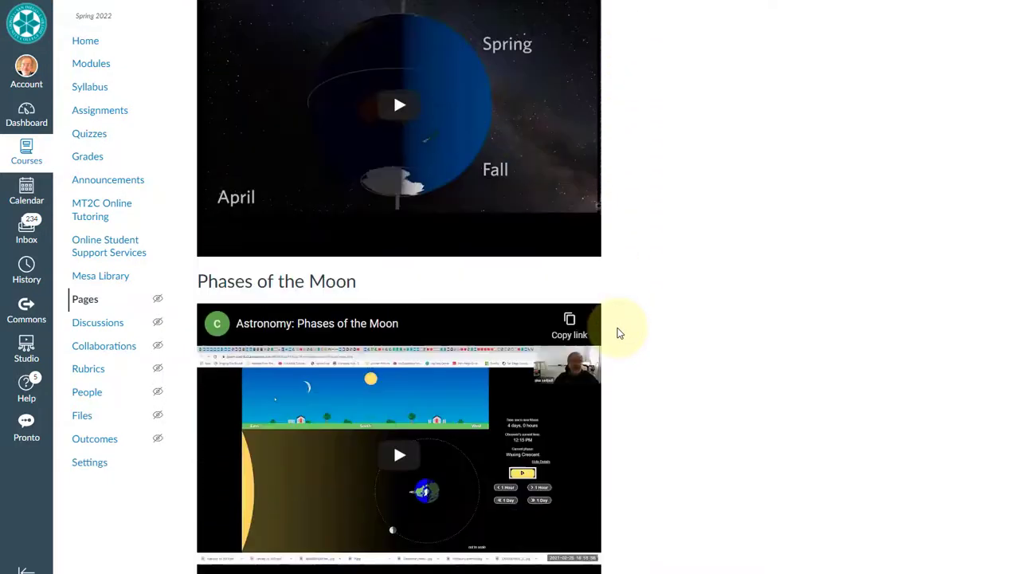
scroll("down", 3)
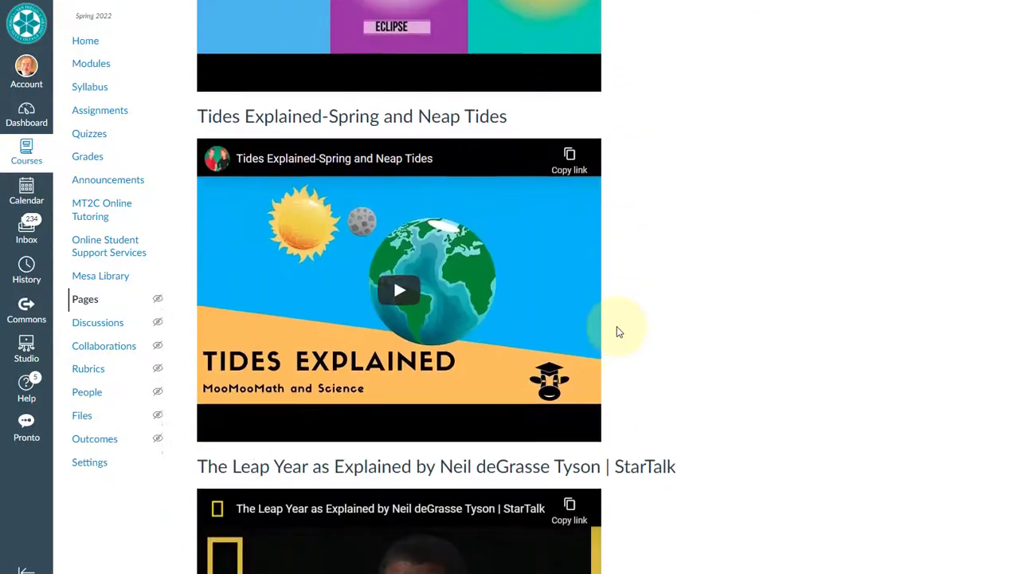
scroll("down", 3)
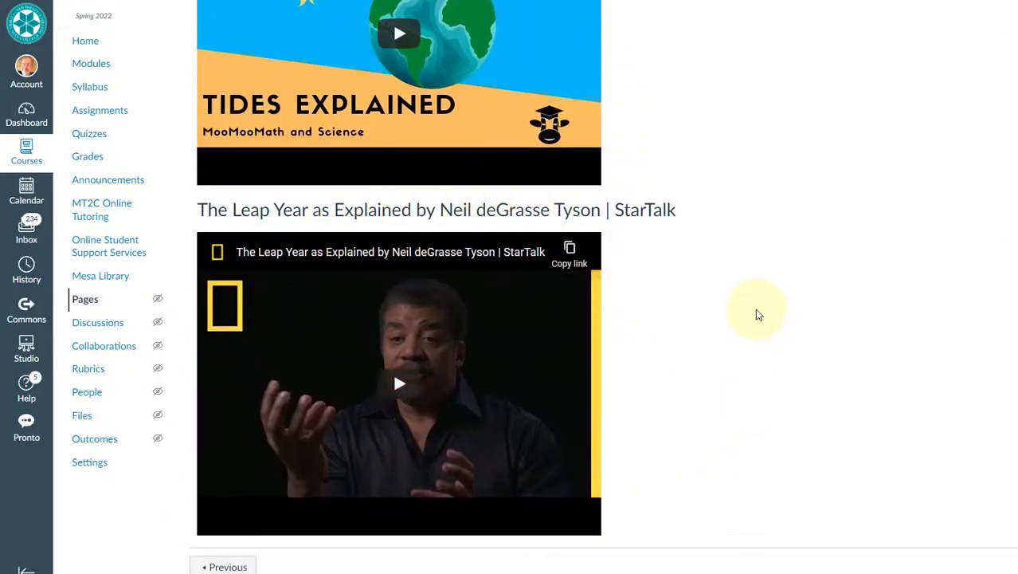
mouse_move(169, 78)
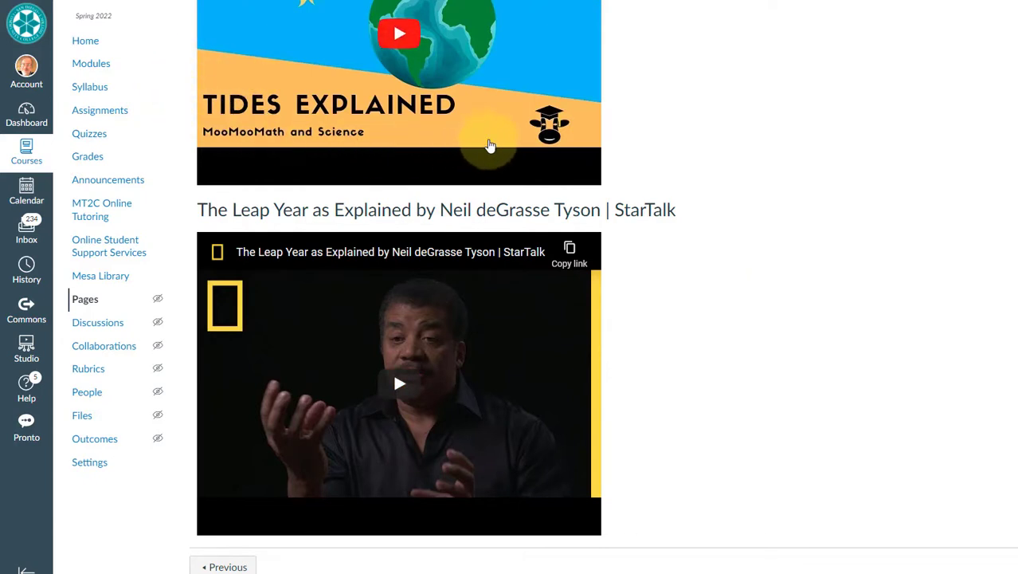
mouse_move(344, 89)
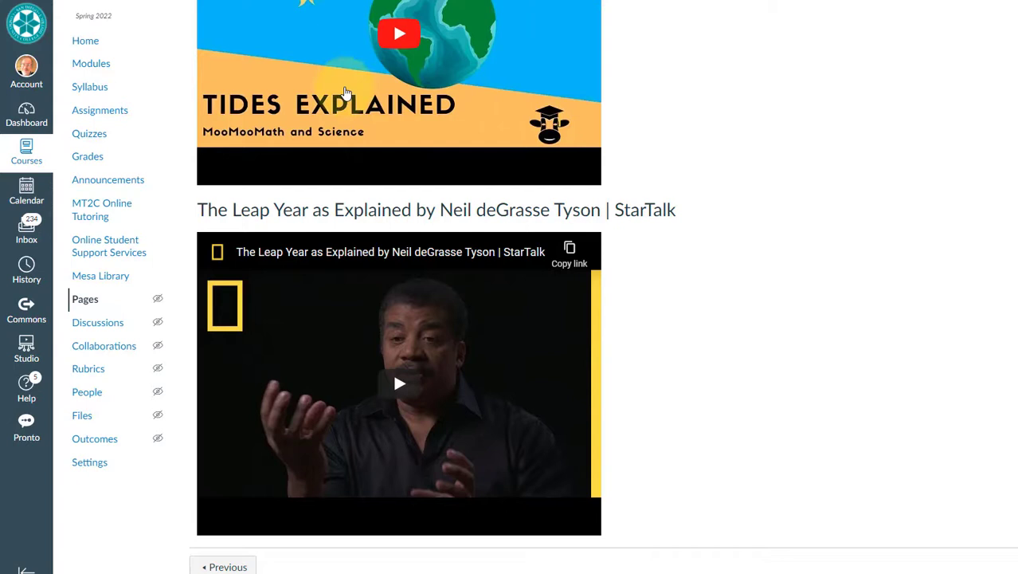
mouse_move(354, 144)
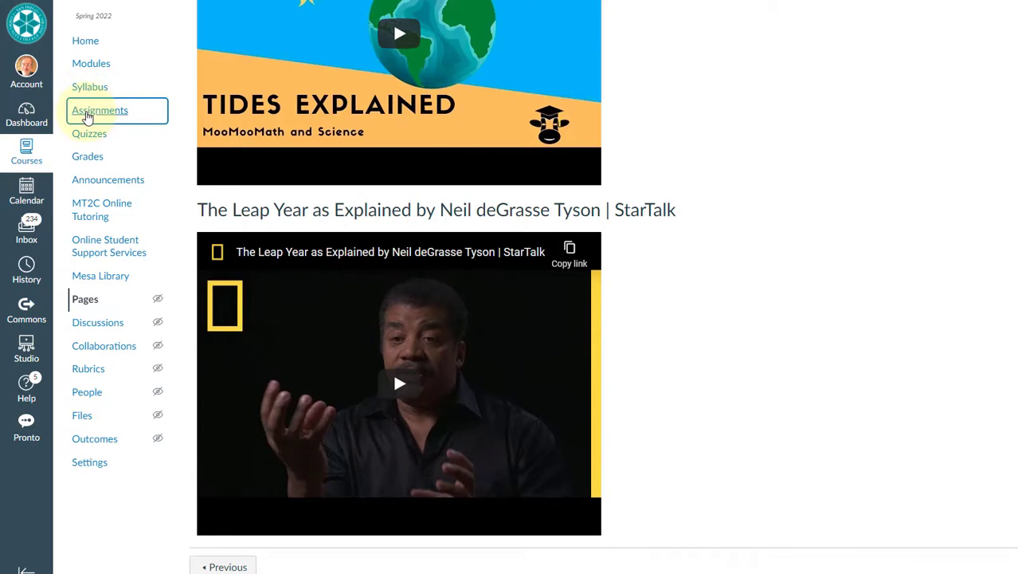
left_click(99, 110)
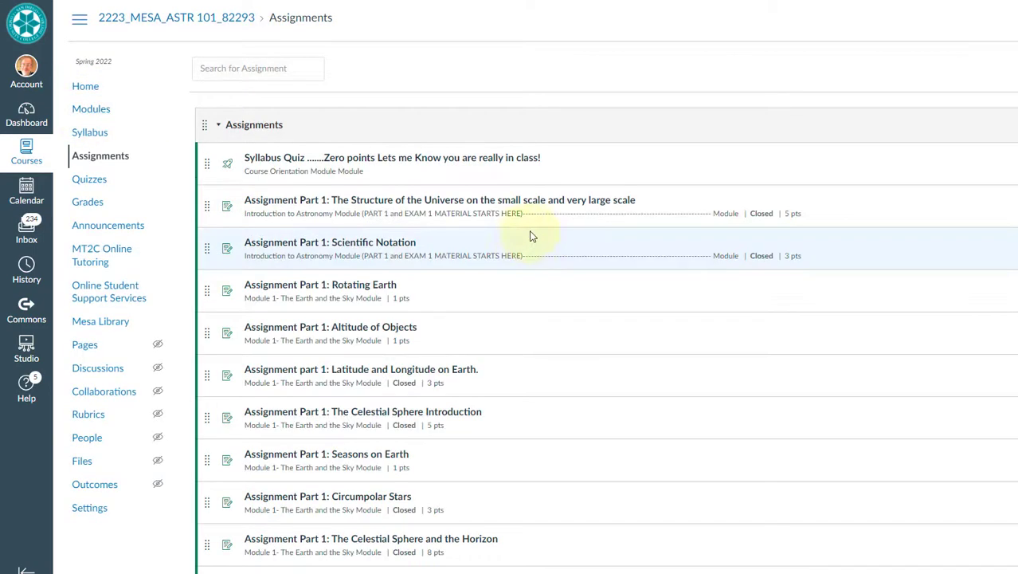
- Browse the full Assignments list, then return to the course Modules page
scroll("down", 3)
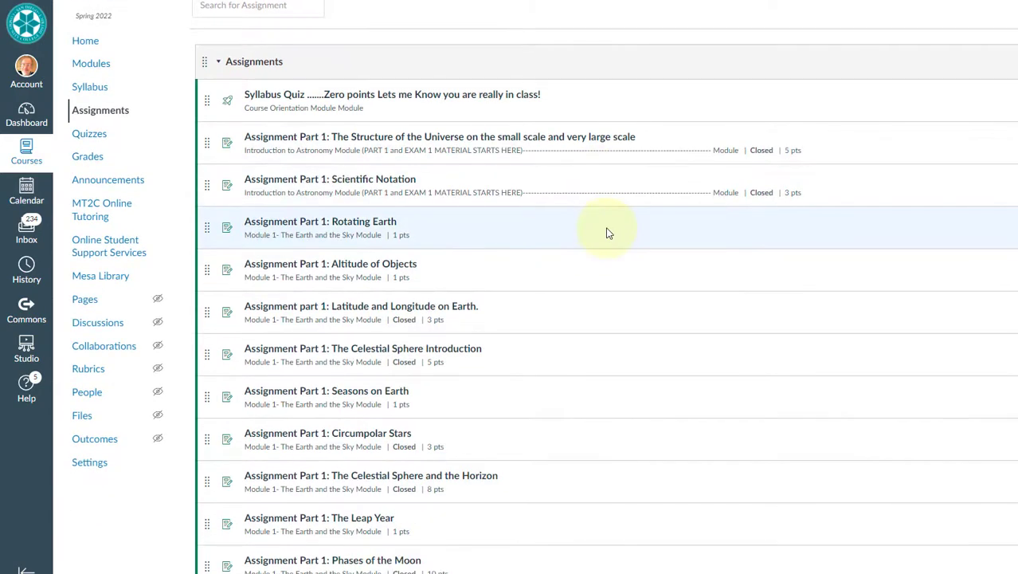
scroll("down", 3)
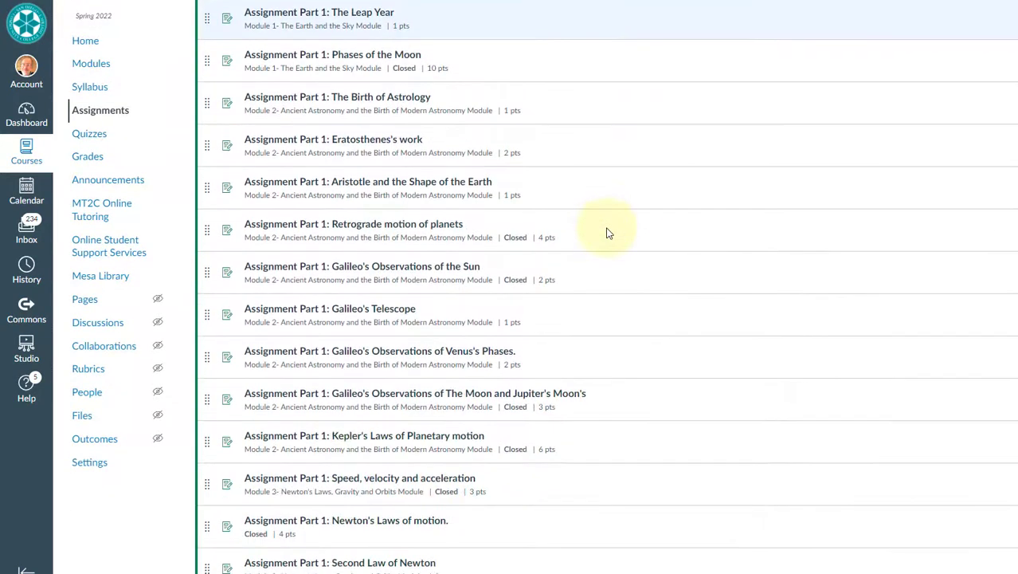
scroll("down", 3)
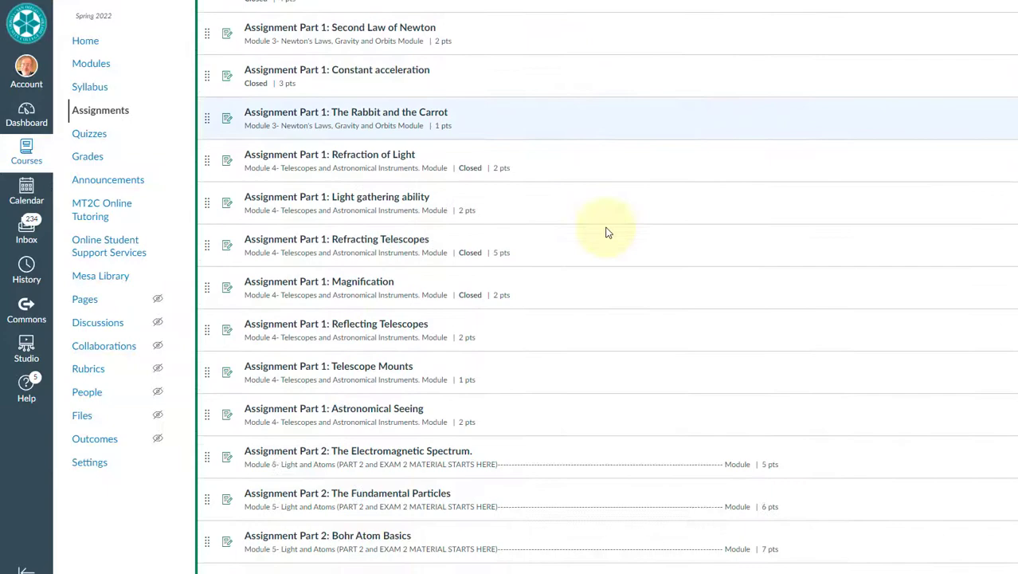
scroll("down", 3)
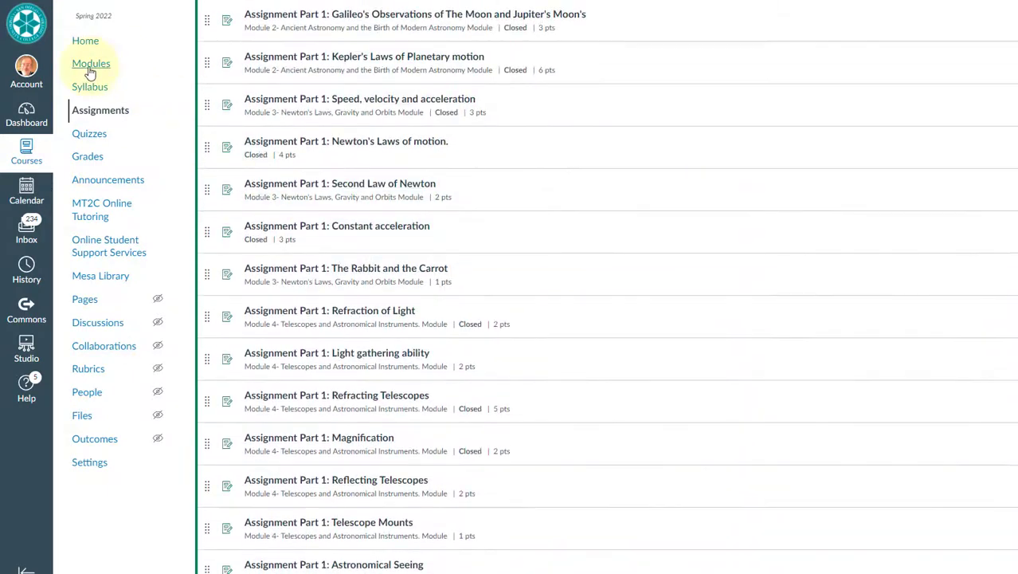
left_click(90, 64)
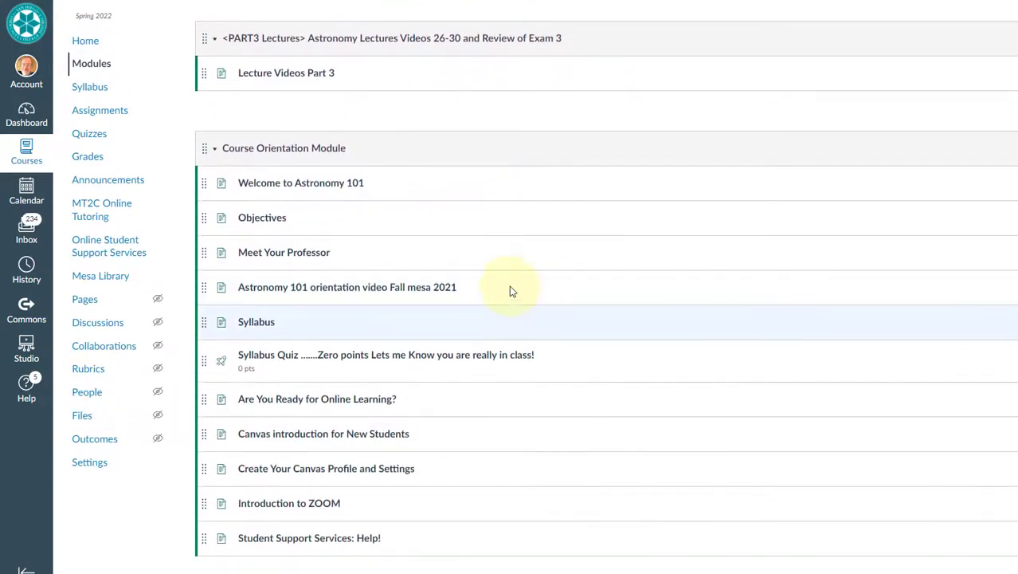
- Look through the module list and enter the Lecture Videos Part 1 page
scroll("up", 3)
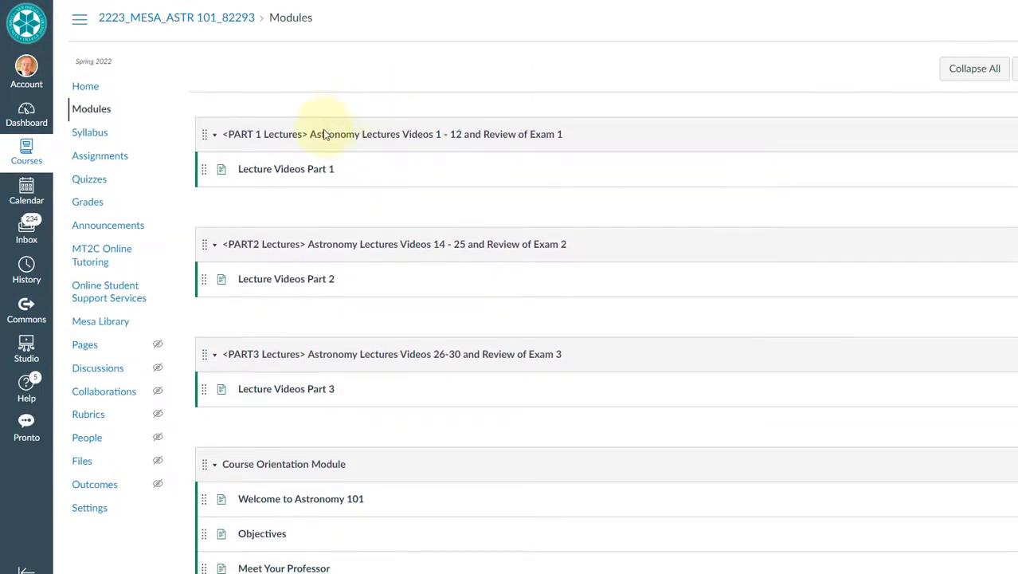
scroll("down", 3)
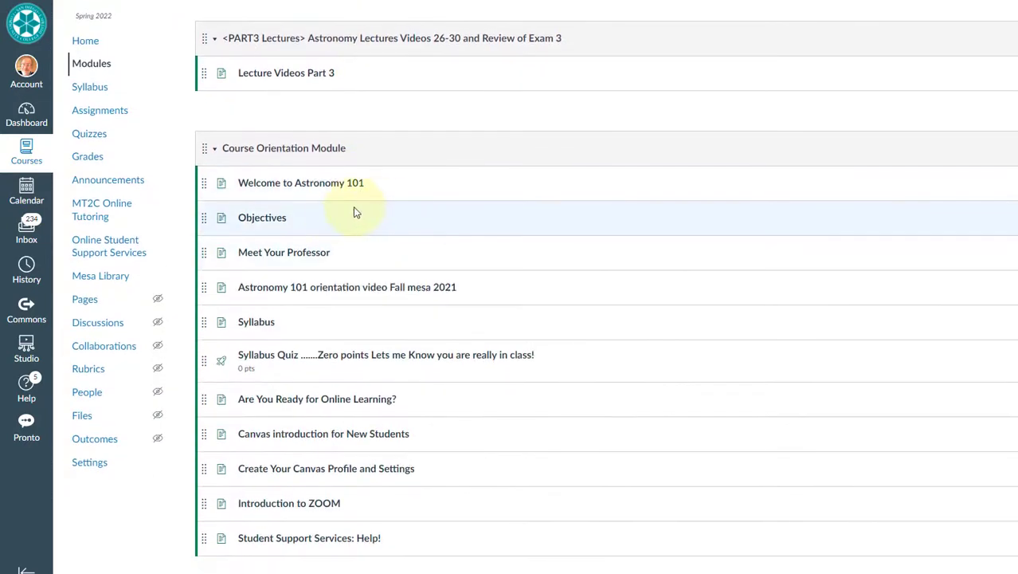
scroll("down", 3)
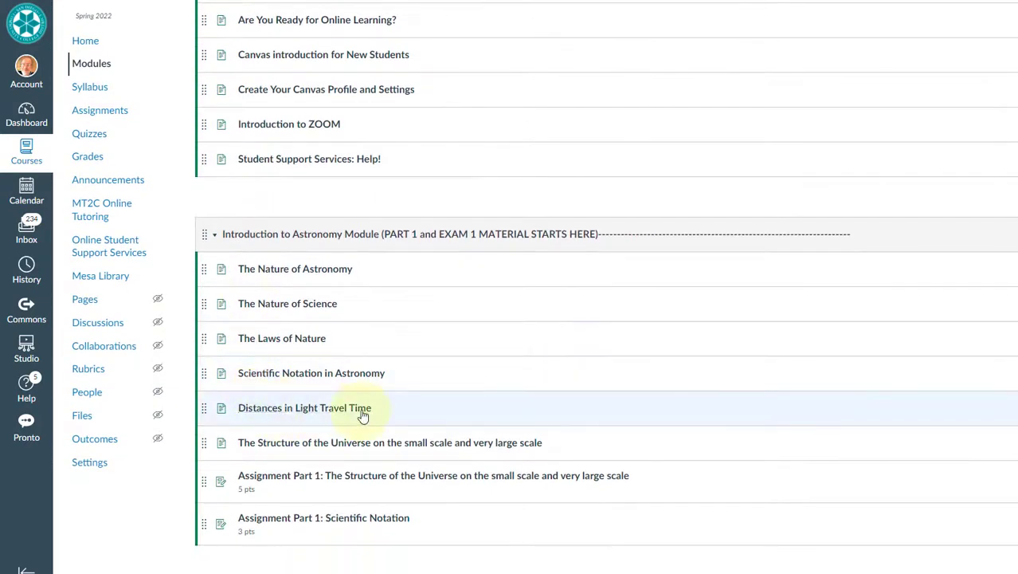
scroll("down", 3)
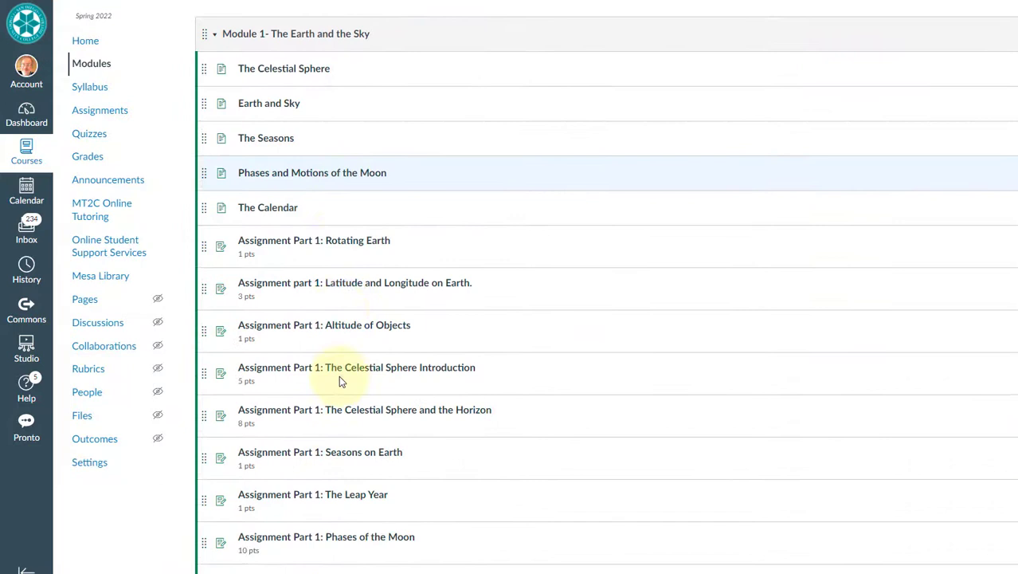
scroll("down", 3)
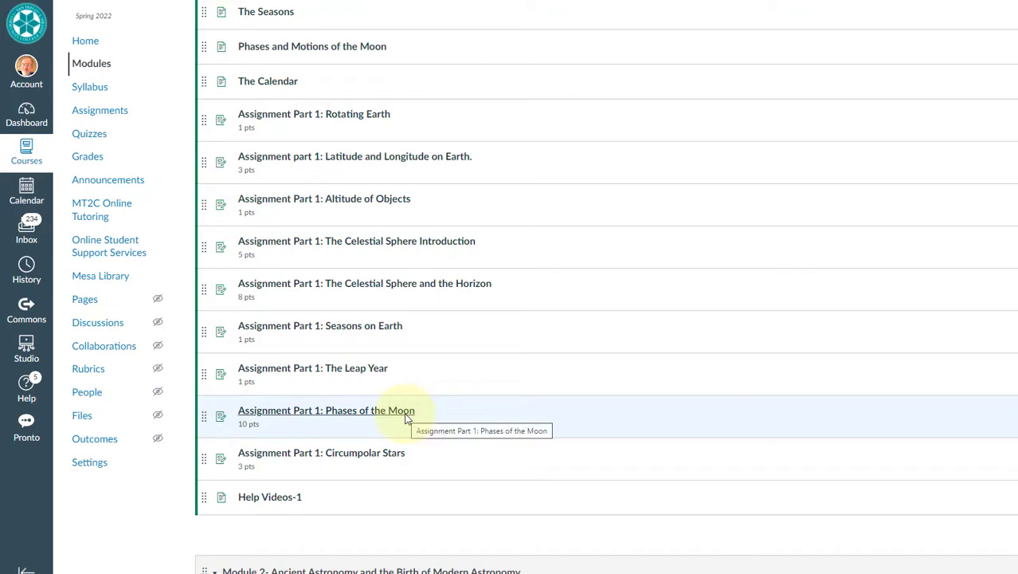
mouse_move(407, 419)
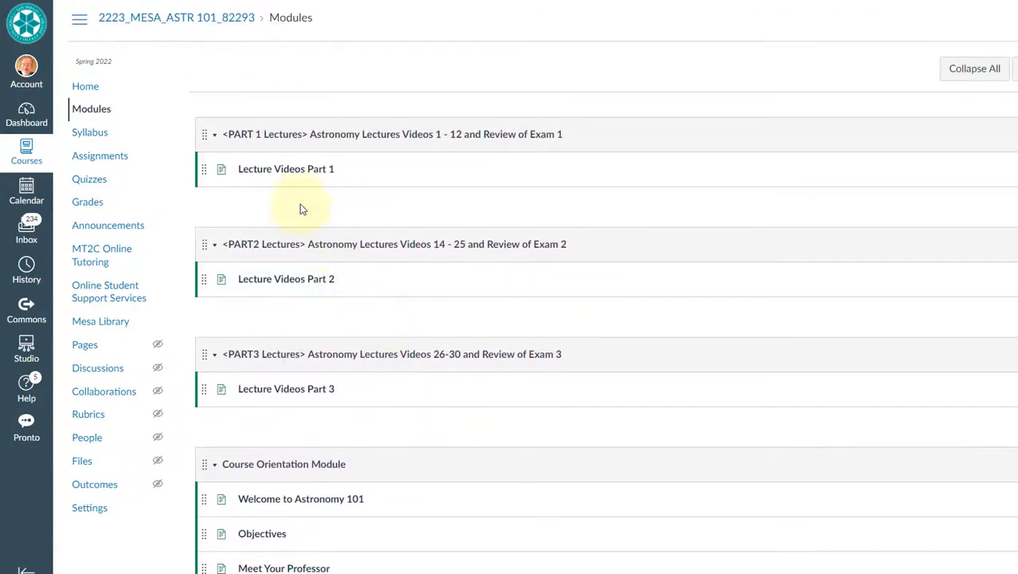
mouse_move(293, 175)
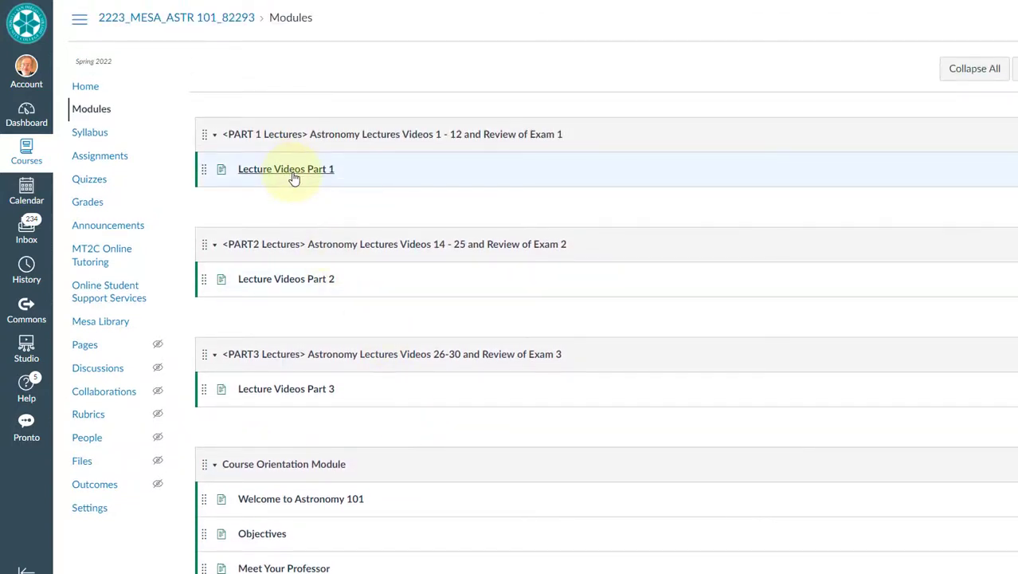
left_click(286, 169)
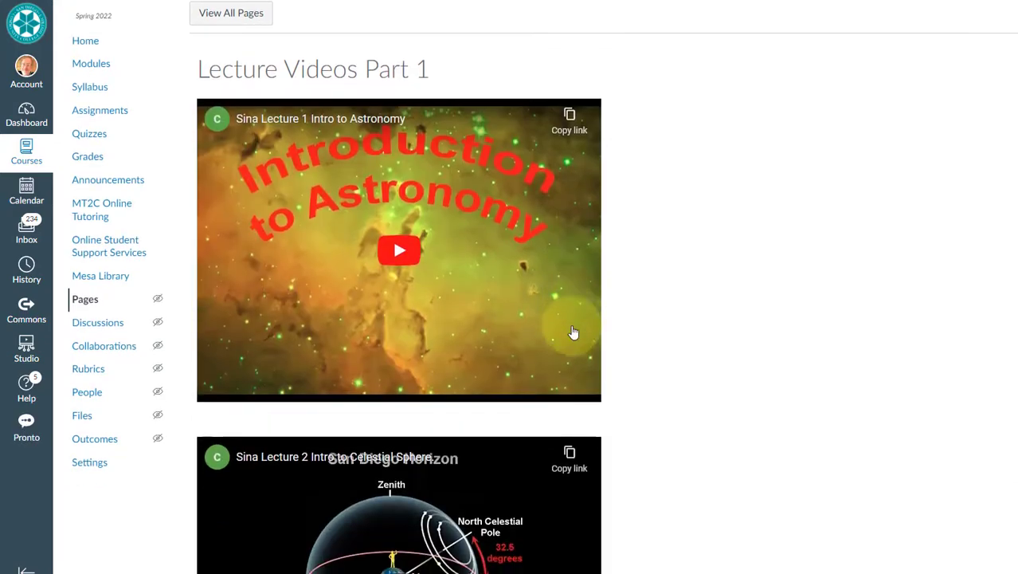
- Look through the lecture videos down to Exam 1 Review, then go to the Assignments list
scroll("down", 3)
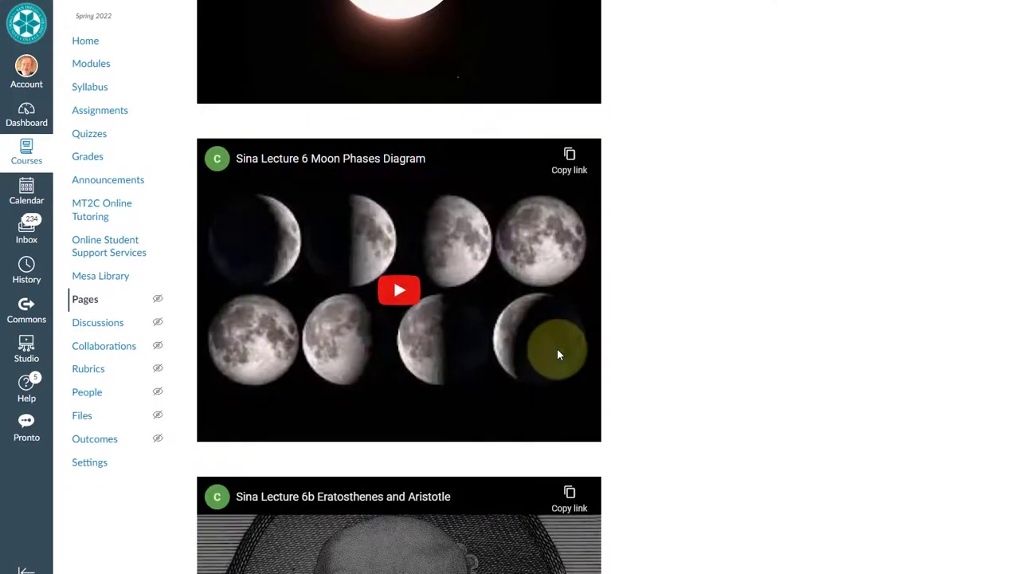
scroll("down", 3)
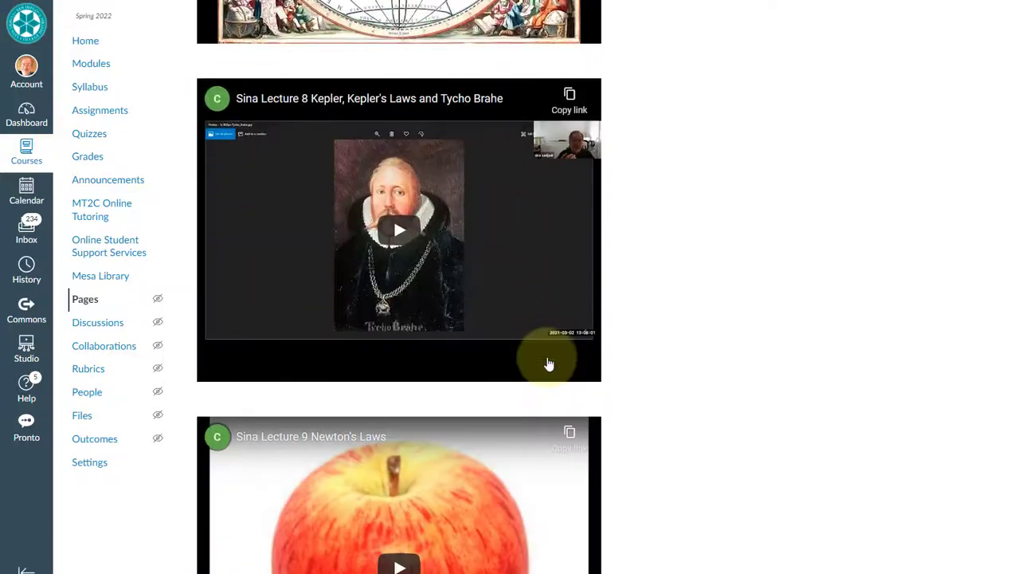
scroll("down", 3)
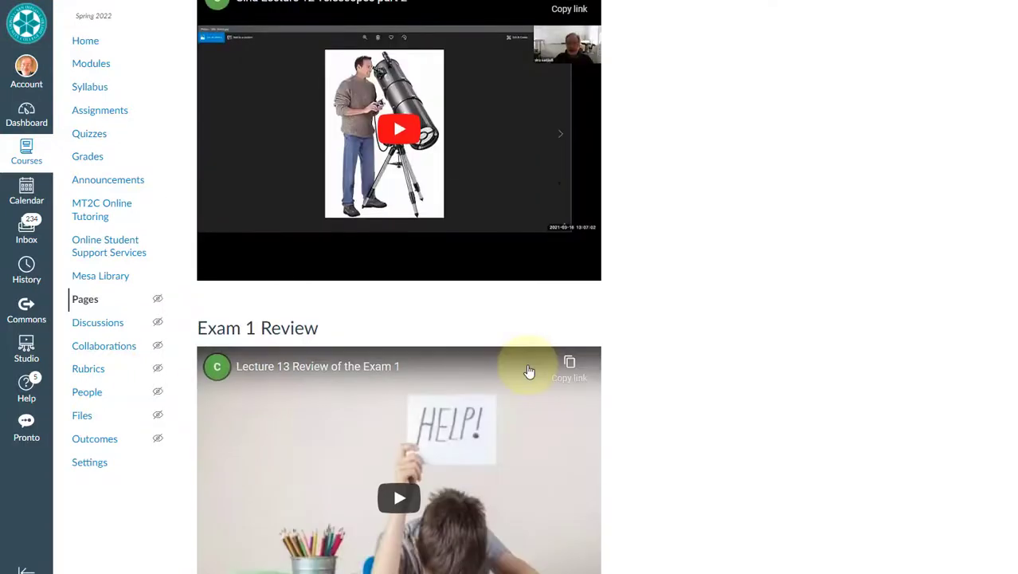
scroll("down", 3)
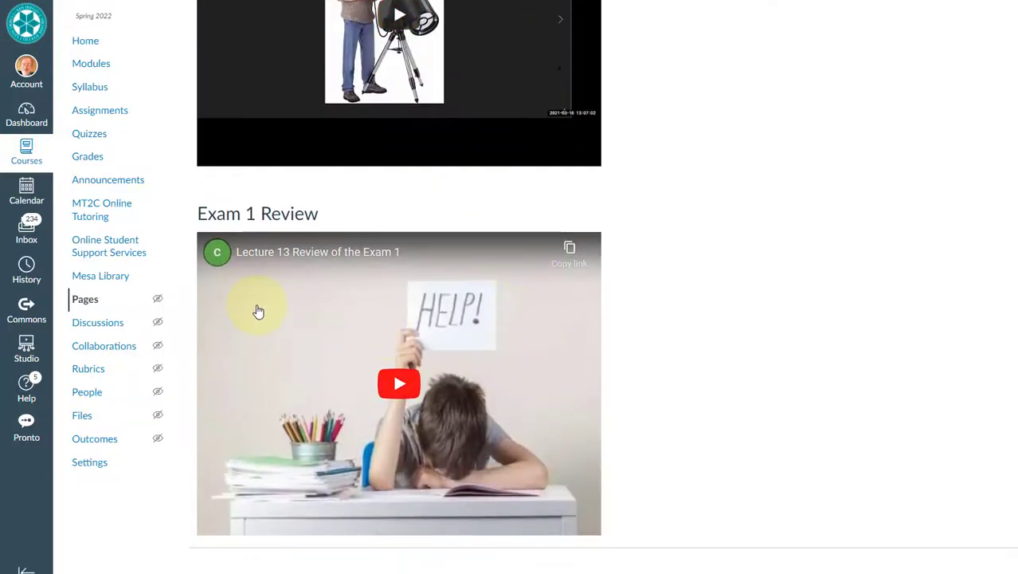
mouse_move(482, 335)
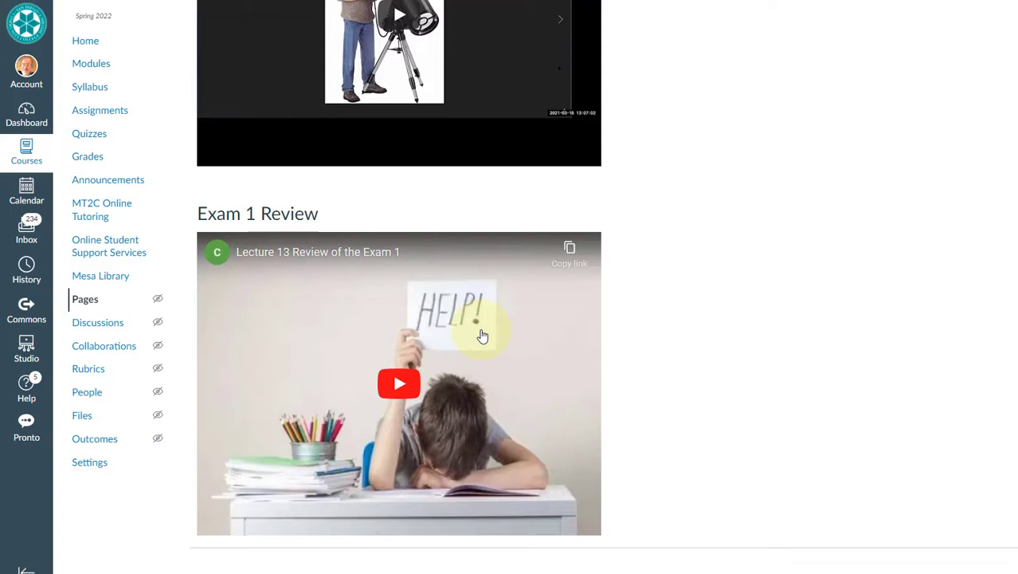
mouse_move(108, 178)
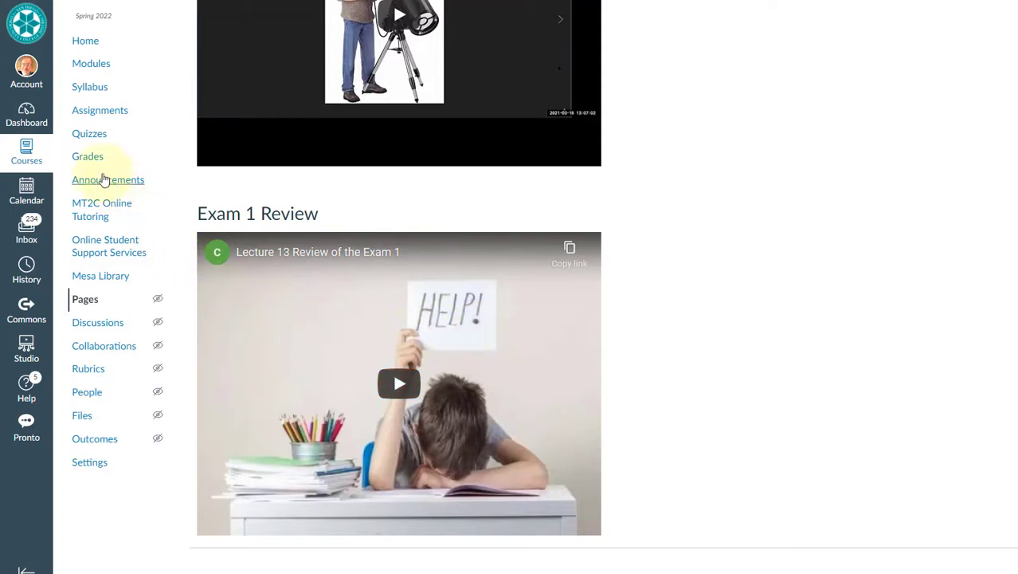
mouse_move(89, 134)
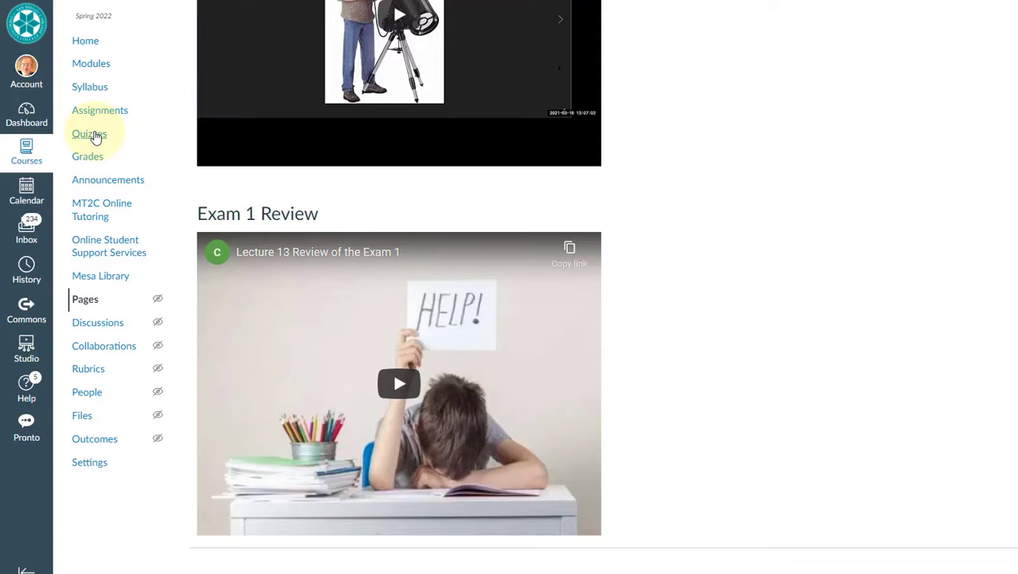
left_click(99, 110)
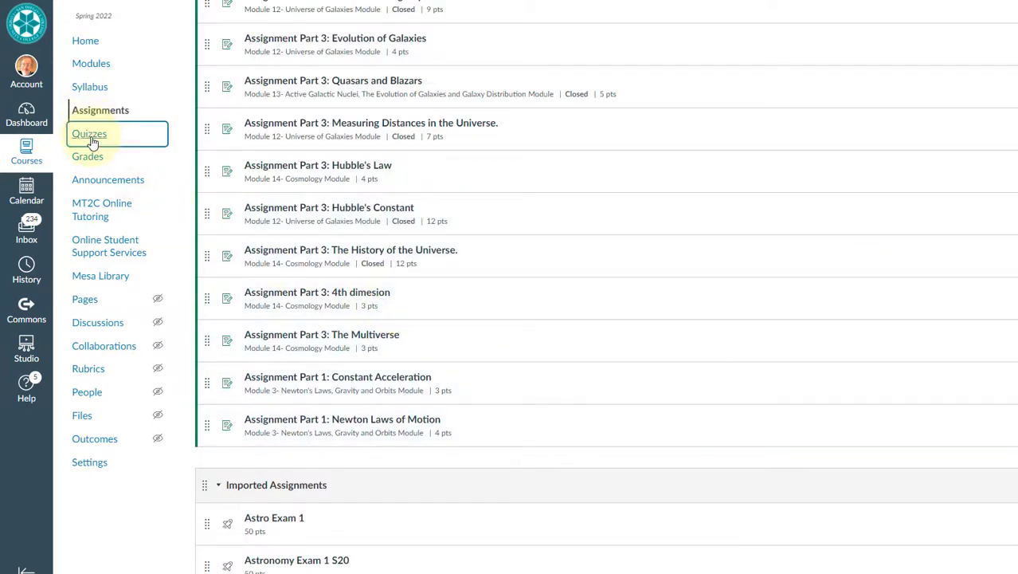
- From the Quizzes list, under Practice Quizzes, enter the Testing Display of Computer quiz
left_click(90, 134)
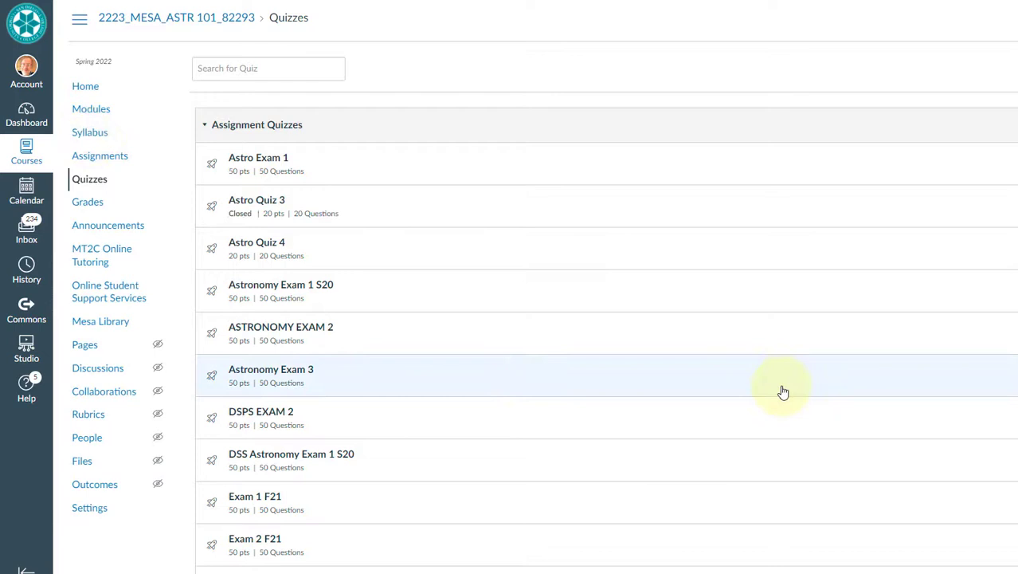
scroll("down", 3)
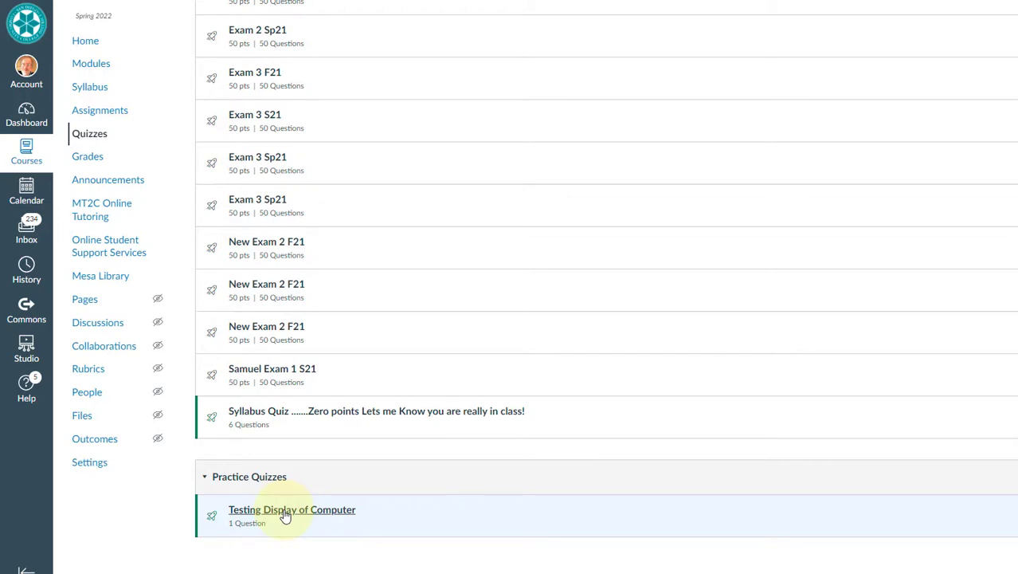
left_click(293, 510)
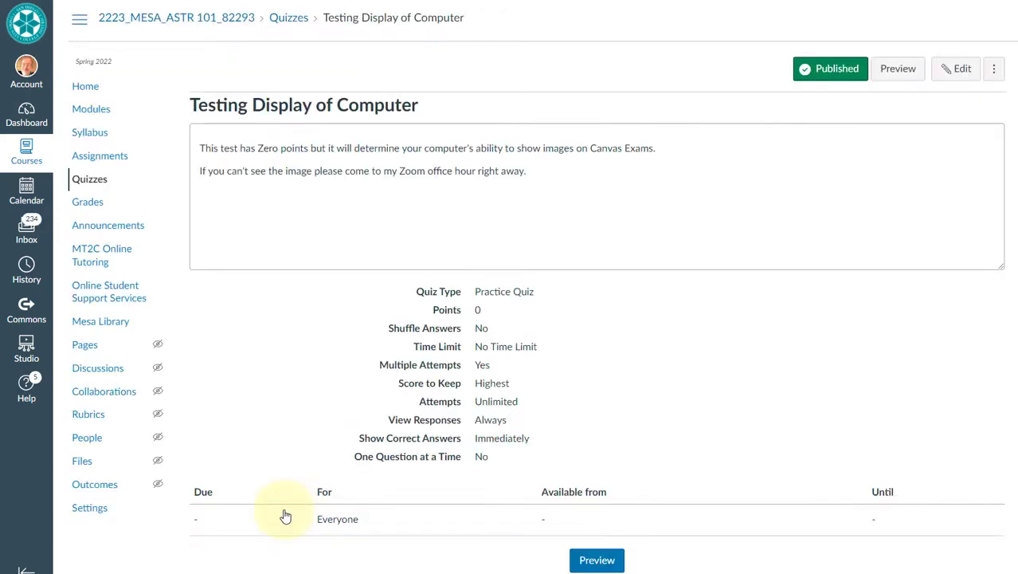
mouse_move(465, 450)
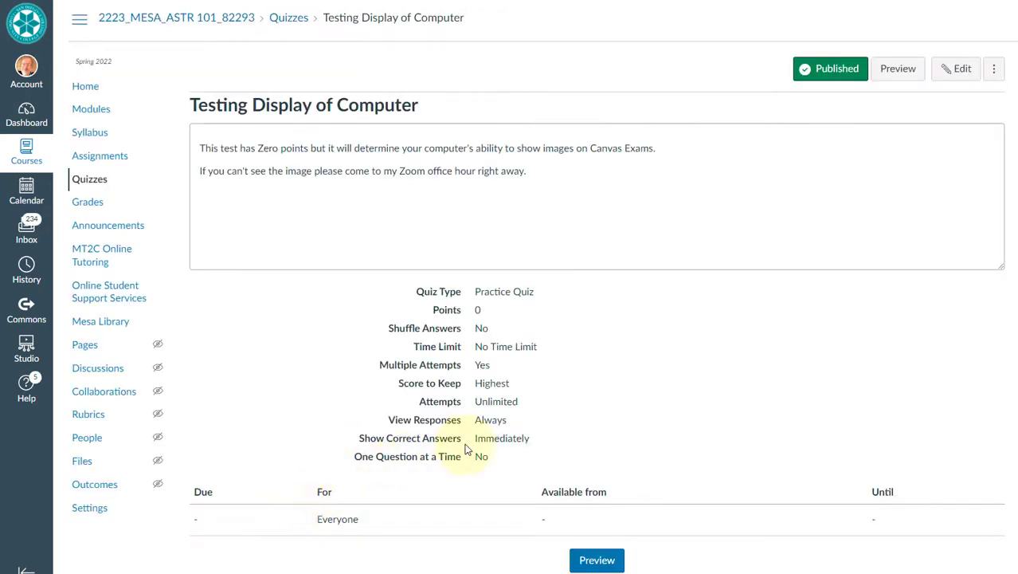
mouse_move(607, 360)
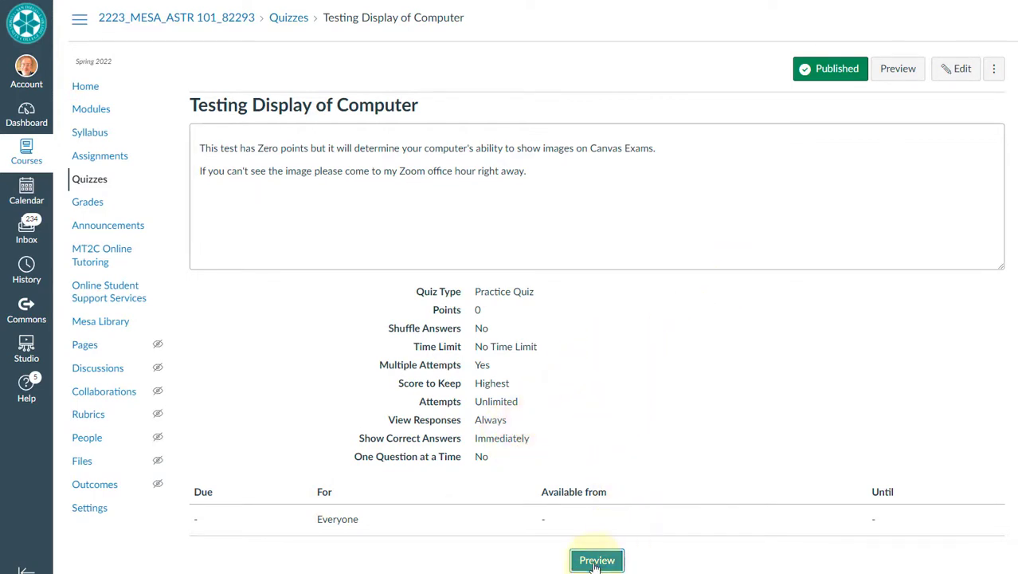
- Start a student-view preview of the 'Testing Display of Computer' practice quiz
left_click(596, 560)
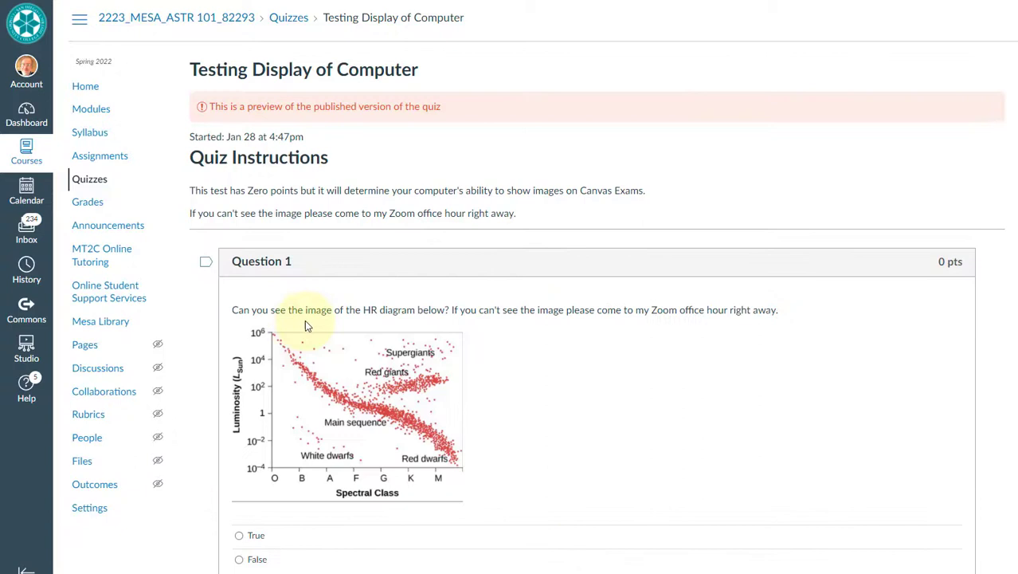
mouse_move(462, 287)
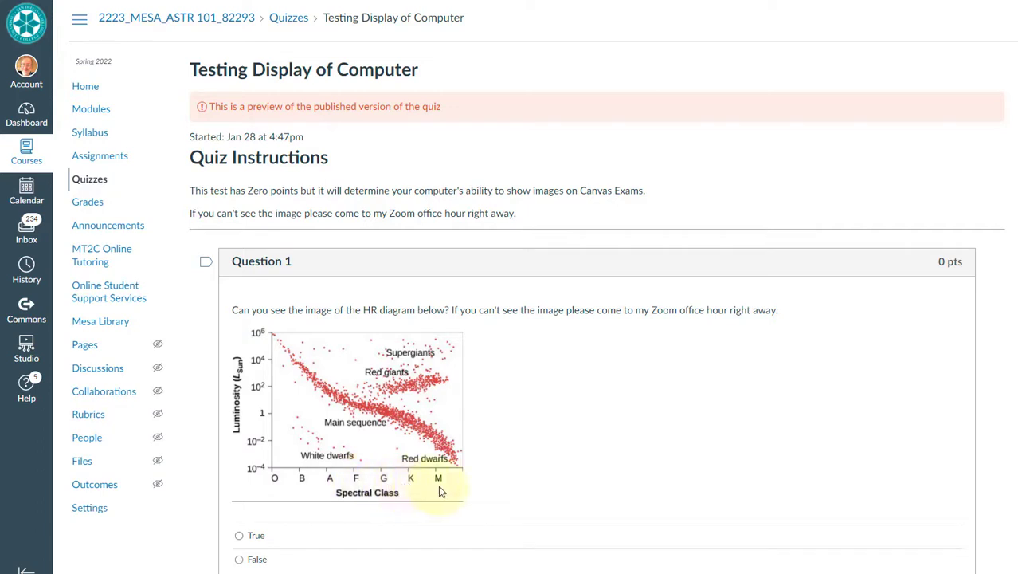
mouse_move(283, 304)
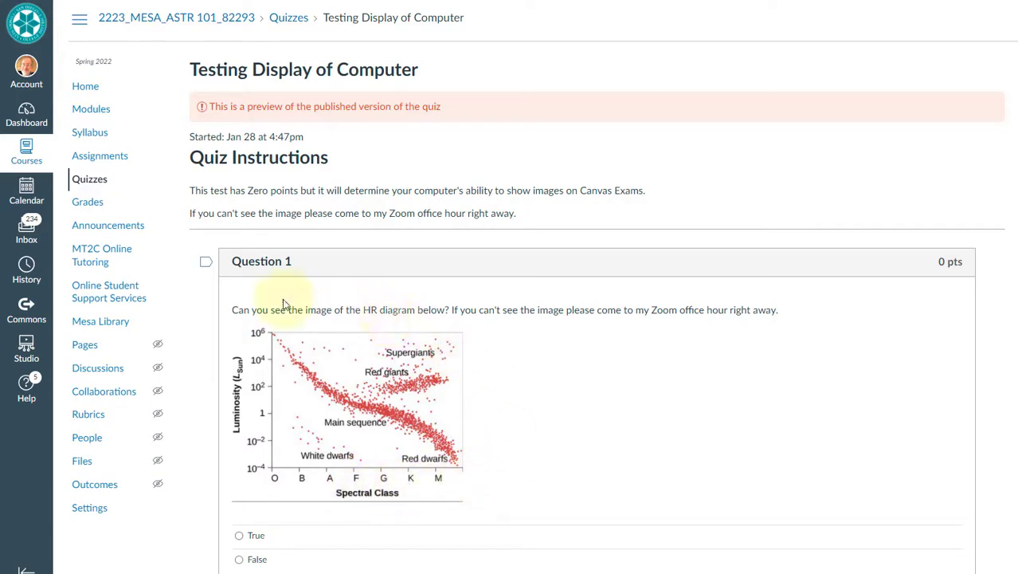
scroll("down", 3)
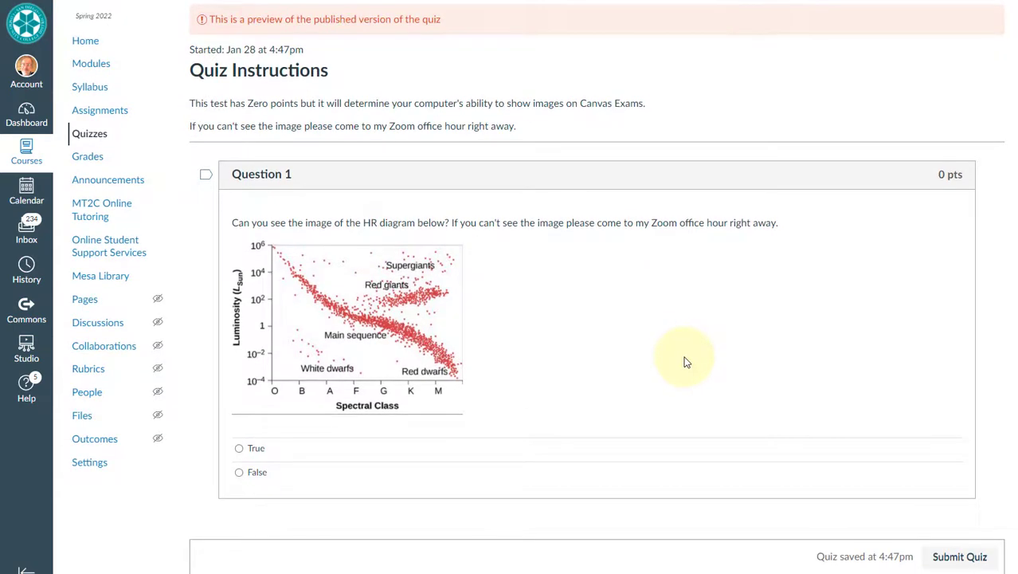